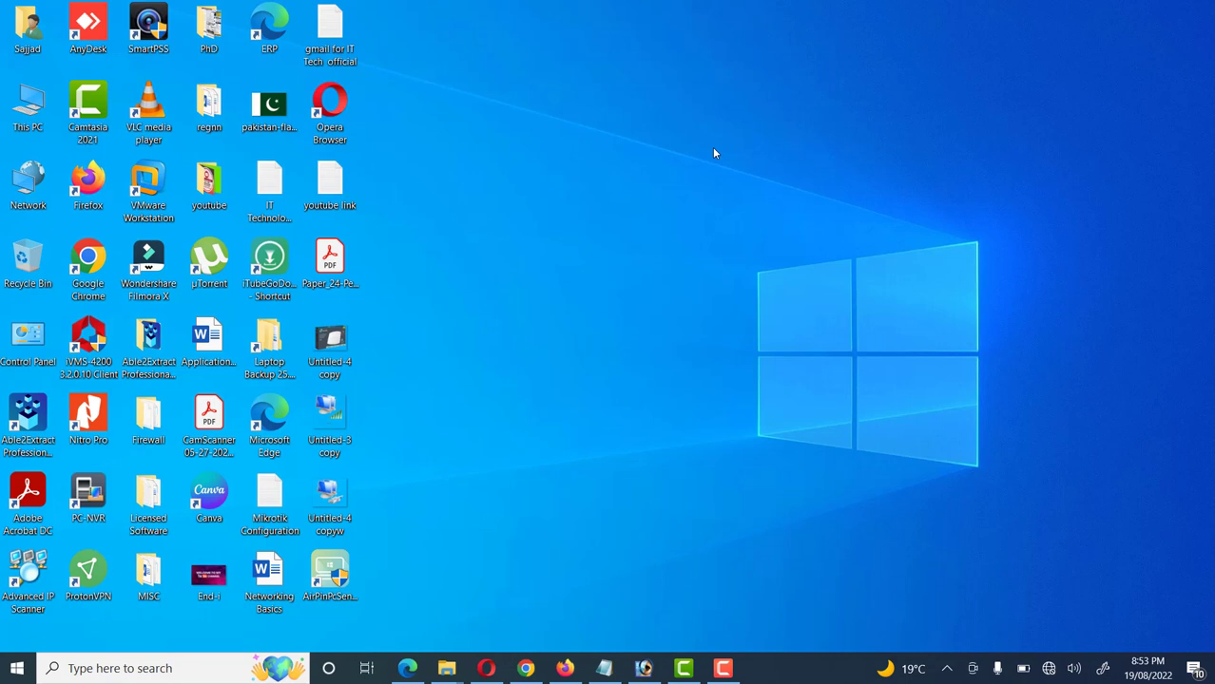
{"action": "mouse_move", "coordinate": [889, 452]}
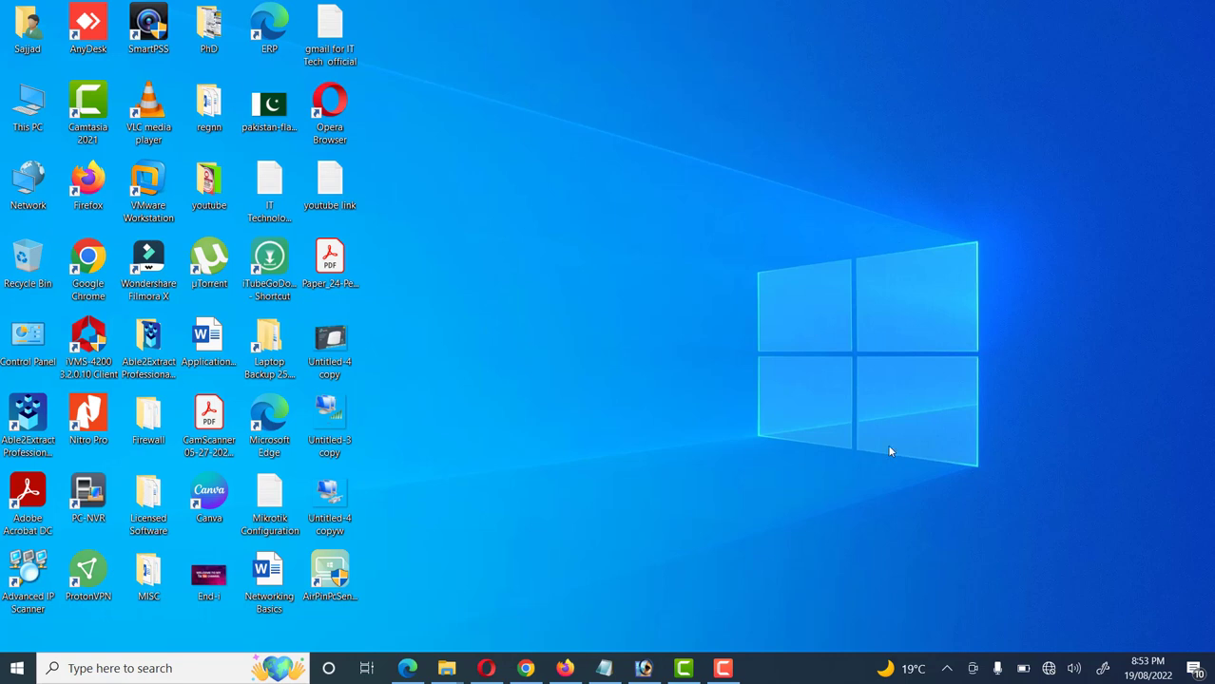
Reach the Ethernet adapter in Network Connections via Windows Network & Internet settings.
{"action": "left_click", "coordinate": [1049, 669]}
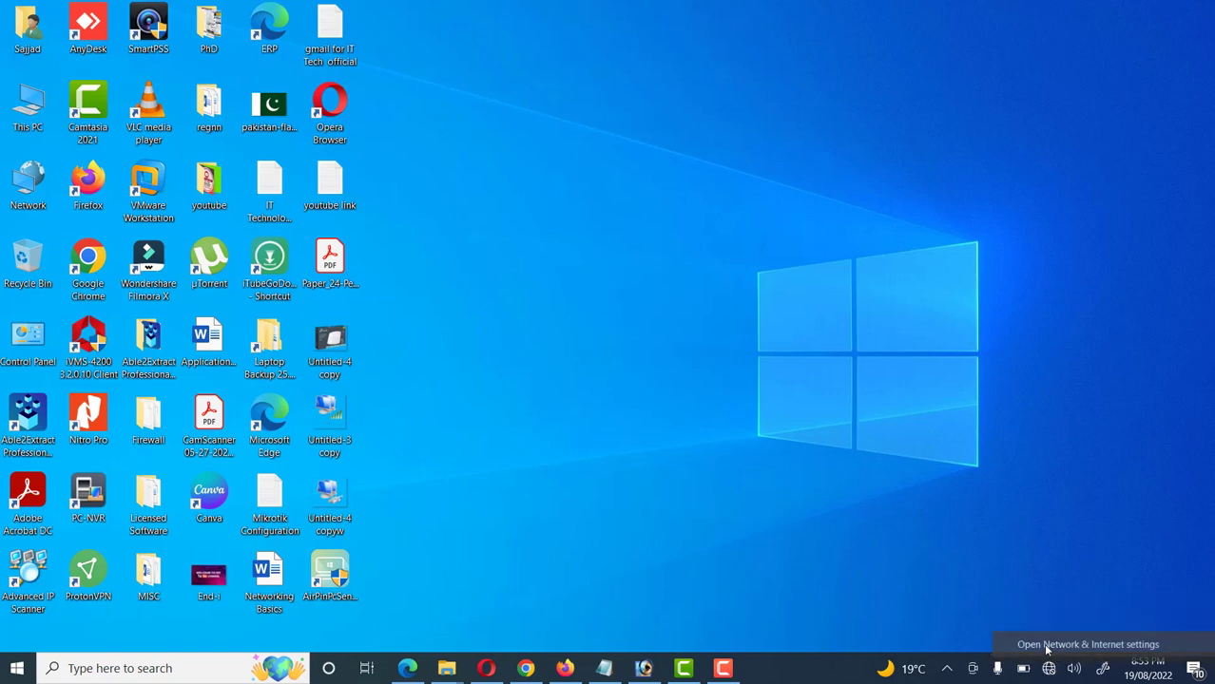
{"action": "left_click", "coordinate": [1087, 644]}
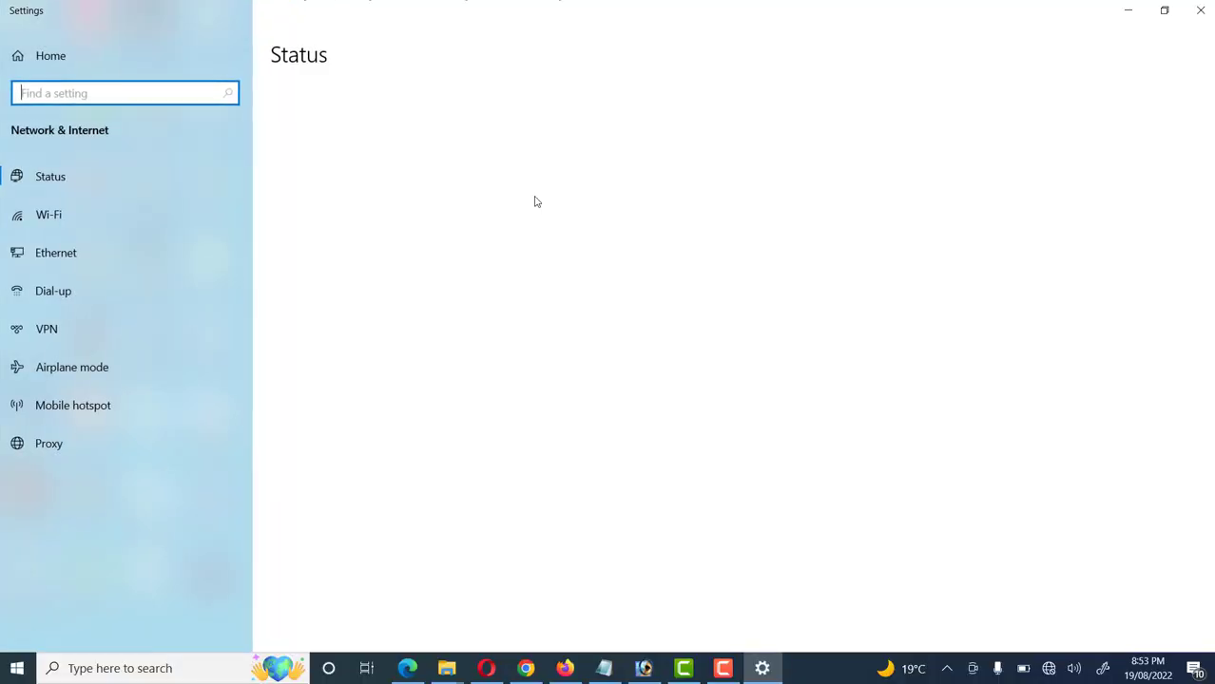
{"action": "left_click", "coordinate": [55, 252]}
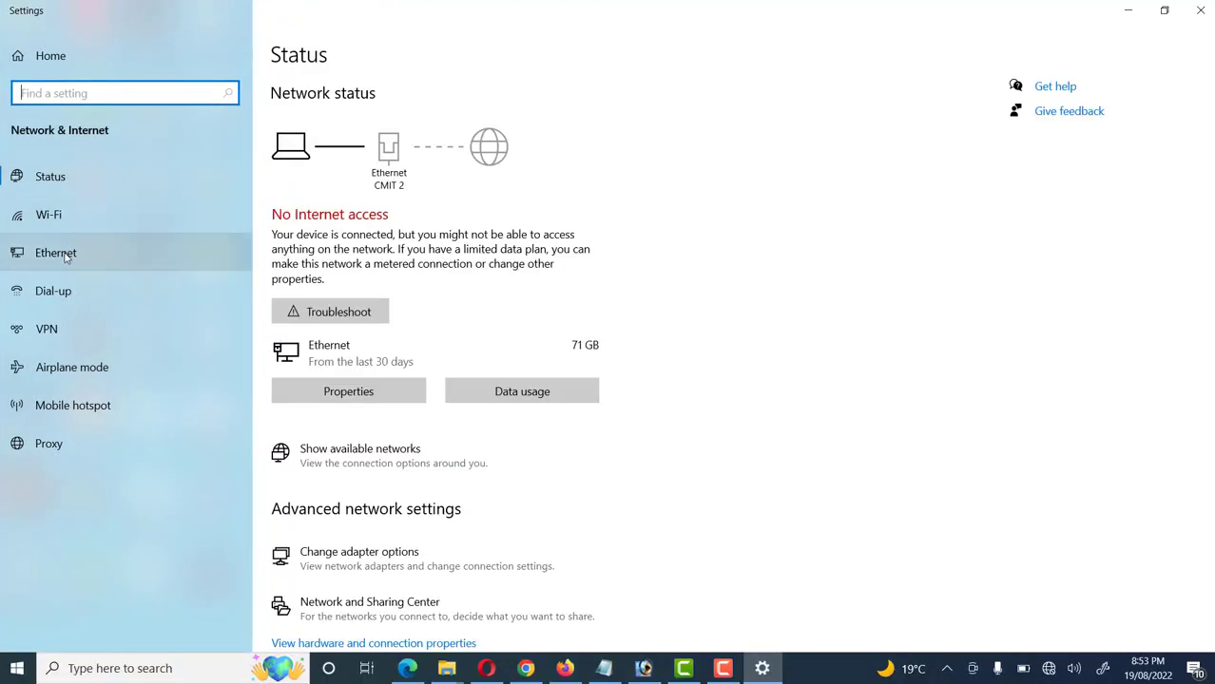
{"action": "left_click", "coordinate": [55, 252]}
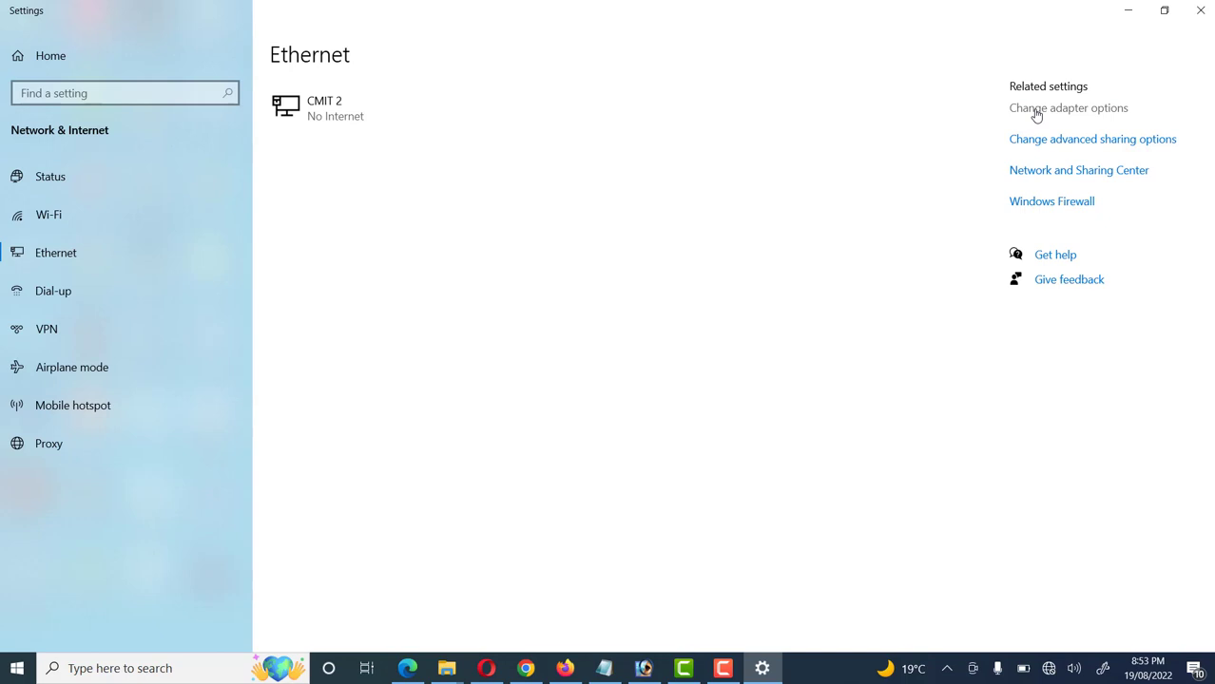
{"action": "left_click", "coordinate": [1068, 106]}
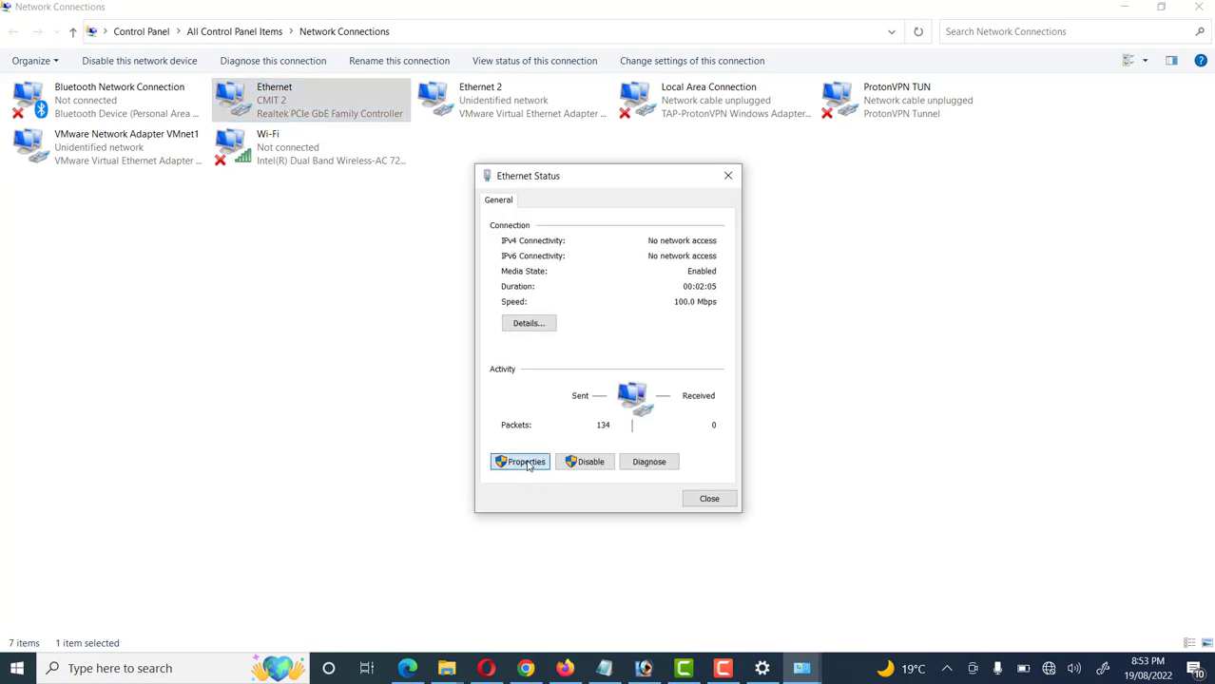
Assign Ethernet the static IPv4 address 192.168.0.56 with mask 255.255.255.0 and apply it.
{"action": "left_click", "coordinate": [521, 462]}
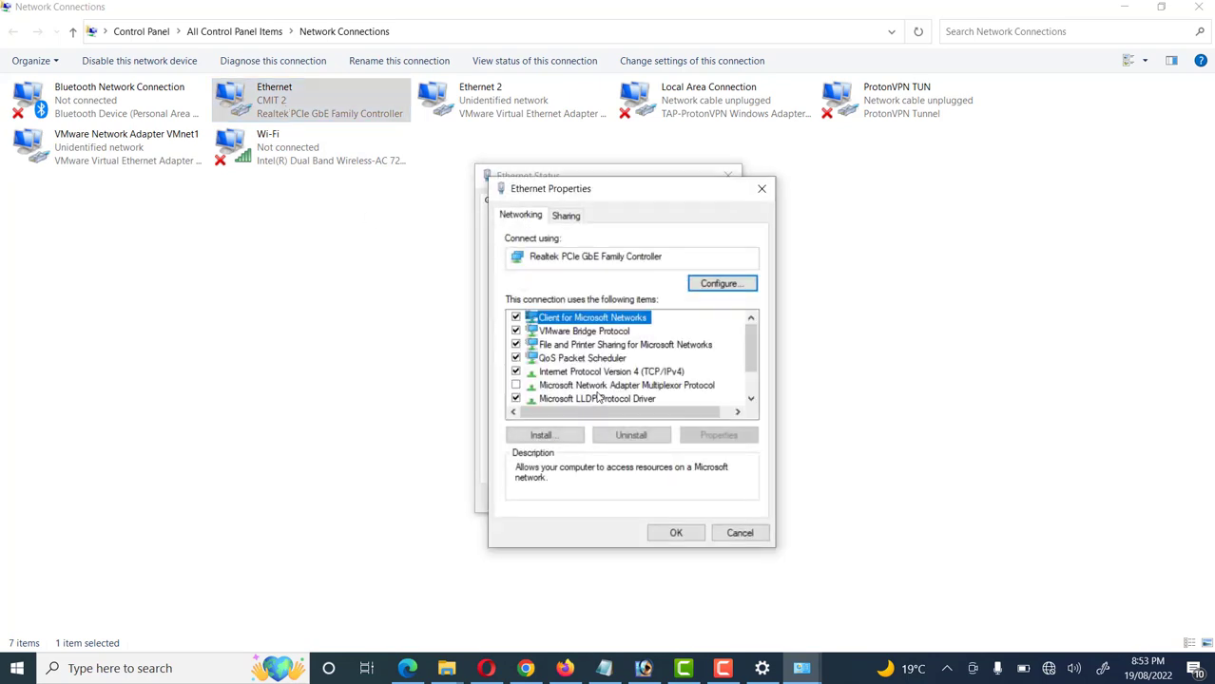
{"action": "double_click", "coordinate": [612, 371]}
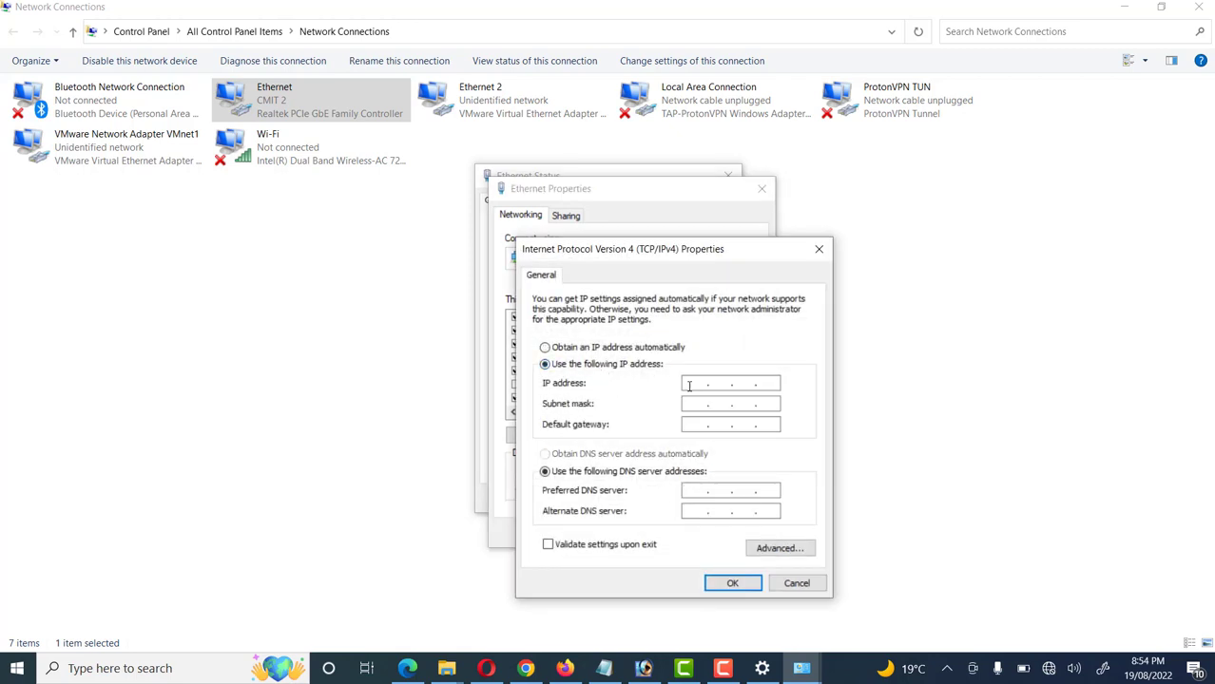
{"action": "type", "text": "192.168."}
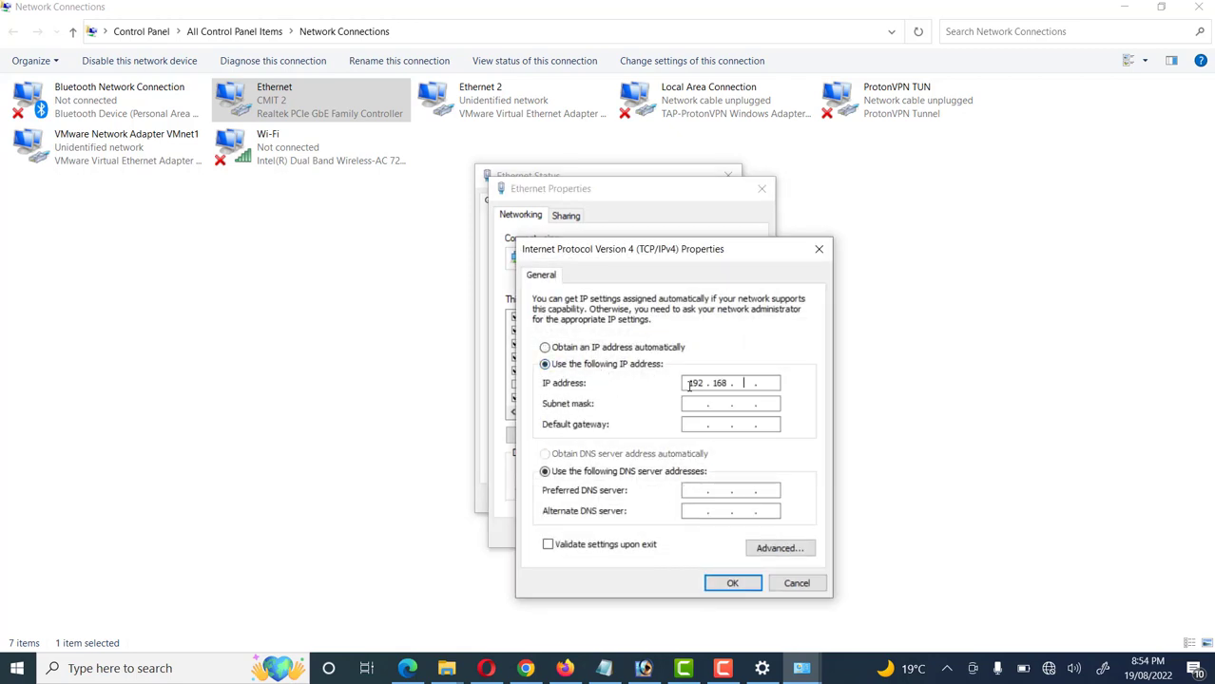
{"action": "type", "text": "056"}
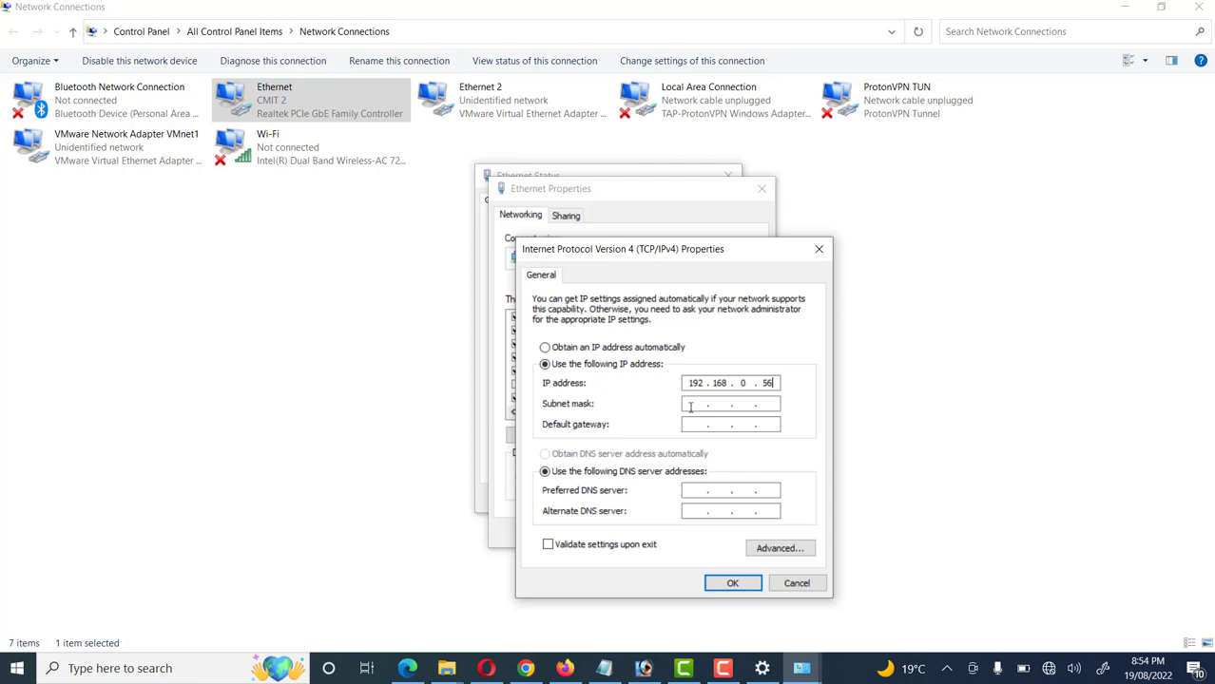
{"action": "type", "text": "255.255.255.0"}
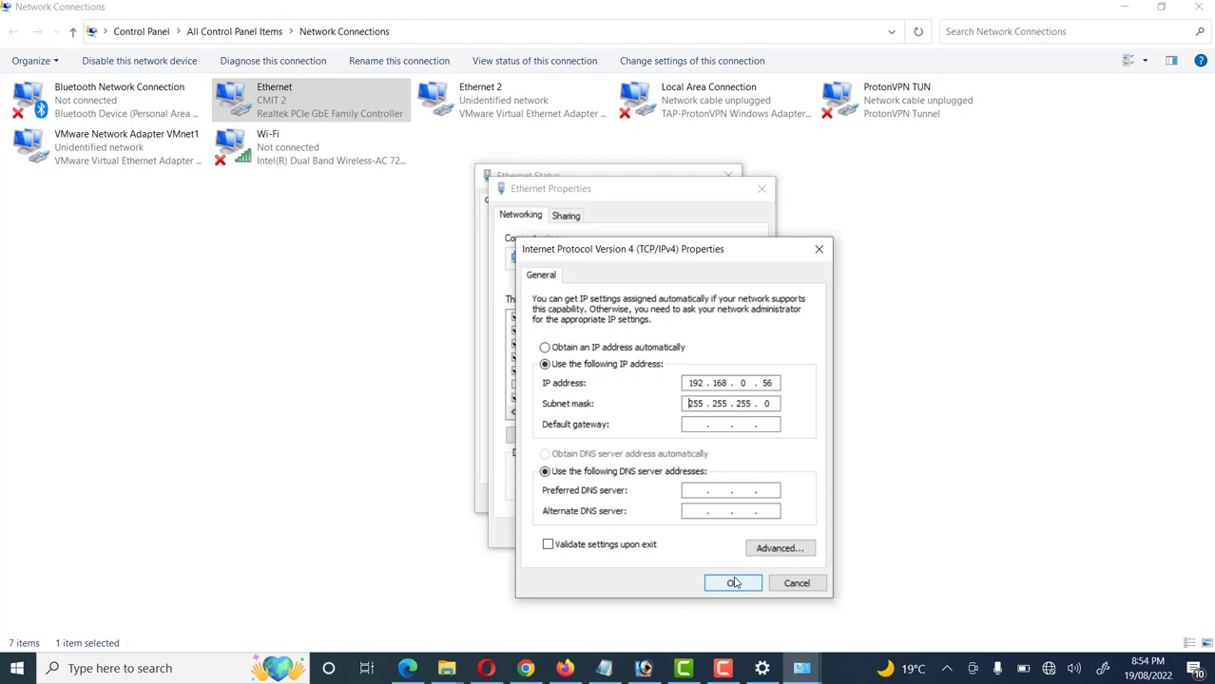
{"action": "mouse_move", "coordinate": [738, 585]}
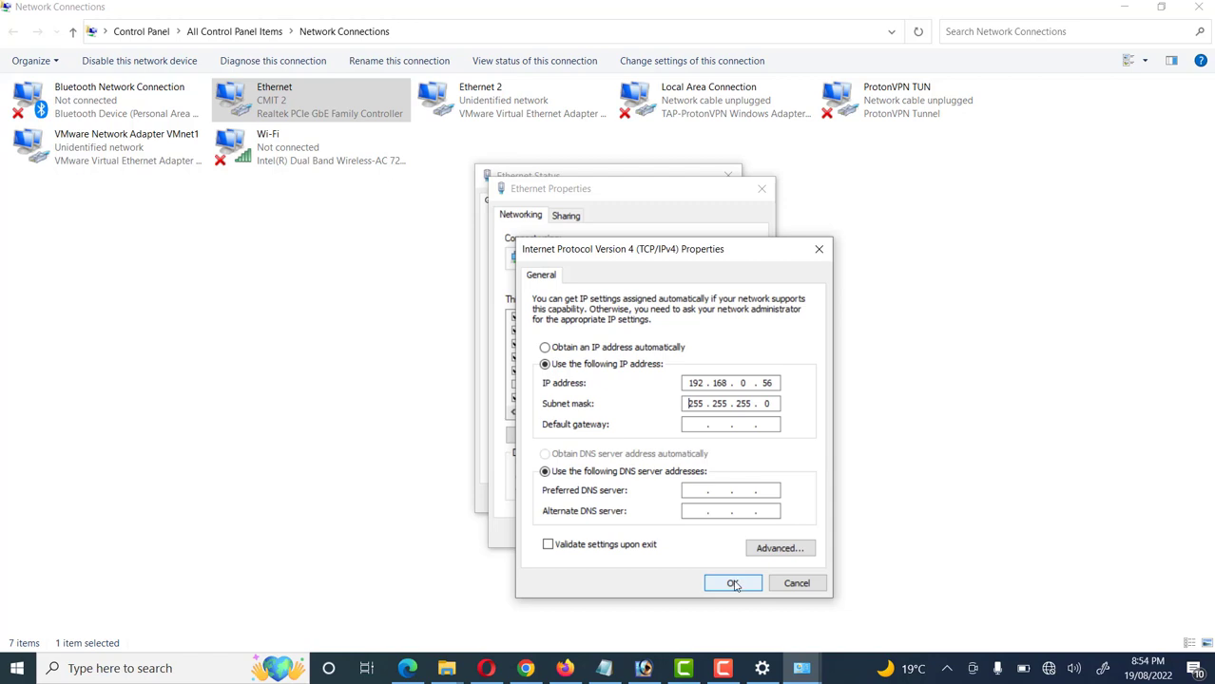
{"action": "left_click", "coordinate": [734, 581]}
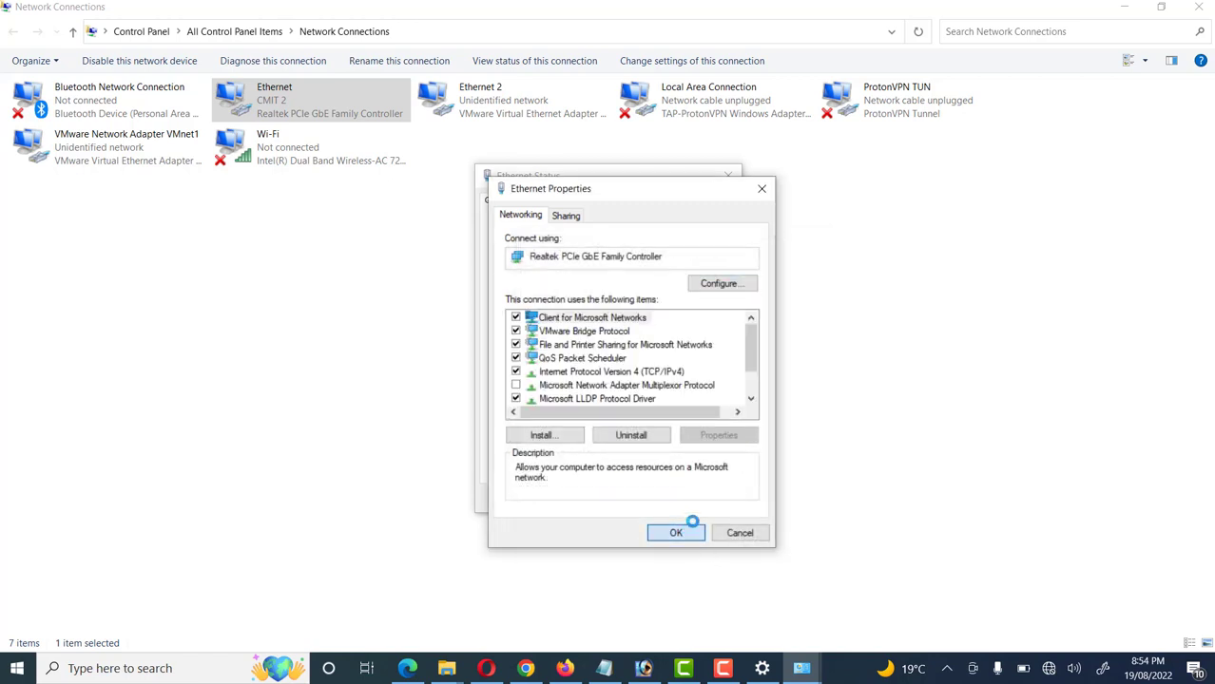
{"action": "left_click", "coordinate": [677, 533]}
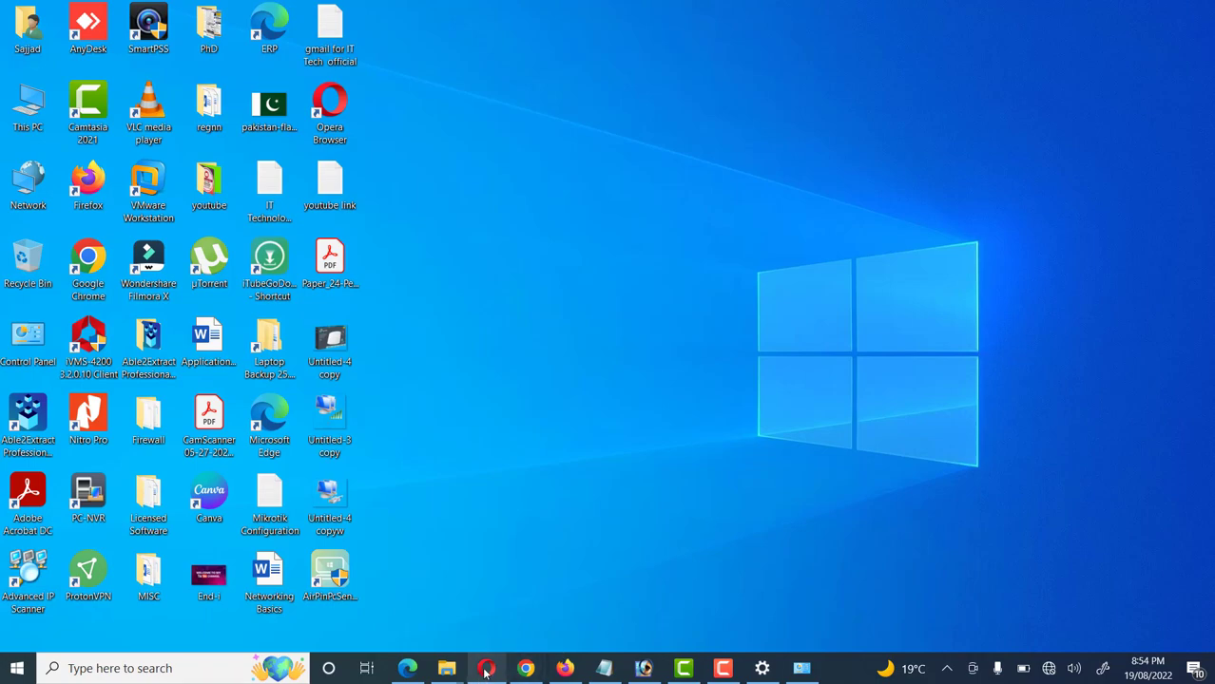
Sign in to the access point at 192.168.0.254 with the admin account.
{"action": "left_click", "coordinate": [487, 669]}
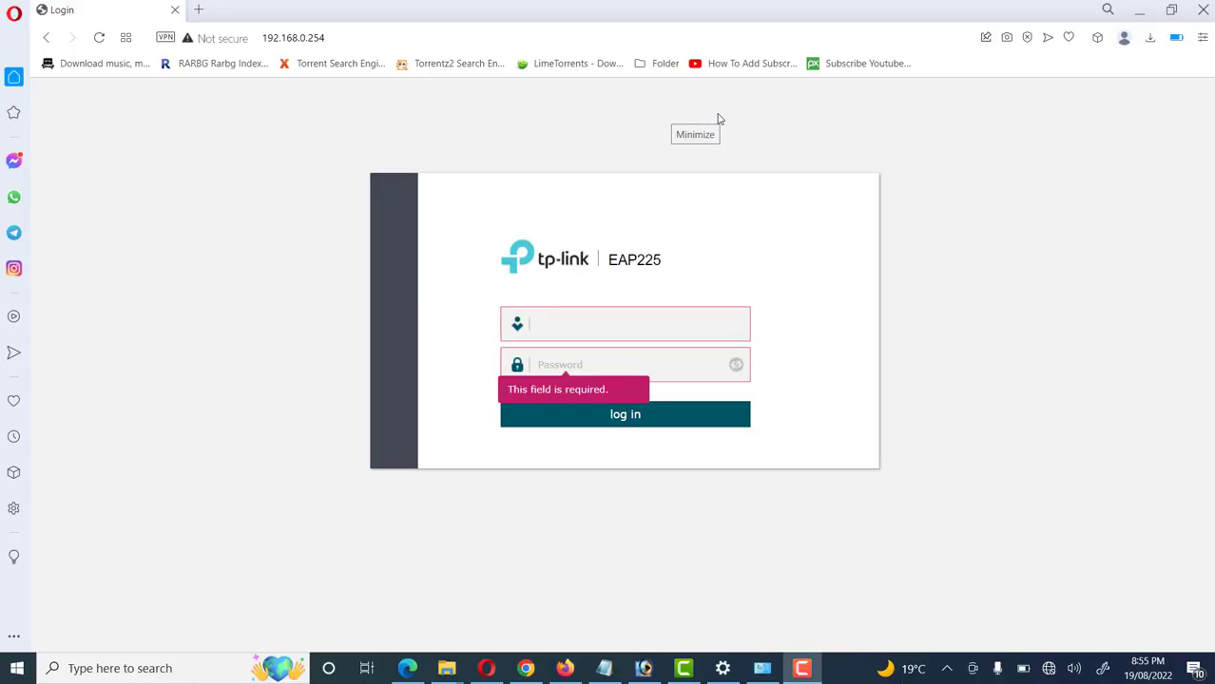
{"action": "left_click", "coordinate": [293, 38]}
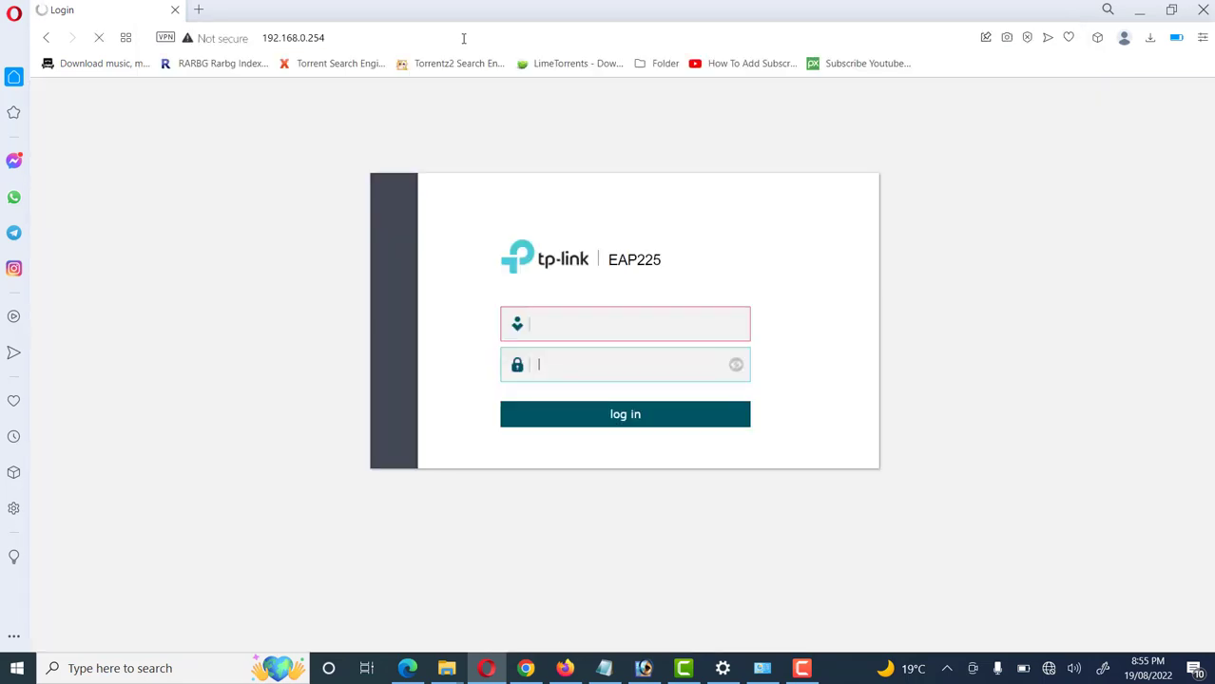
{"action": "type", "text": "admin"}
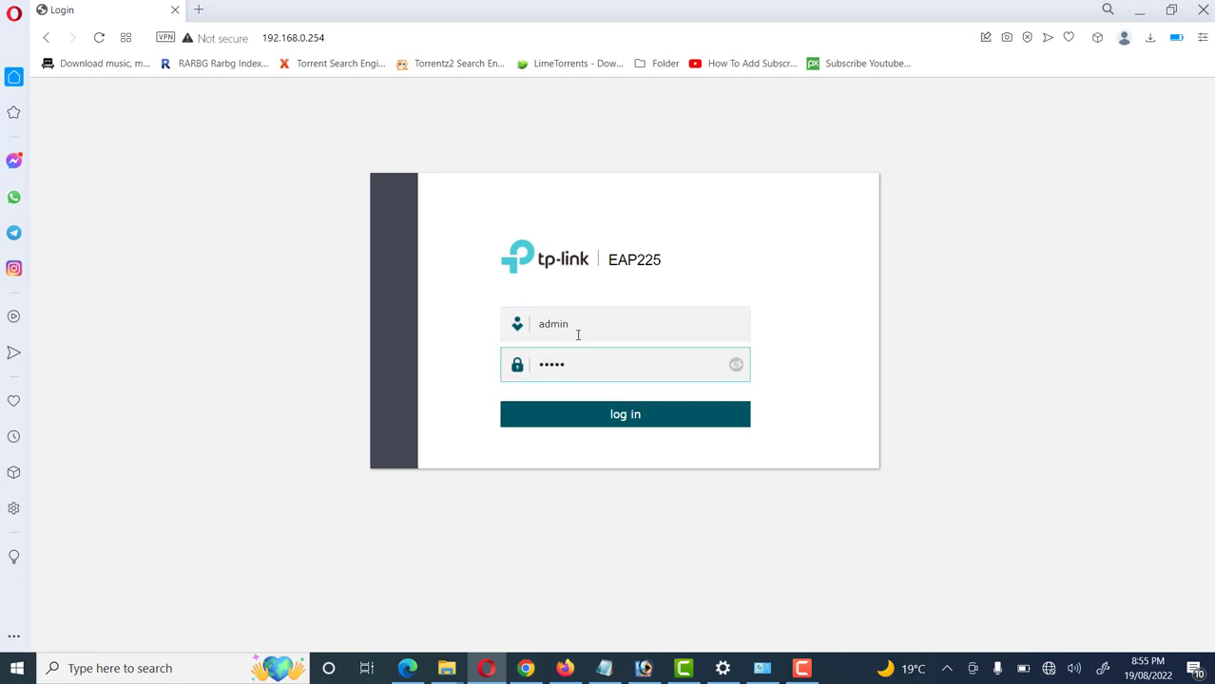
{"action": "left_click", "coordinate": [624, 415]}
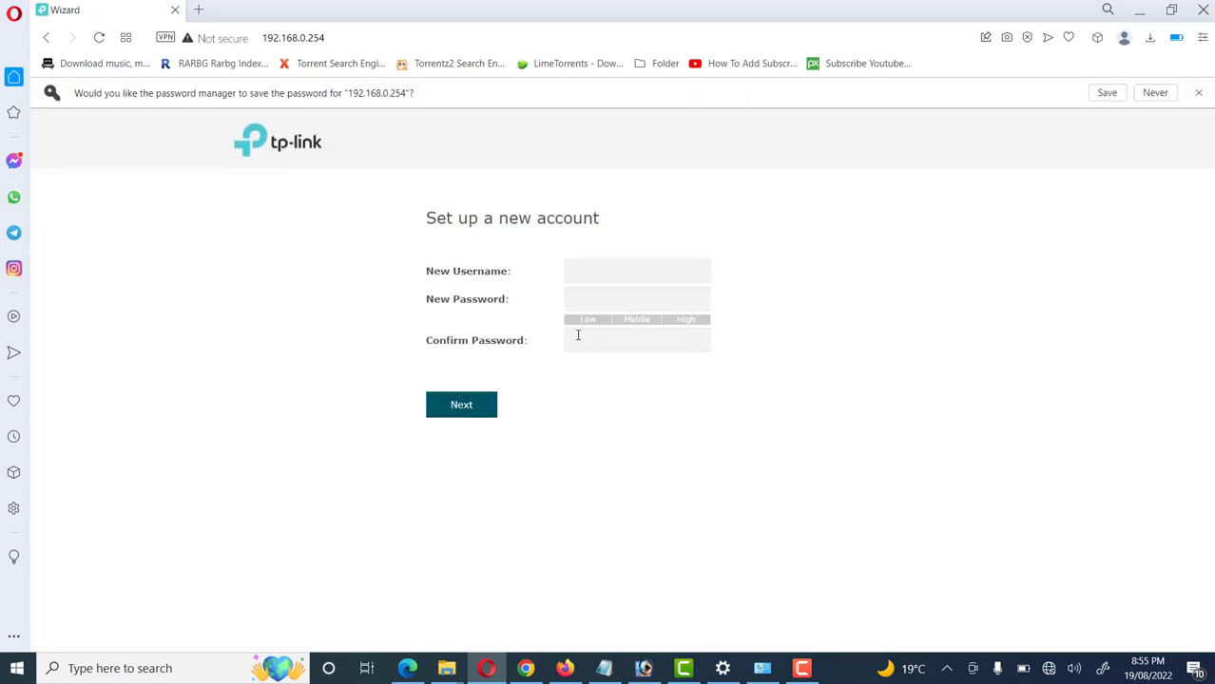
Enter admin as the new username with a corrected new password and confirmation.
{"action": "left_click", "coordinate": [635, 270]}
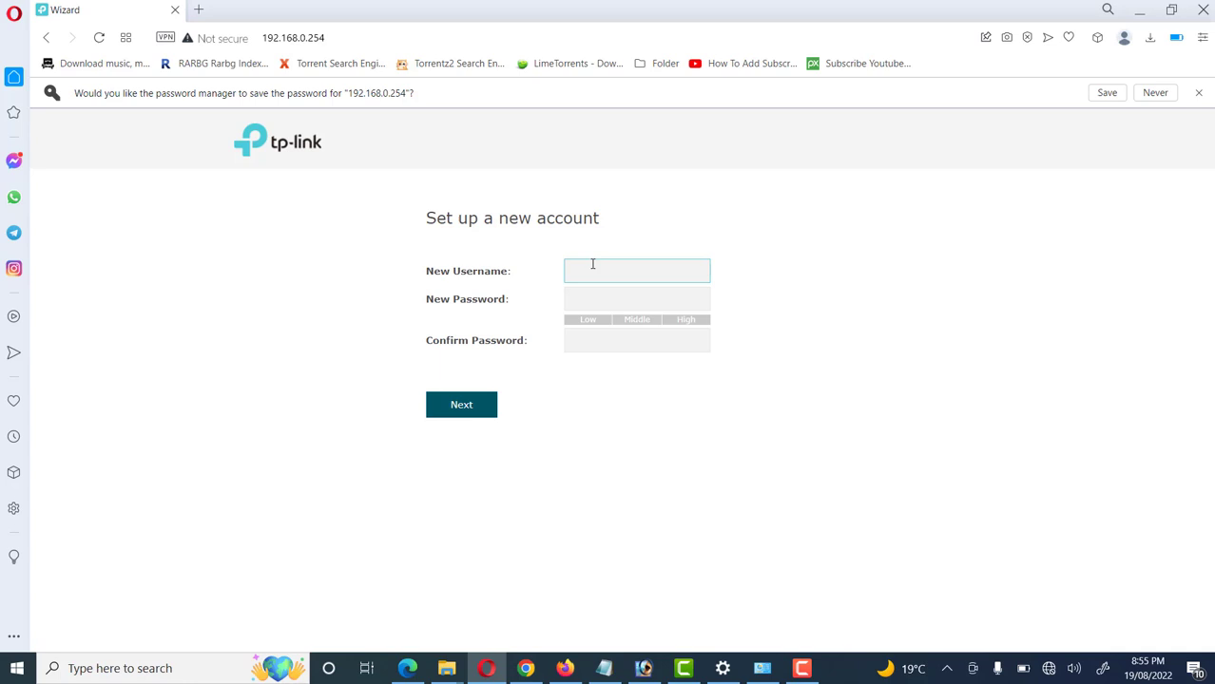
{"action": "type", "text": "admin"}
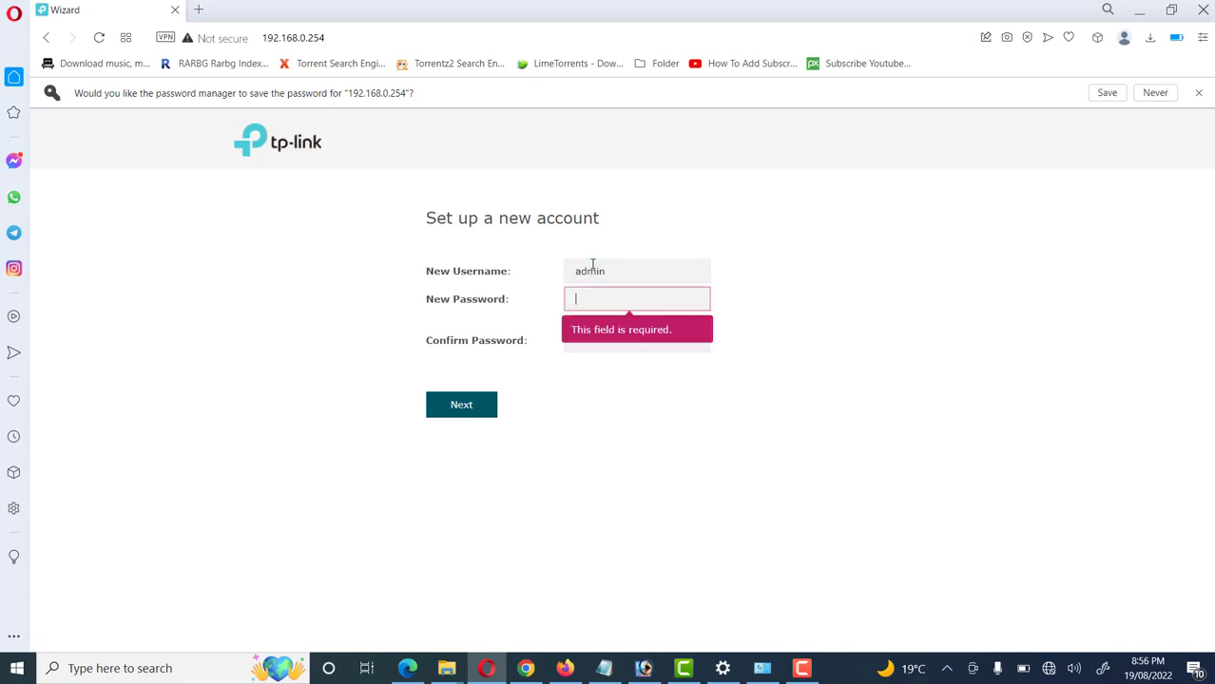
{"action": "type", "text": "•"}
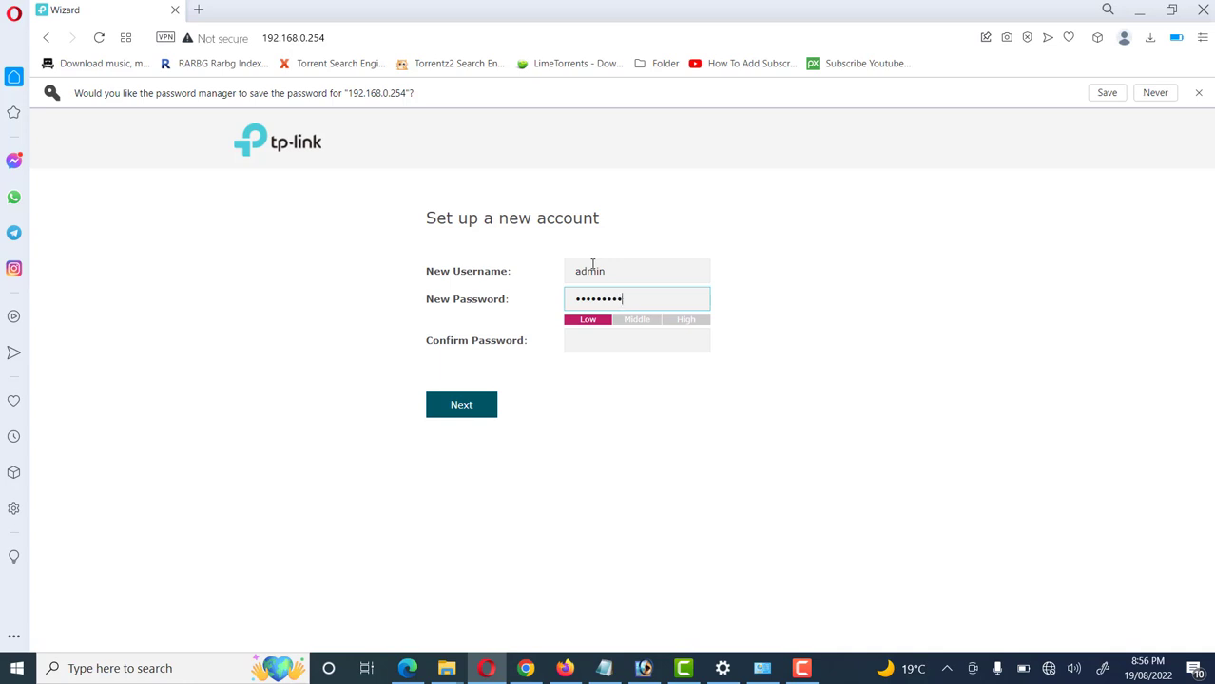
{"action": "key", "text": "Backspace"}
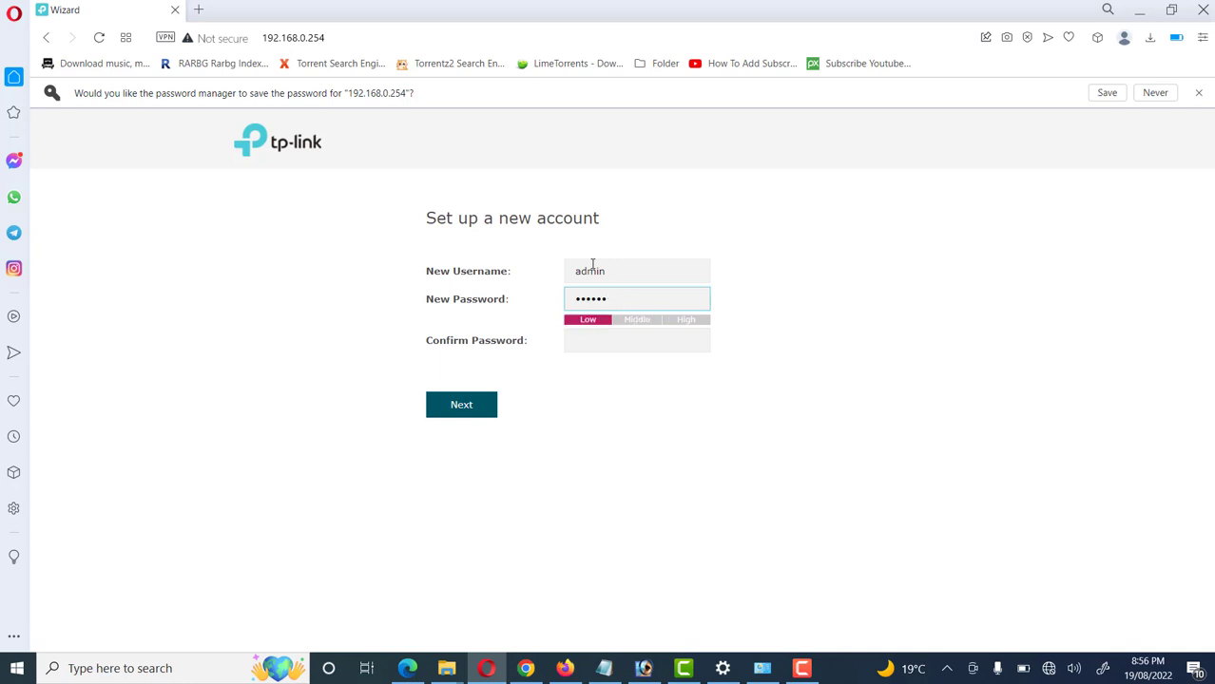
{"action": "key", "text": "Backspace"}
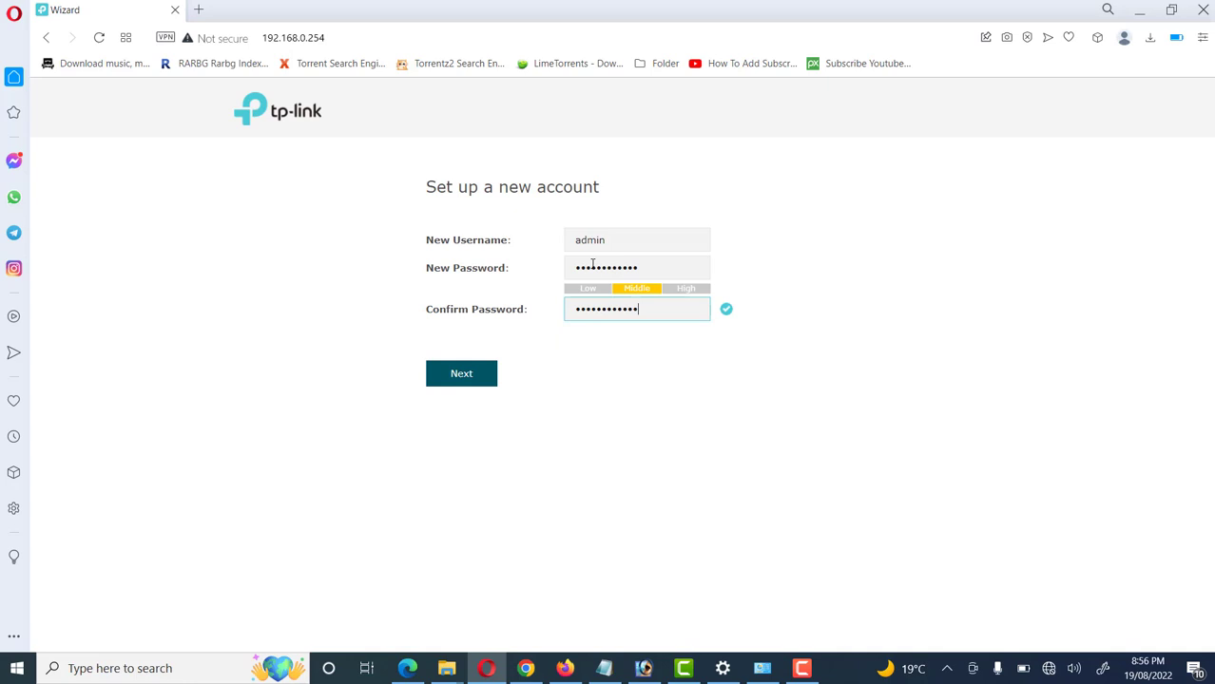
Continue to wireless basic settings and name the 2.4GHz network Golden with its password.
{"action": "left_click", "coordinate": [460, 373]}
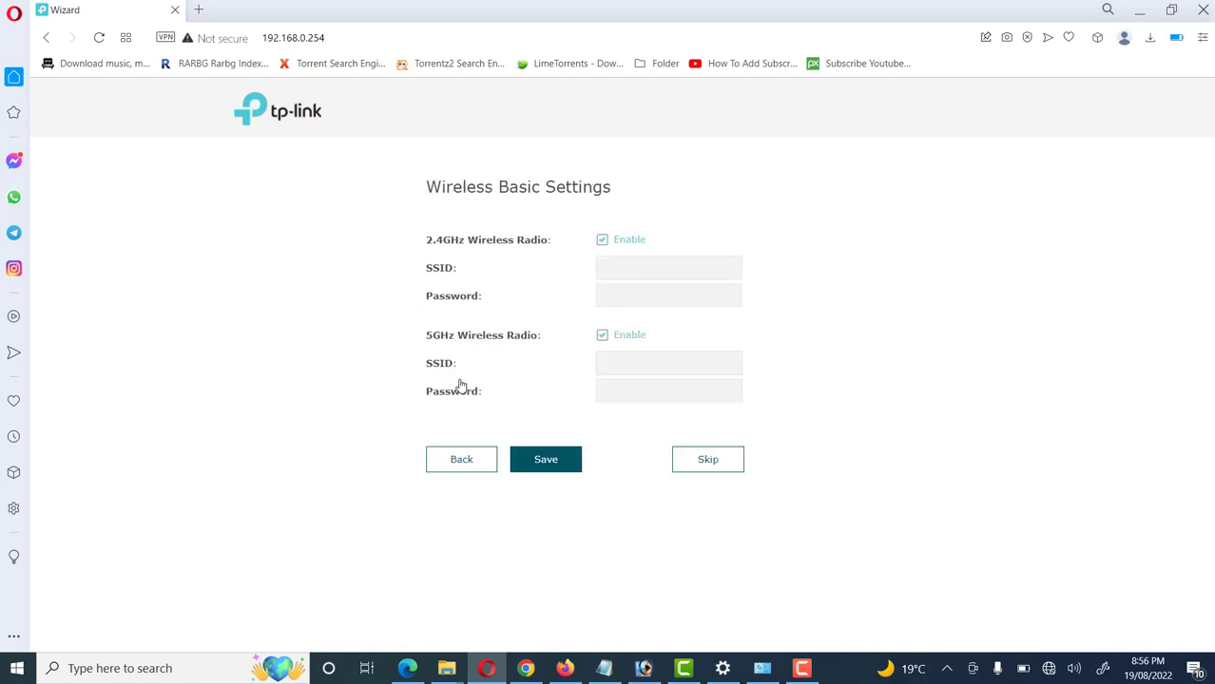
{"action": "mouse_move", "coordinate": [643, 285]}
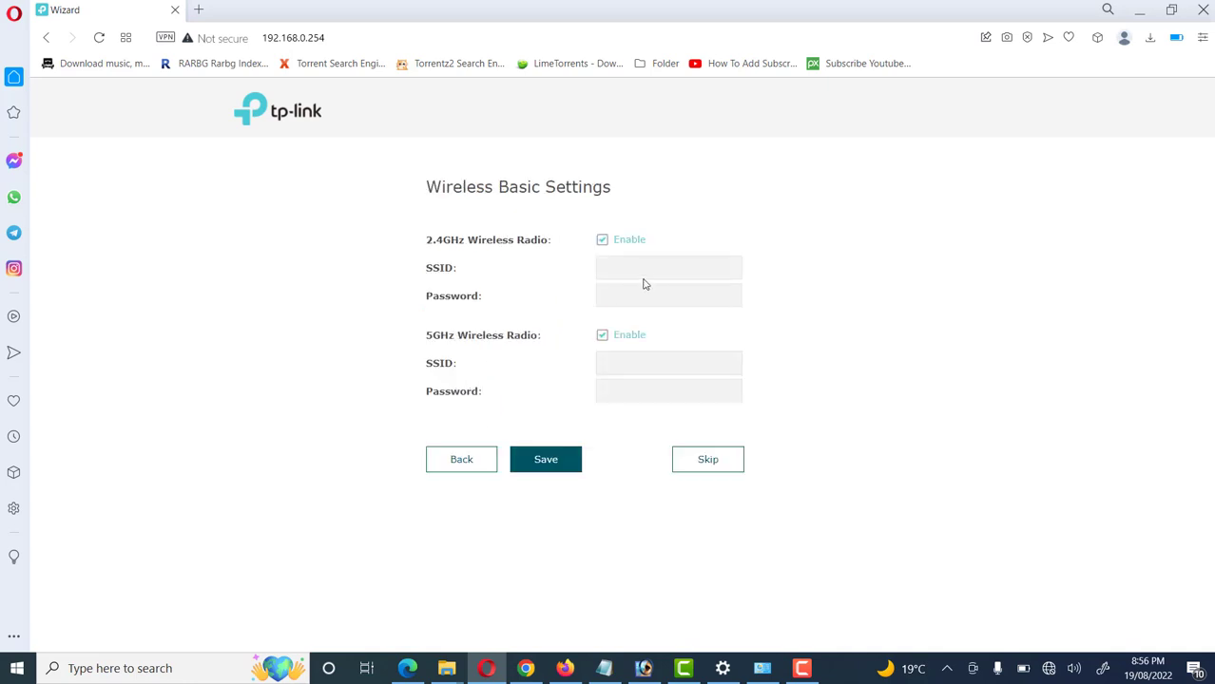
{"action": "left_click", "coordinate": [667, 266]}
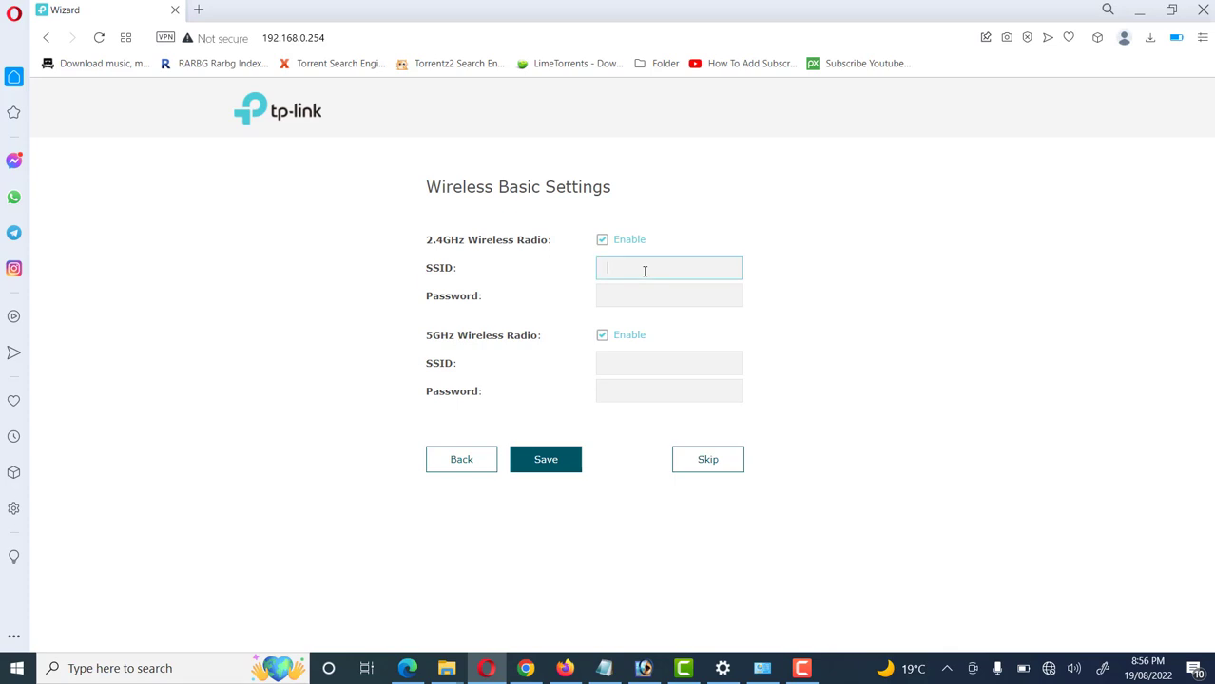
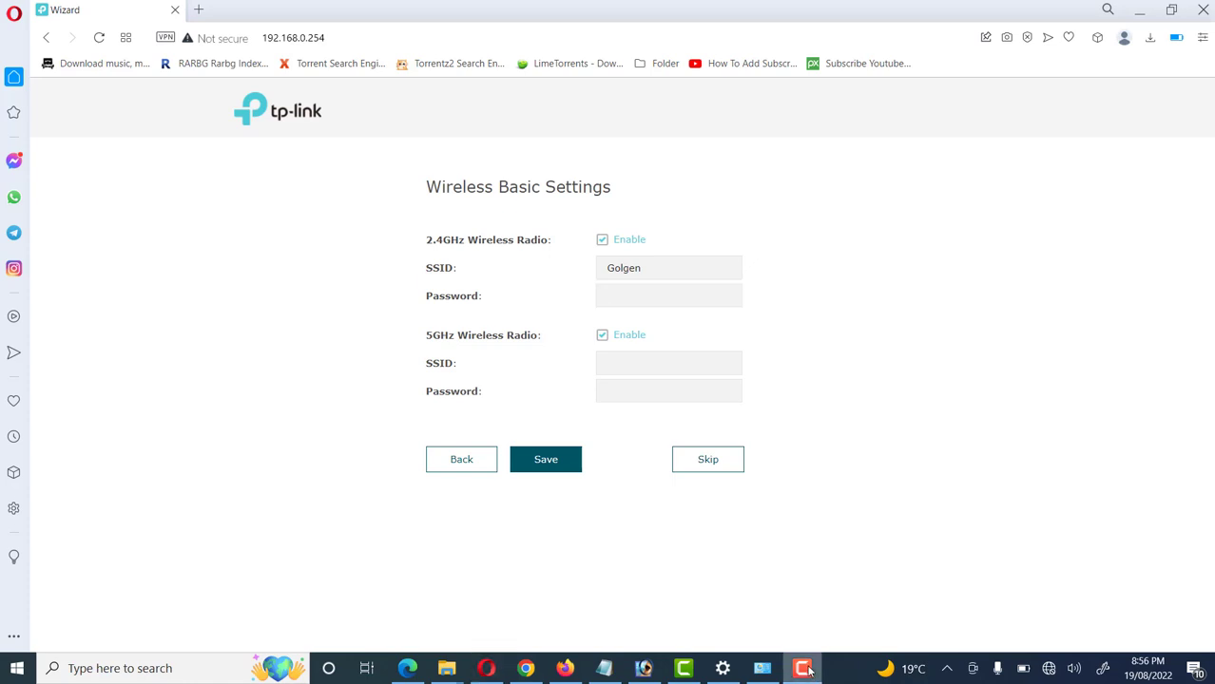
{"action": "mouse_move", "coordinate": [642, 262]}
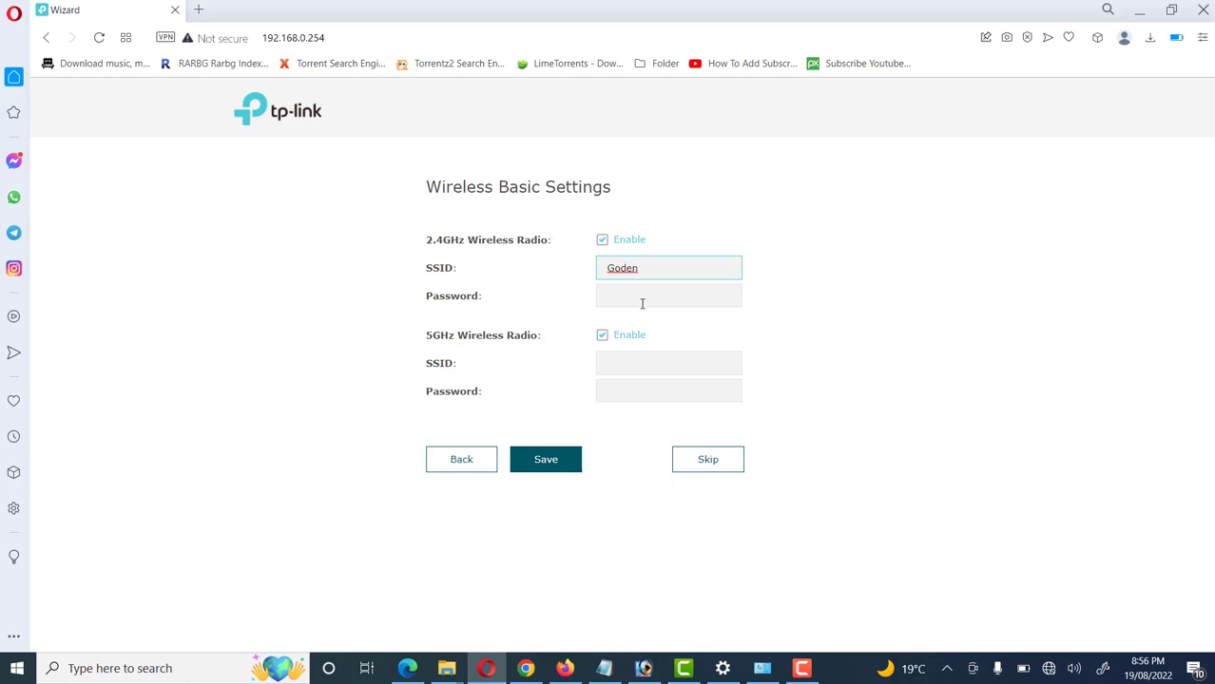
{"action": "left_click", "coordinate": [667, 295]}
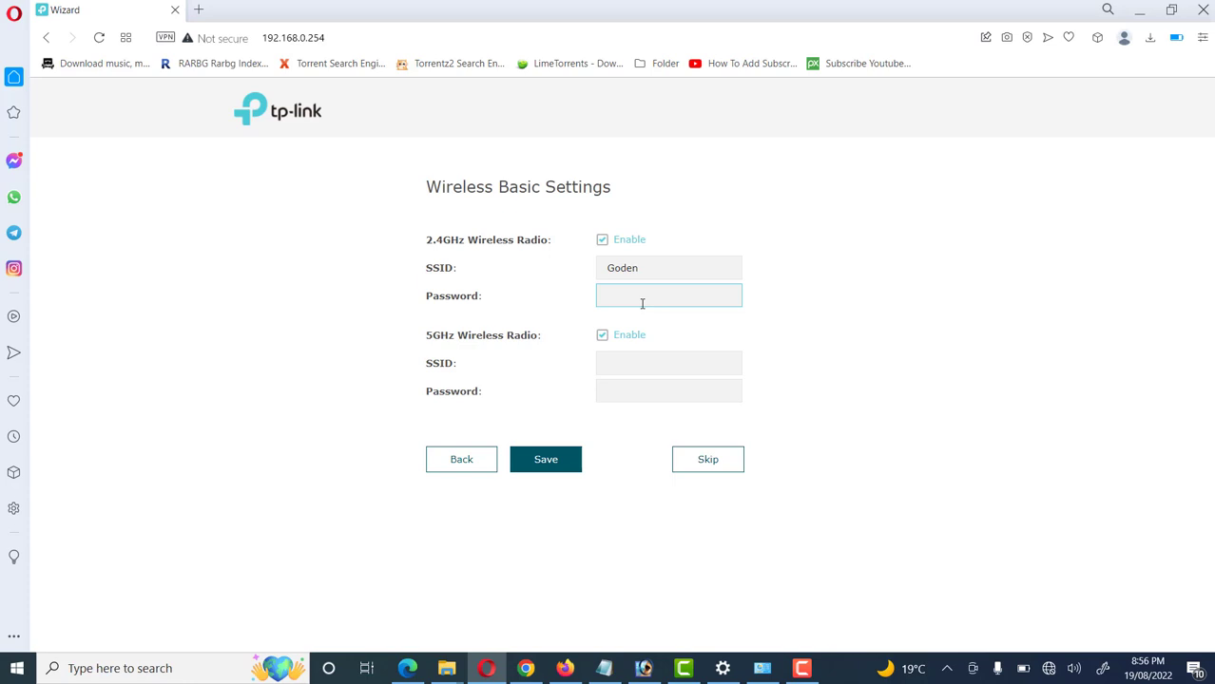
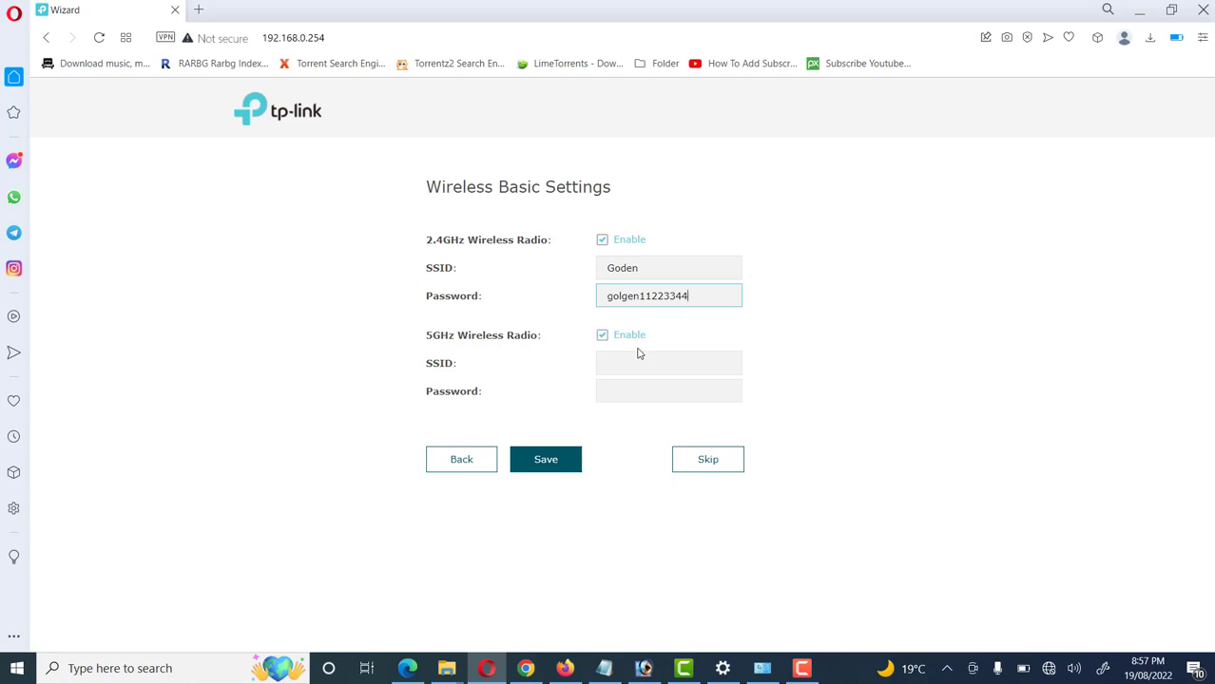
{"action": "left_click", "coordinate": [667, 364]}
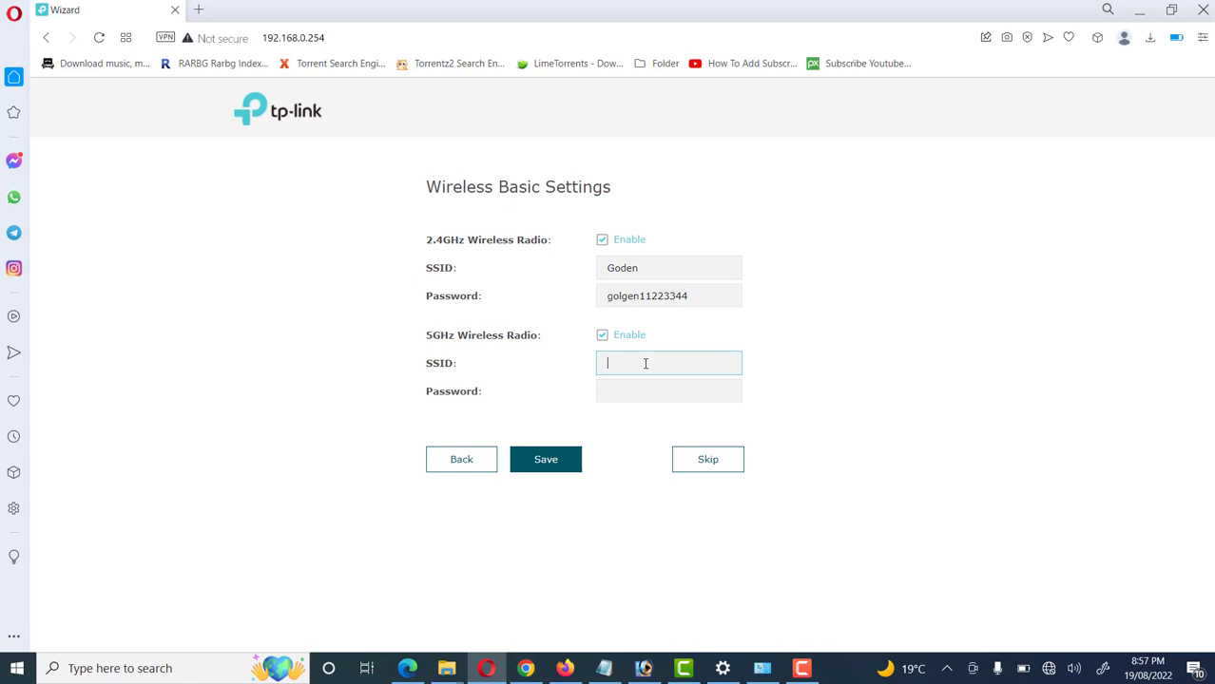
{"action": "mouse_move", "coordinate": [626, 278]}
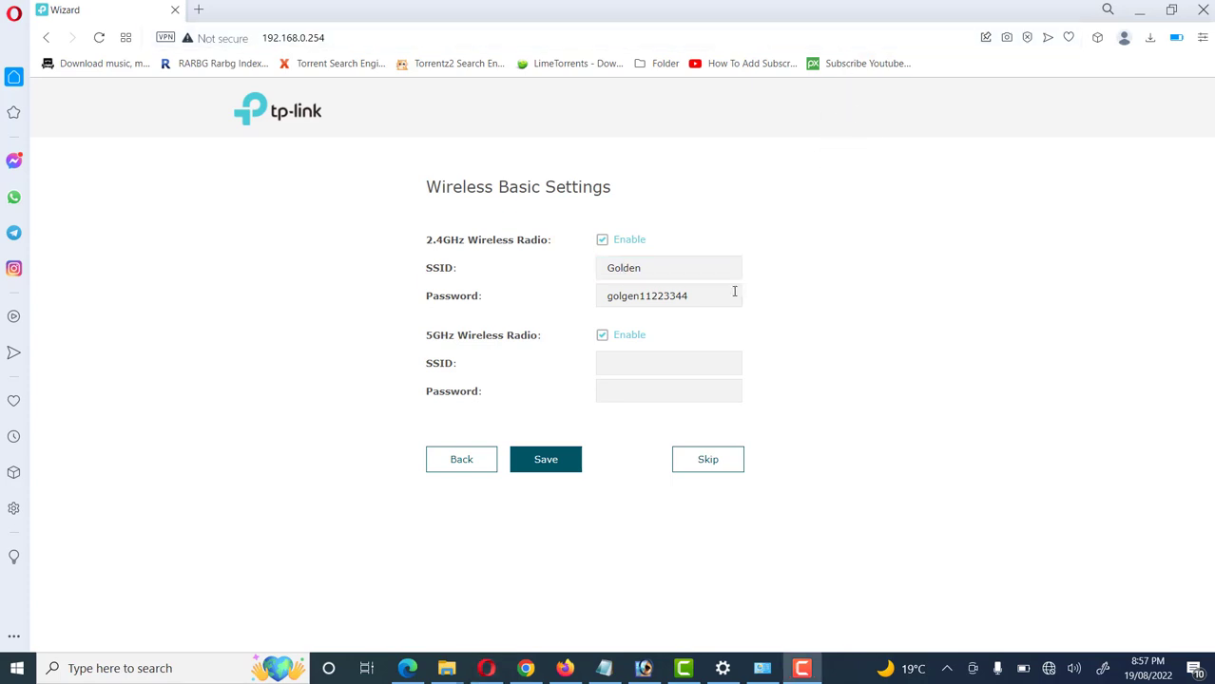
{"action": "left_click", "coordinate": [667, 363]}
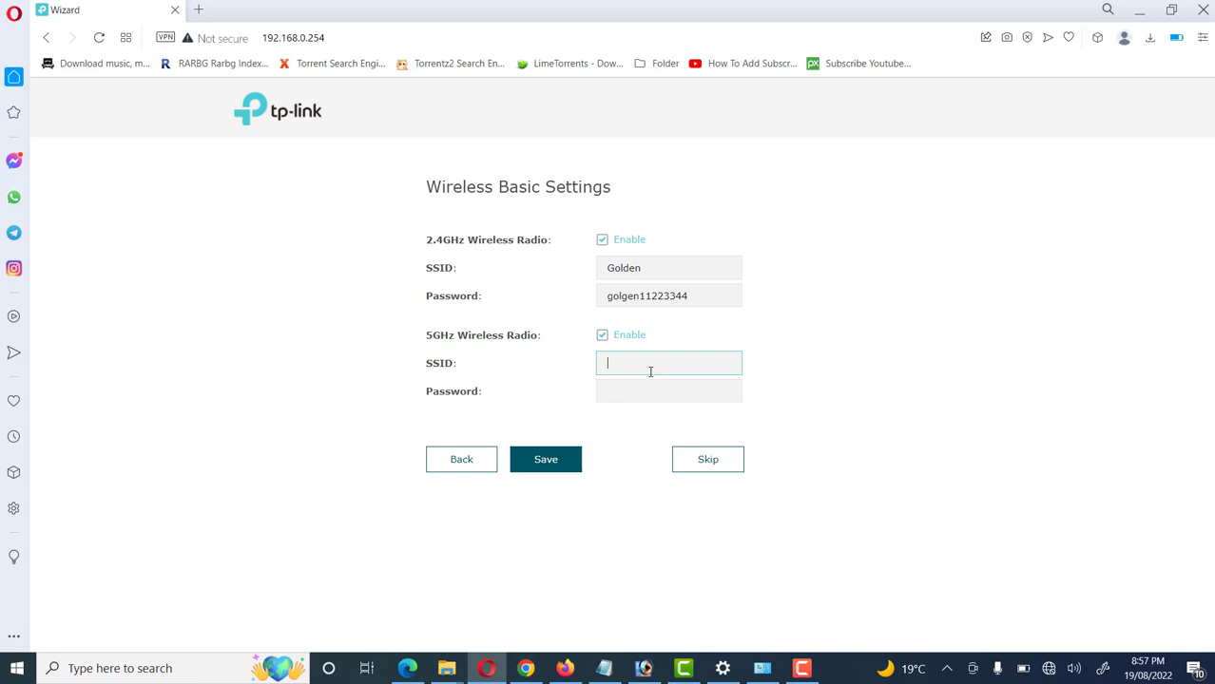
{"action": "type", "text": "Gol"}
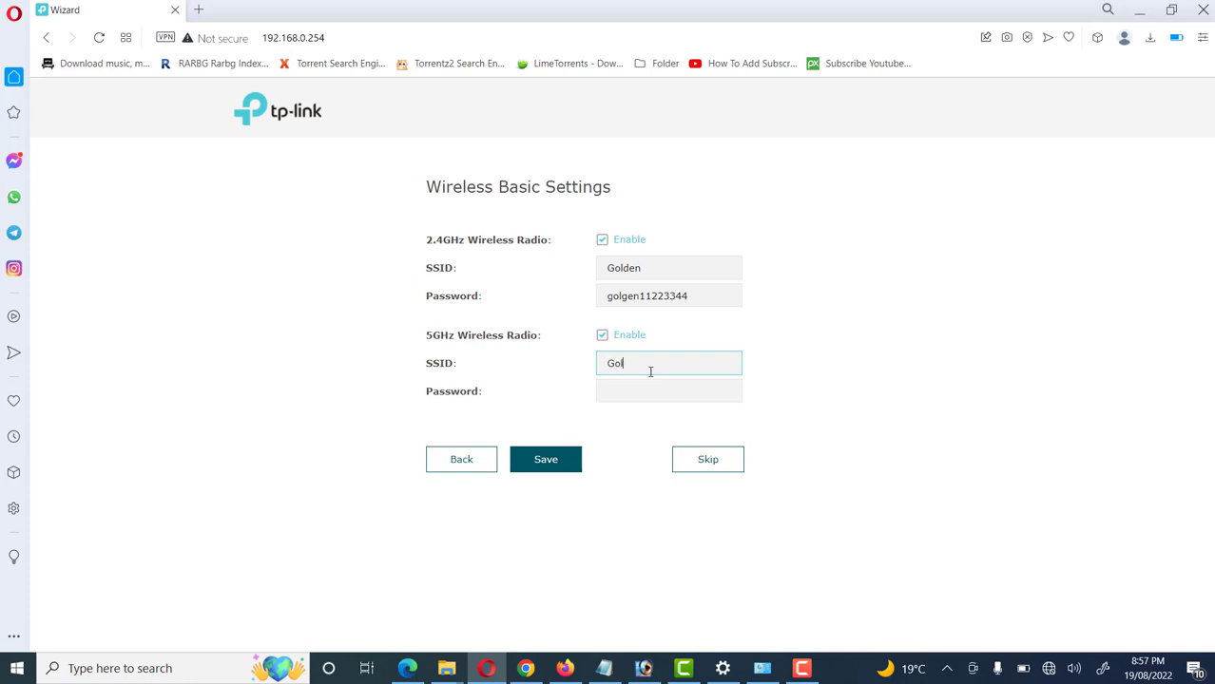
{"action": "type", "text": "den"}
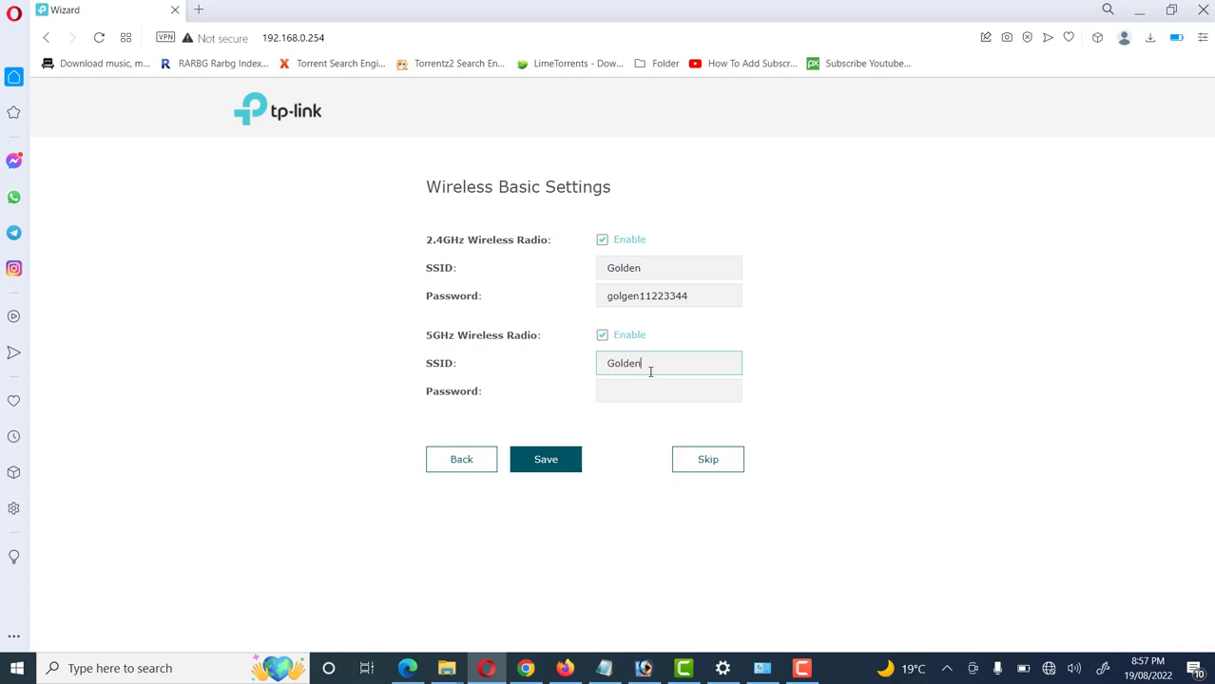
{"action": "left_click", "coordinate": [668, 391]}
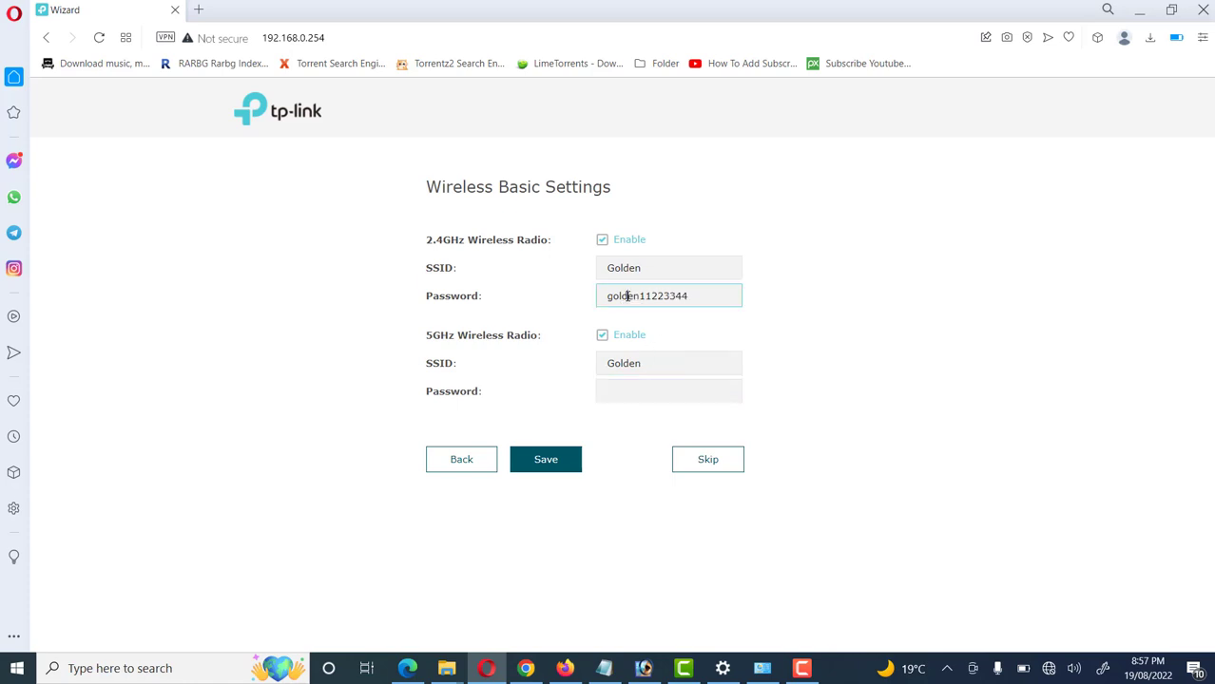
{"action": "left_click", "coordinate": [668, 392]}
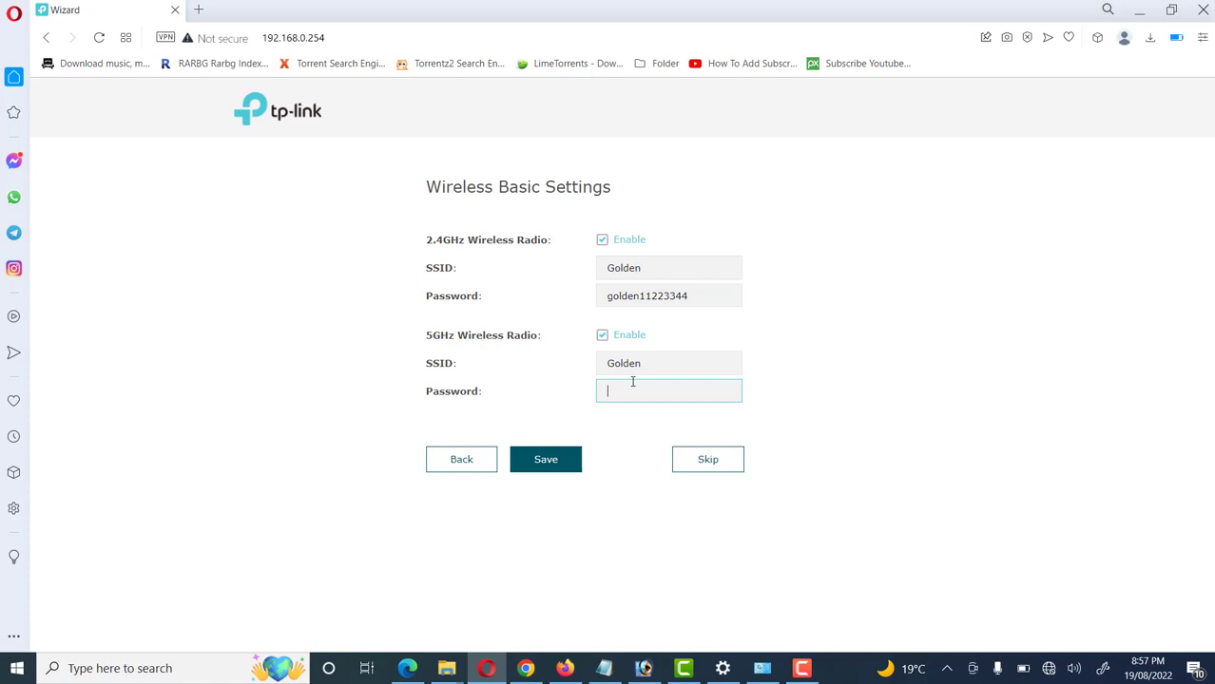
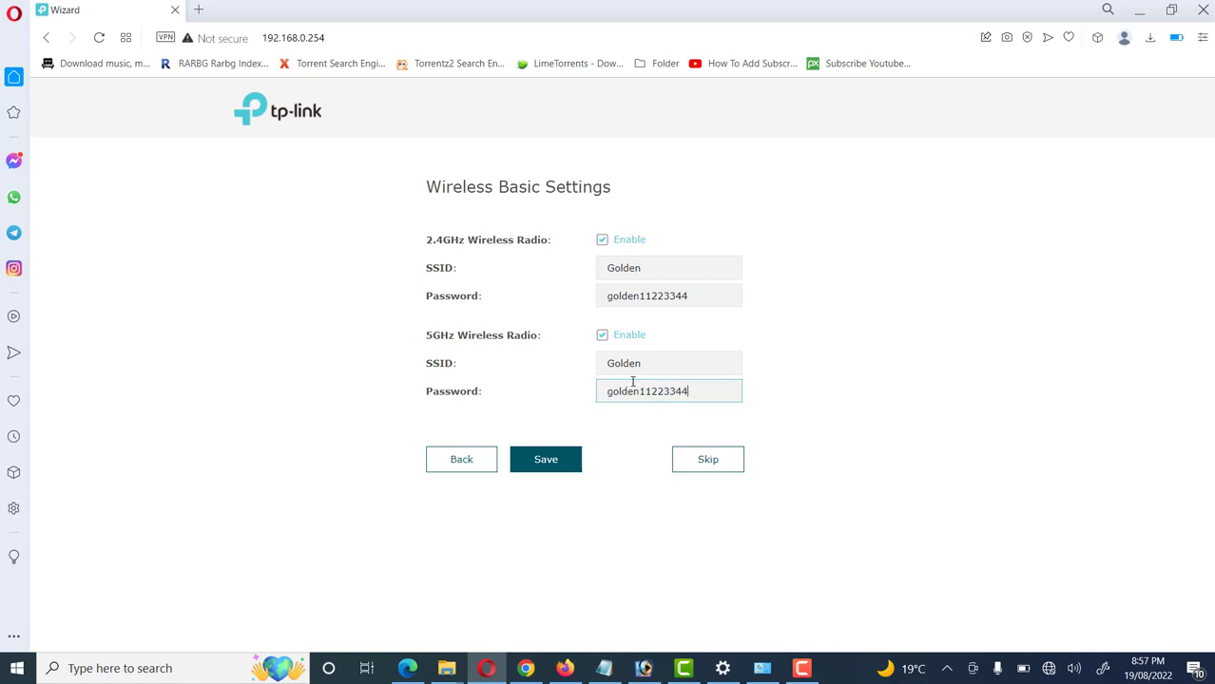
{"action": "left_click", "coordinate": [546, 458]}
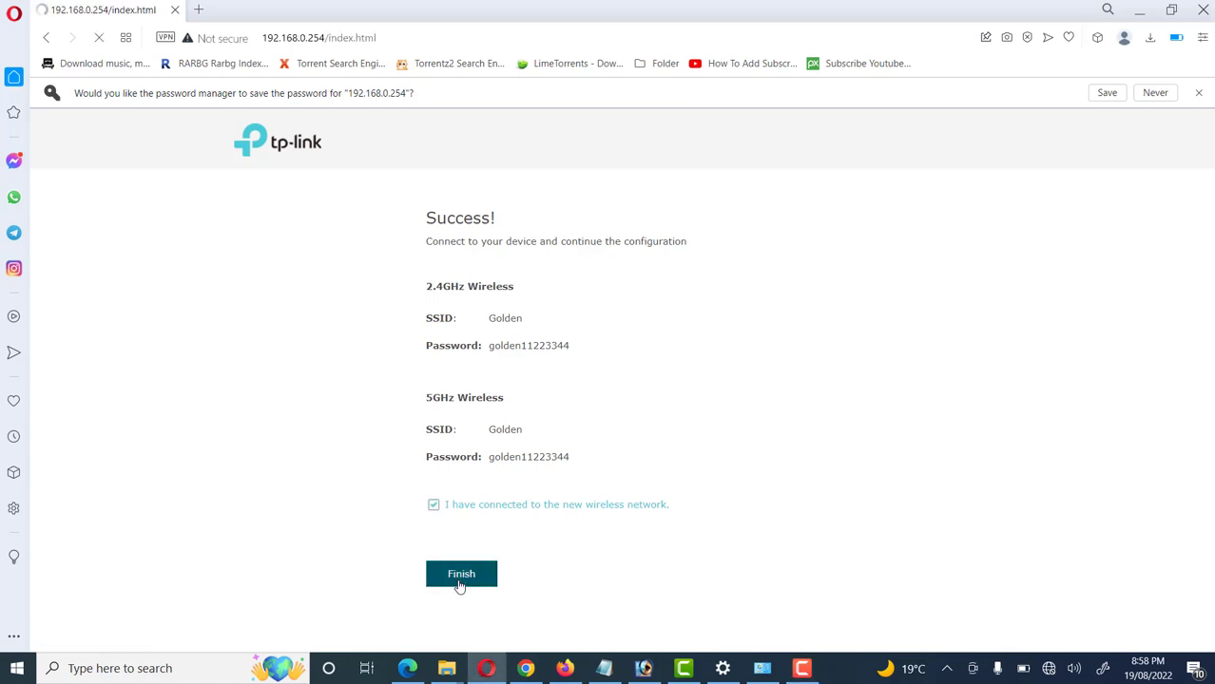
{"action": "left_click", "coordinate": [460, 574]}
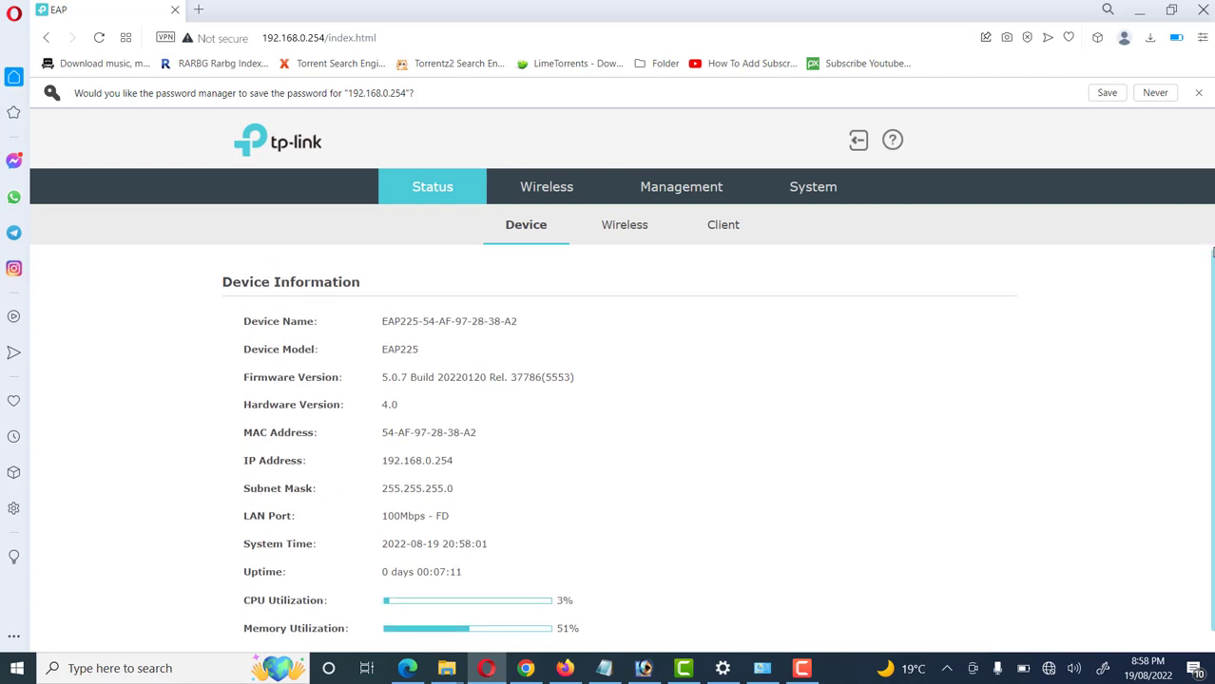
Review the wireless status SSID list and traffic, then view the empty client list.
{"action": "left_click", "coordinate": [624, 225]}
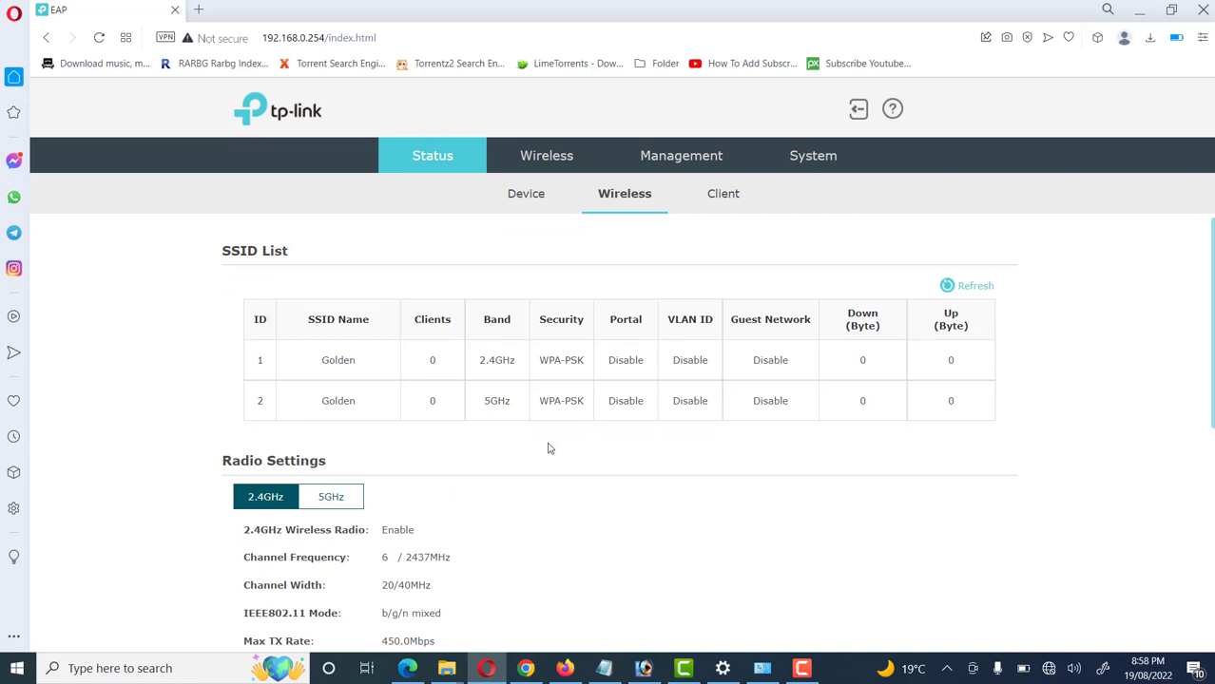
{"action": "mouse_move", "coordinate": [494, 415]}
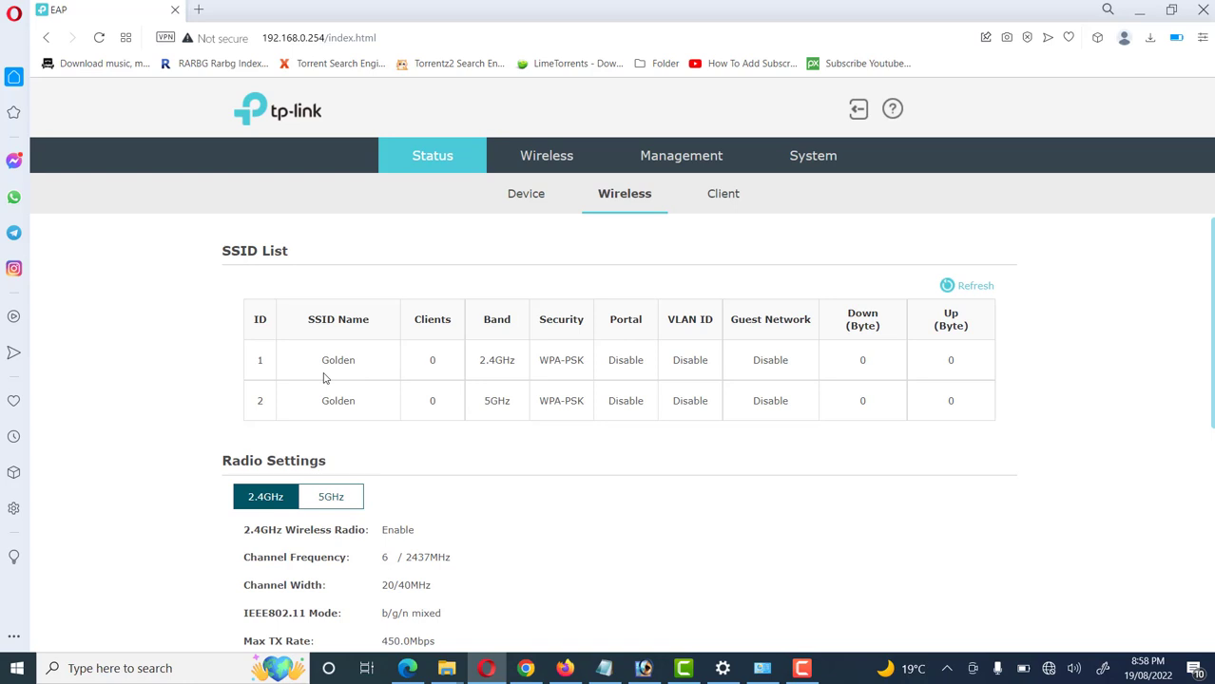
{"action": "mouse_move", "coordinate": [537, 424]}
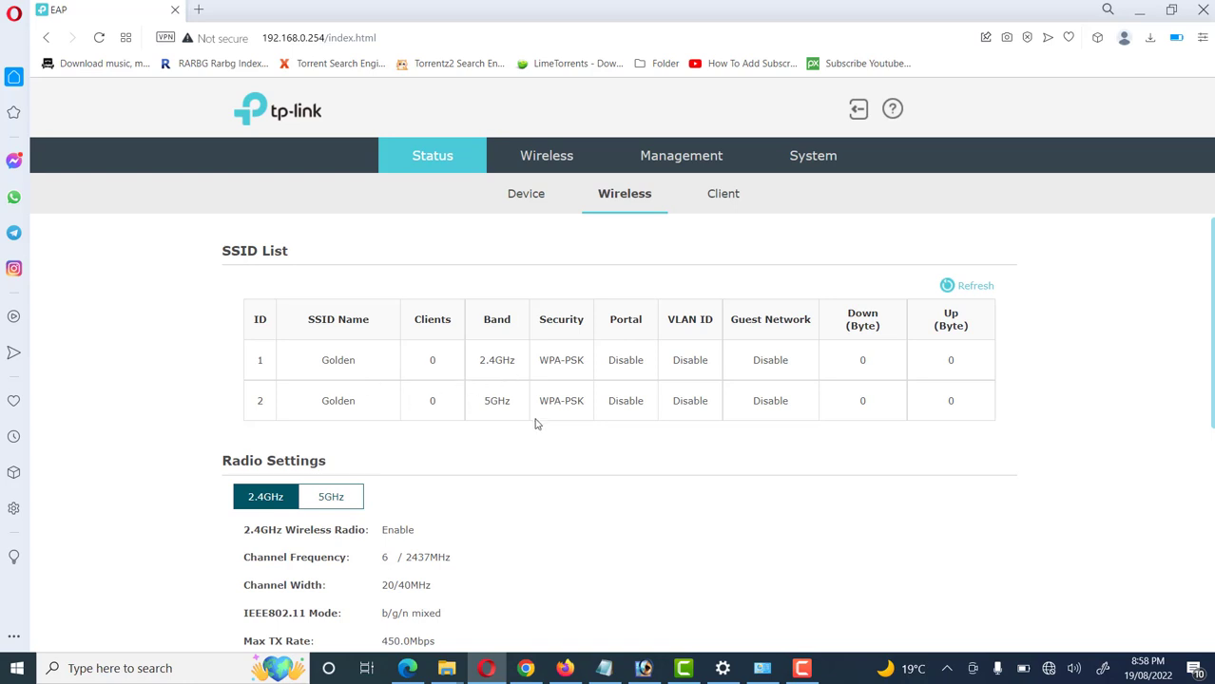
{"action": "mouse_move", "coordinate": [1211, 369]}
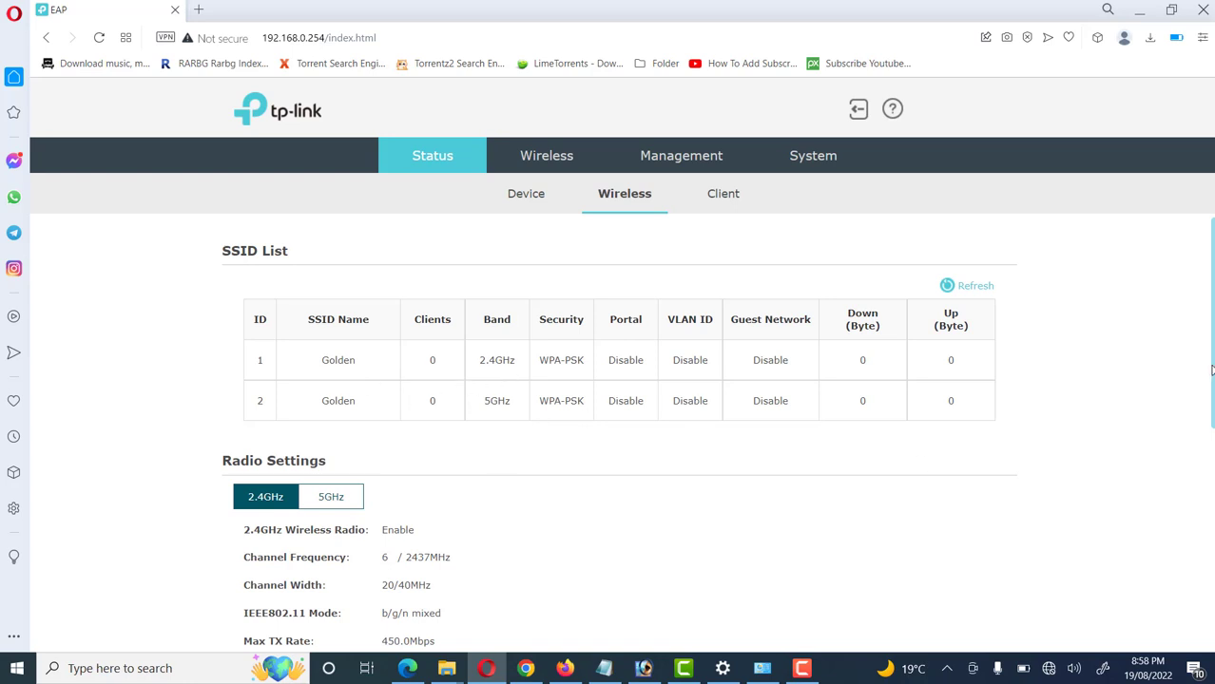
{"action": "scroll", "scroll_direction": "down", "scroll_amount": 3}
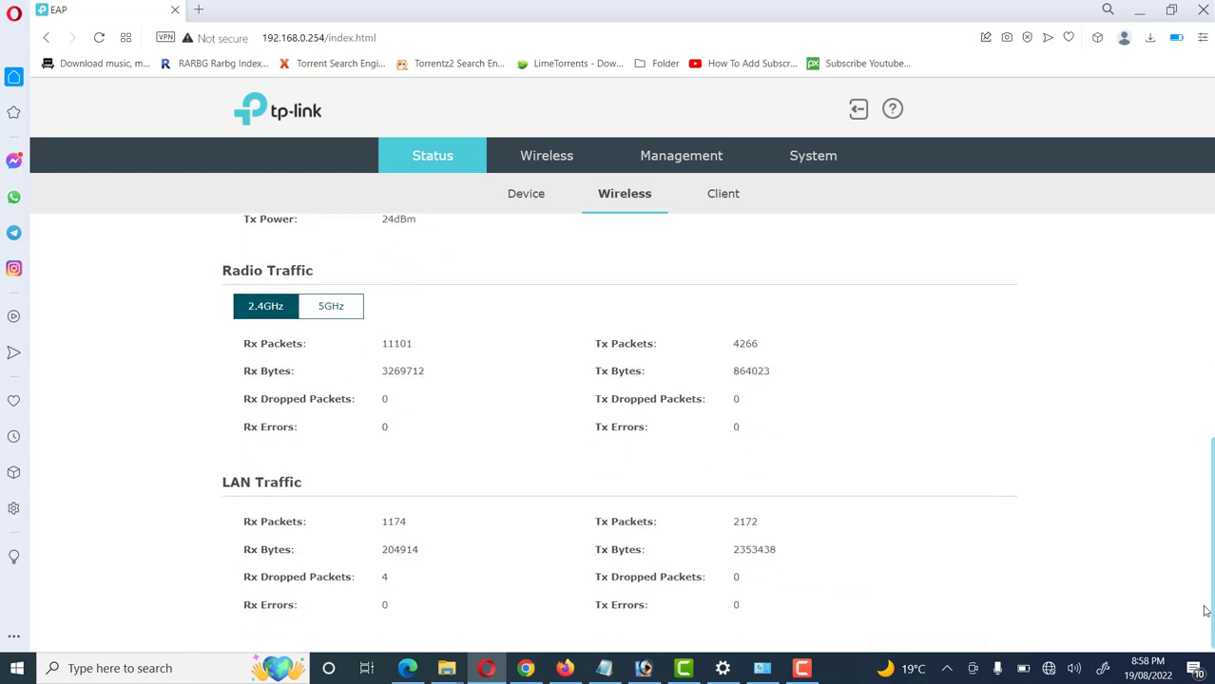
{"action": "scroll", "scroll_direction": "up", "scroll_amount": 3}
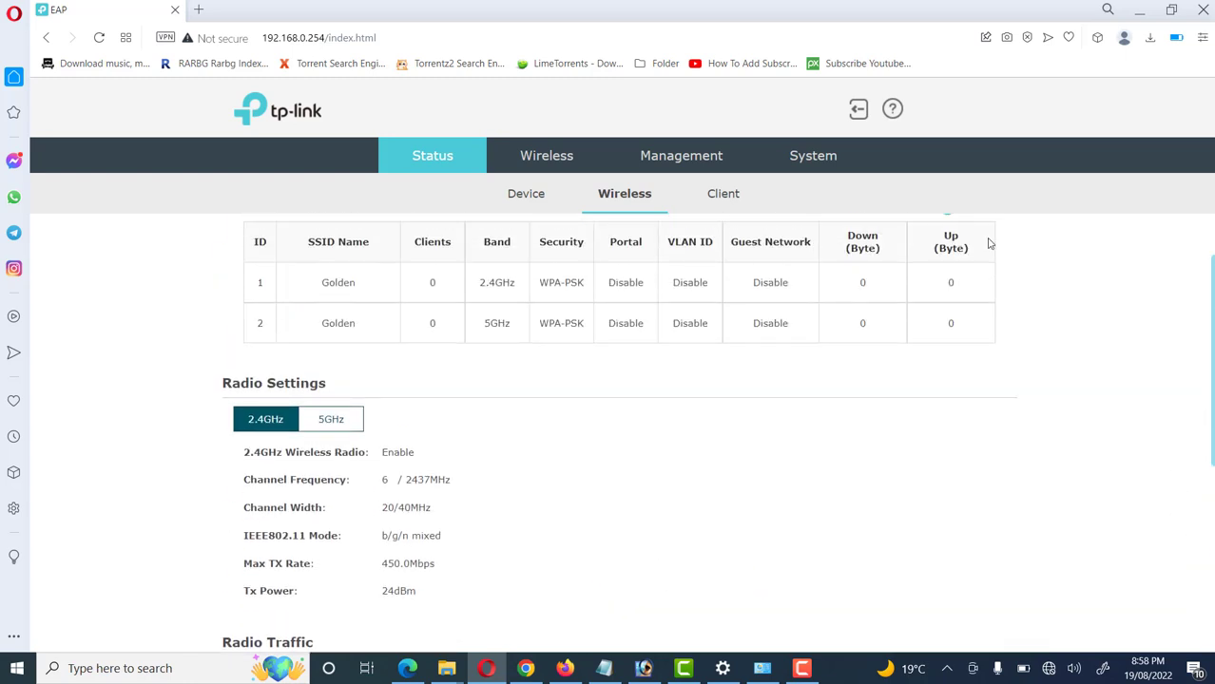
{"action": "left_click", "coordinate": [723, 193]}
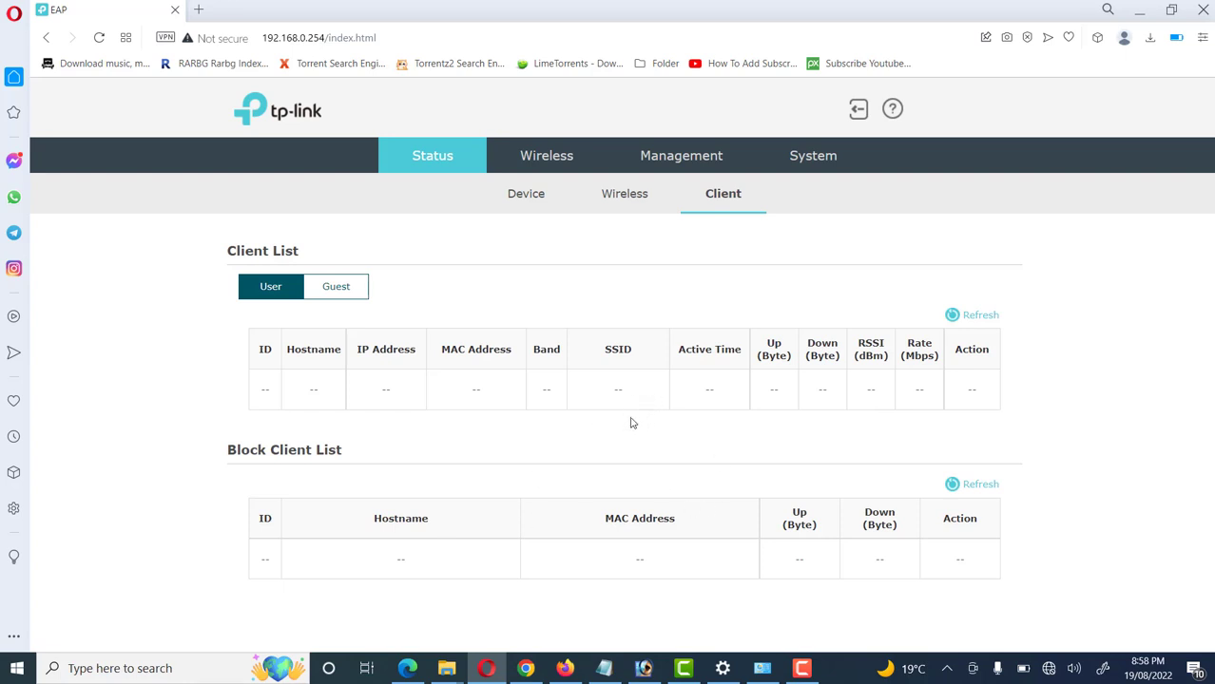
{"action": "mouse_move", "coordinate": [582, 203]}
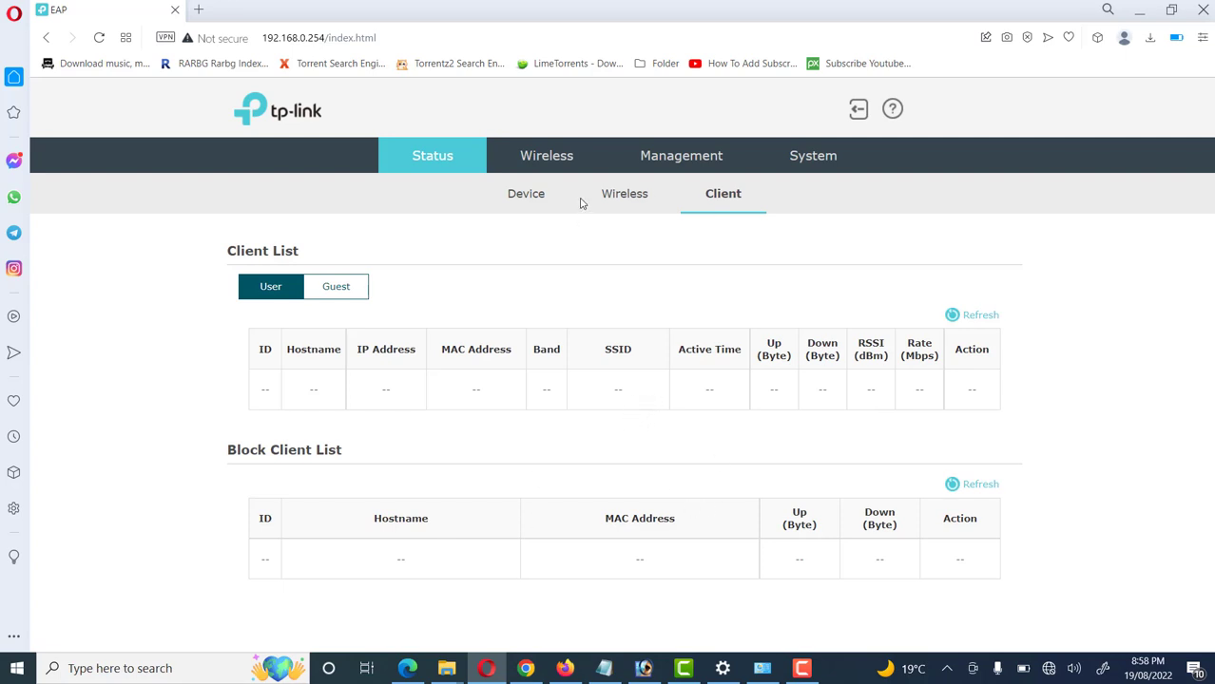
{"action": "mouse_move", "coordinate": [547, 156]}
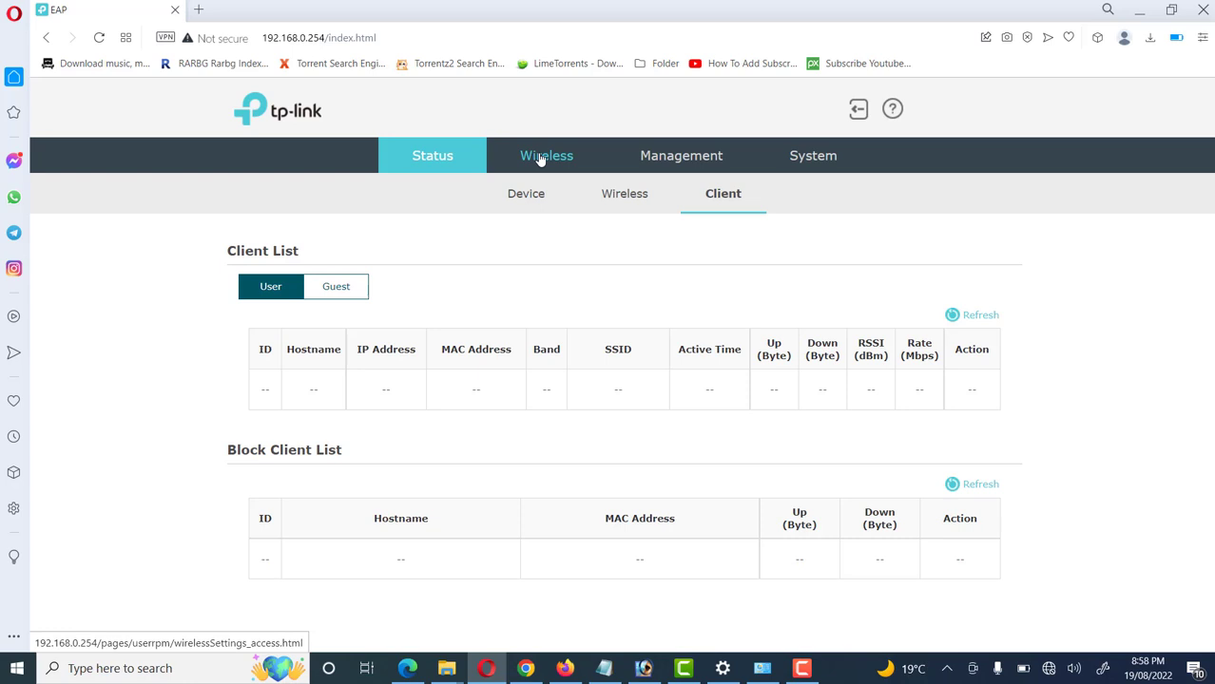
Show the 2.4GHz advanced options including load balance, beacon interval and RTS threshold.
{"action": "left_click", "coordinate": [548, 156]}
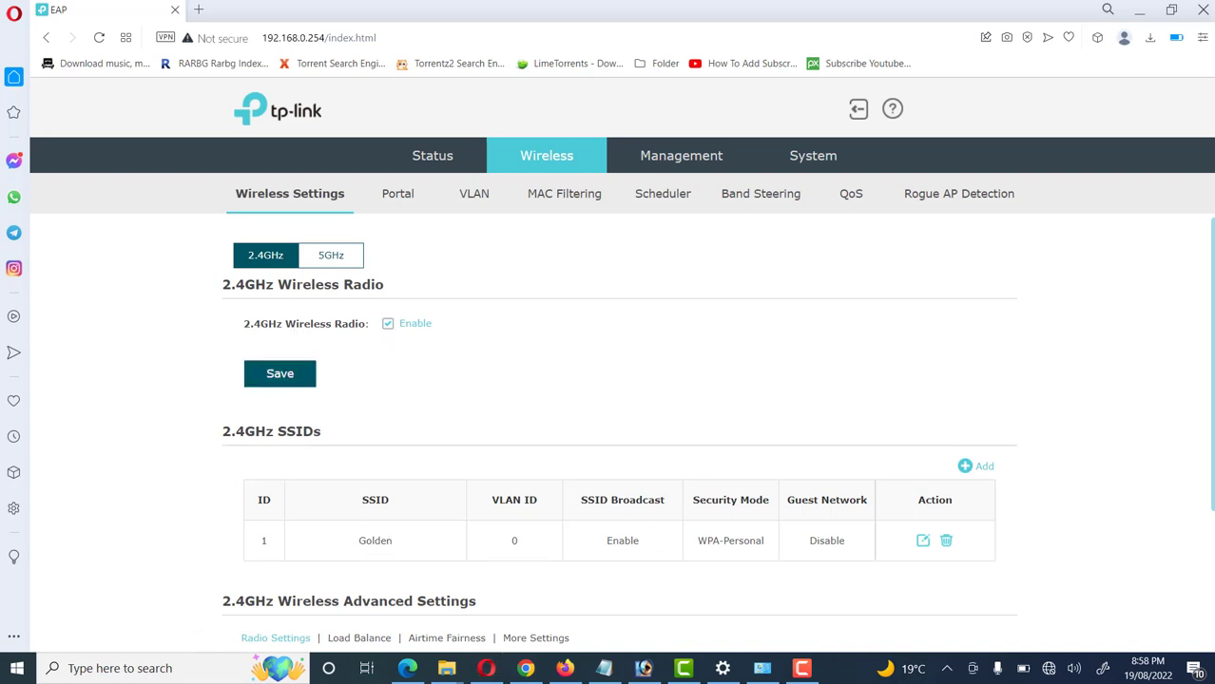
{"action": "scroll", "scroll_direction": "down", "scroll_amount": 3}
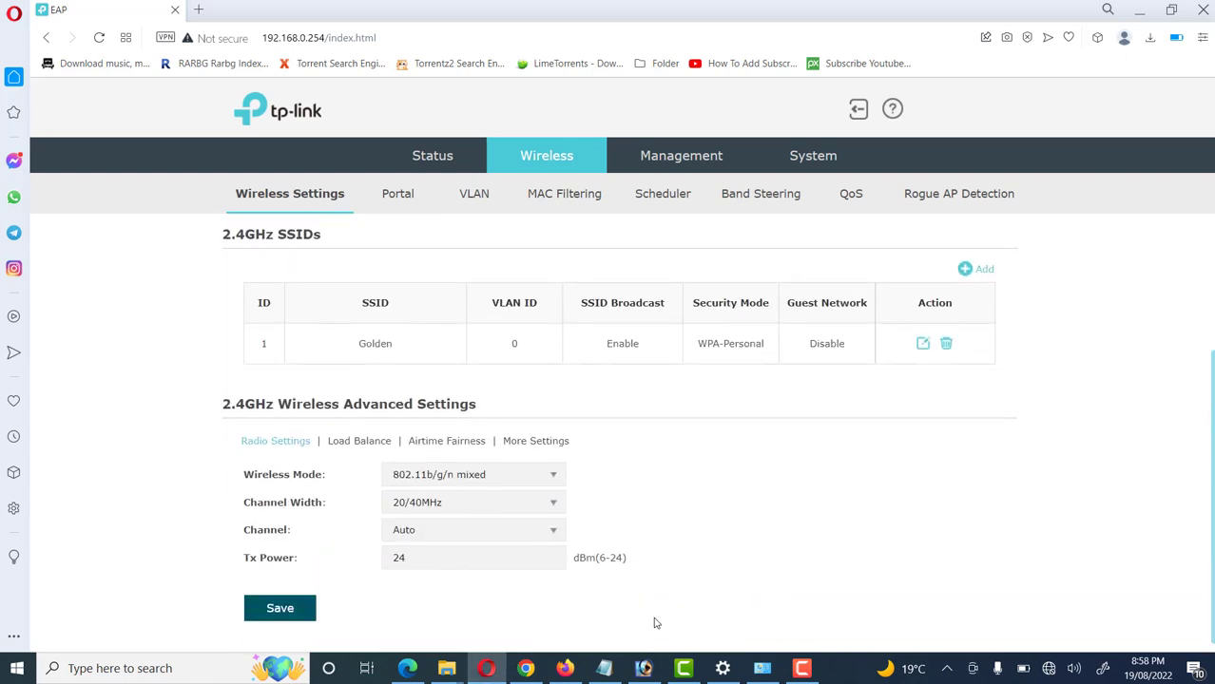
{"action": "mouse_move", "coordinate": [293, 414]}
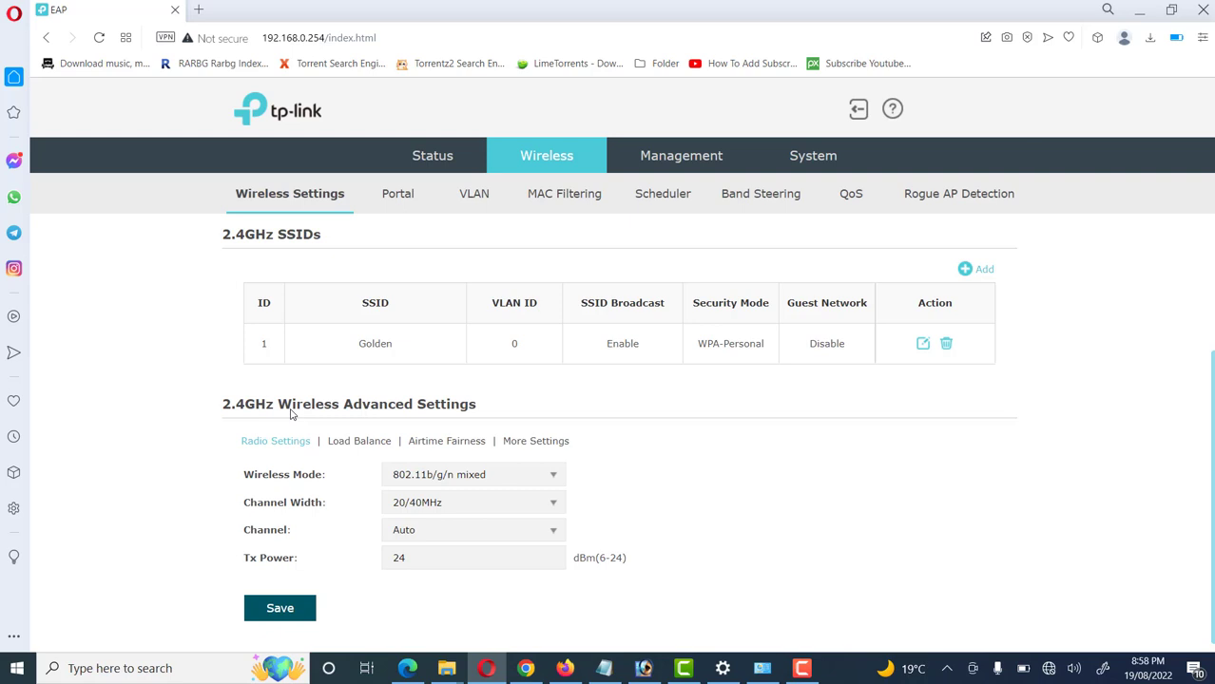
{"action": "mouse_move", "coordinate": [373, 435]}
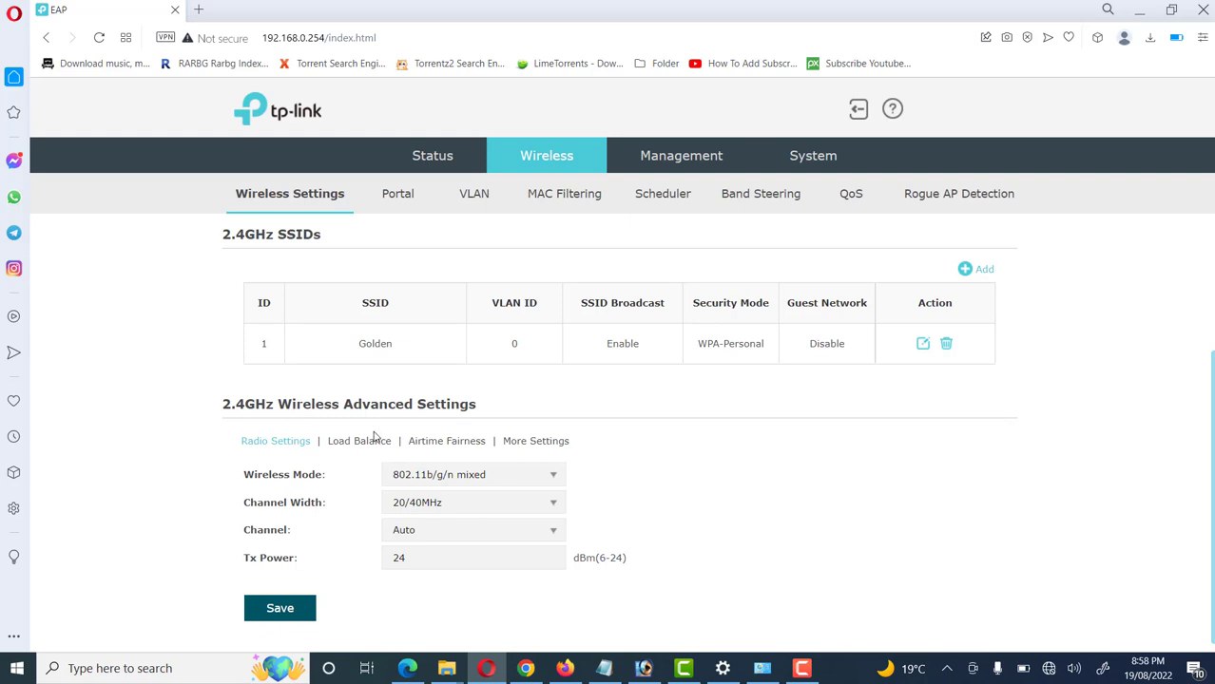
{"action": "mouse_move", "coordinate": [329, 510]}
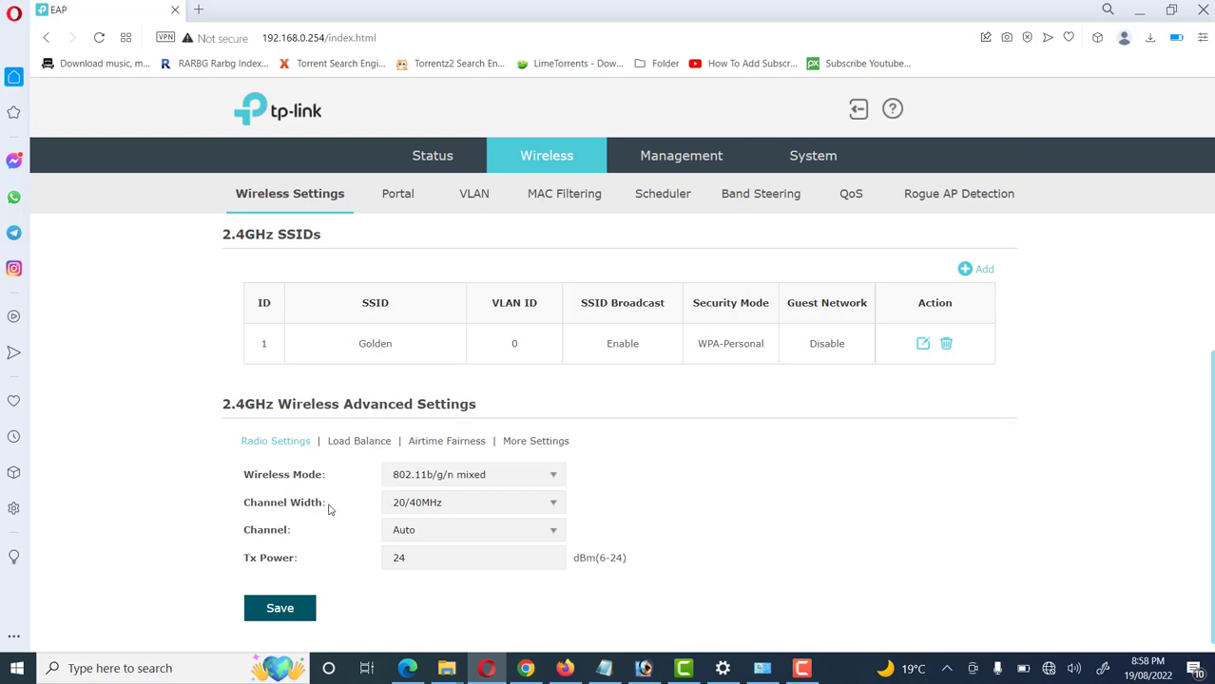
{"action": "mouse_move", "coordinate": [282, 540]}
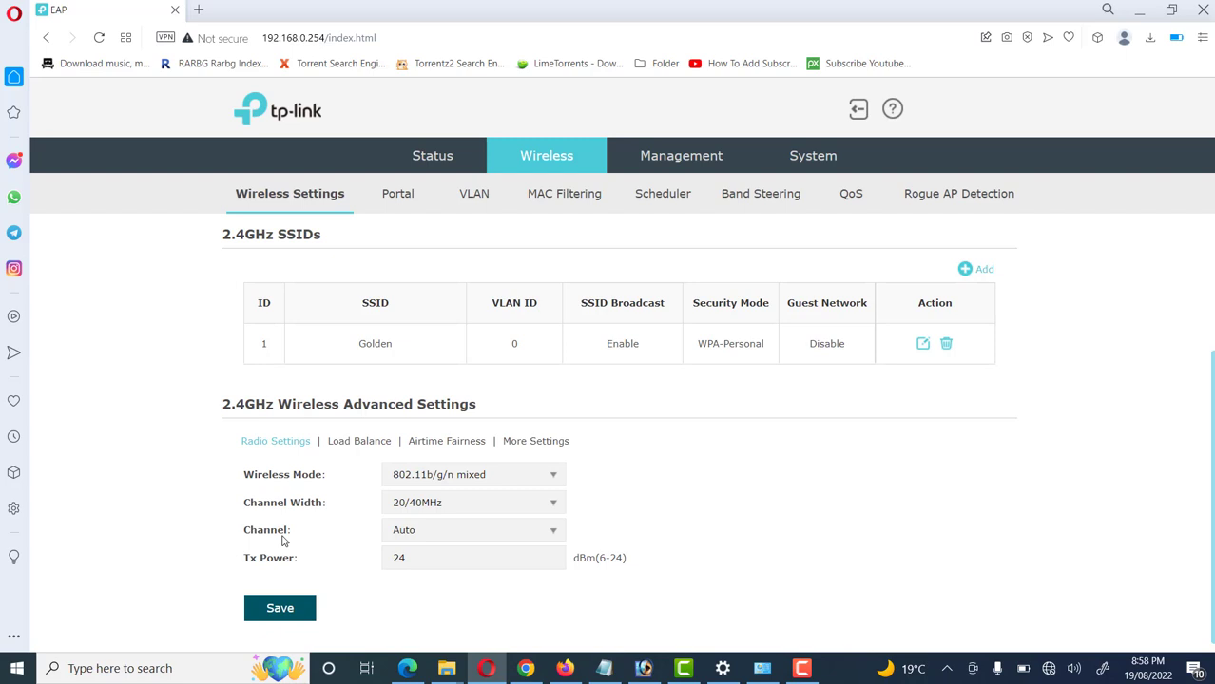
{"action": "mouse_move", "coordinate": [335, 447]}
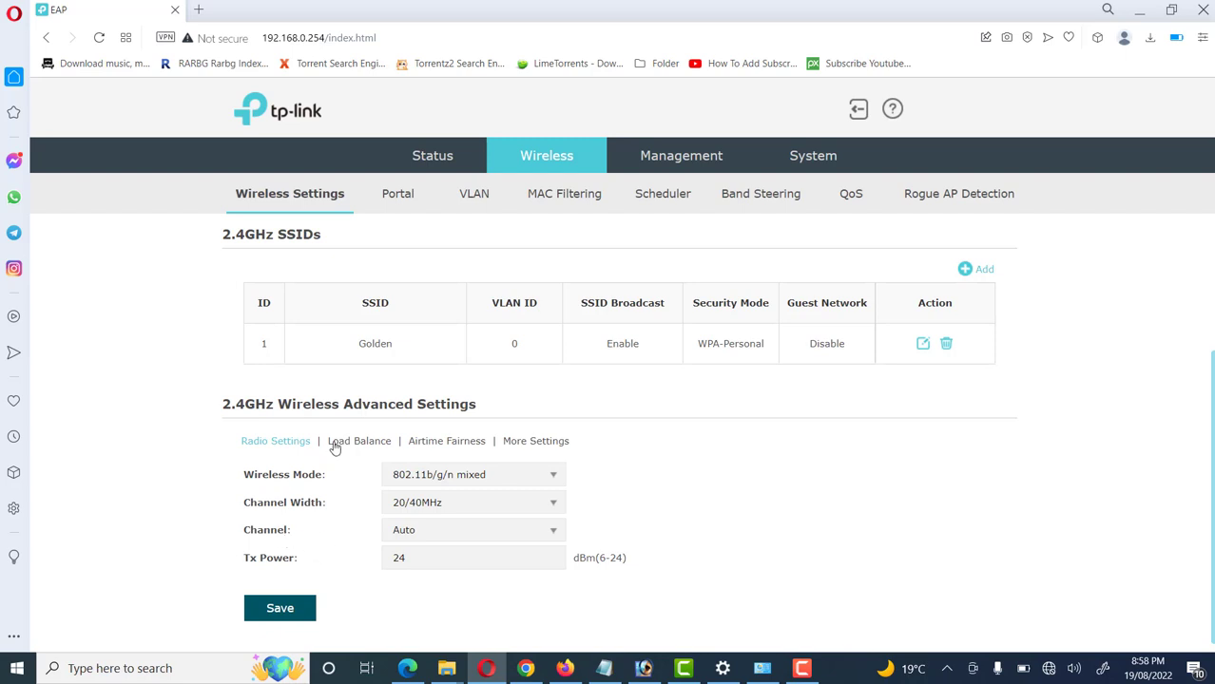
{"action": "left_click", "coordinate": [359, 441]}
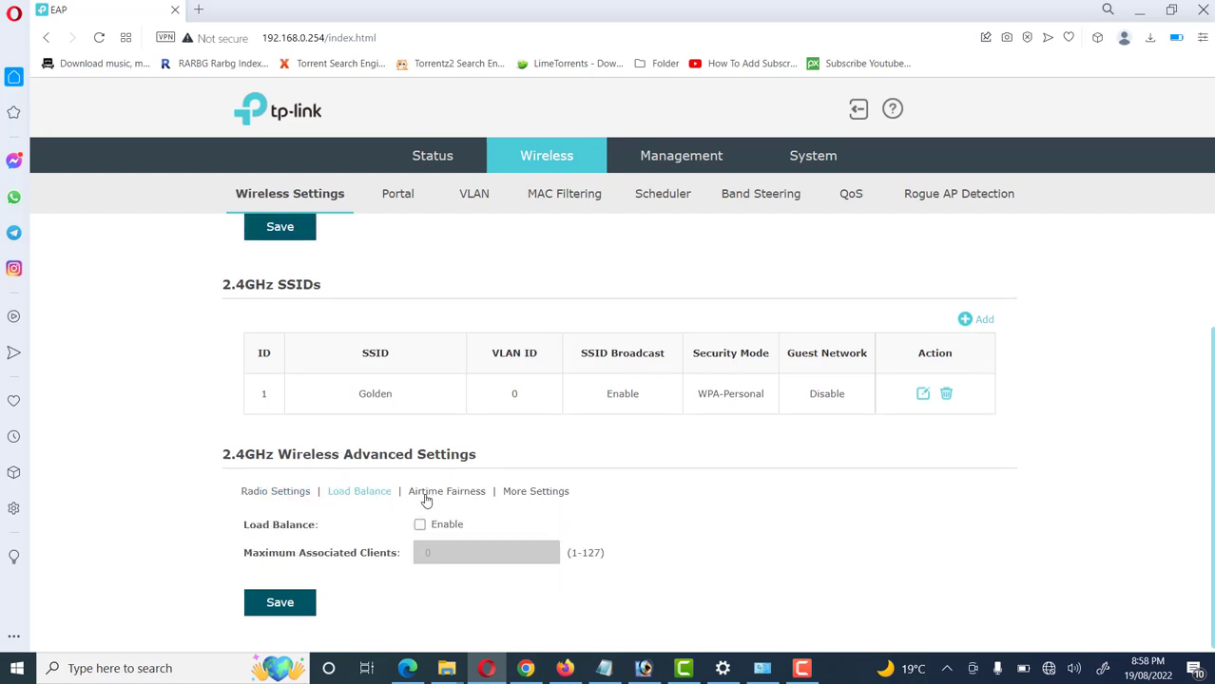
{"action": "left_click", "coordinate": [536, 490]}
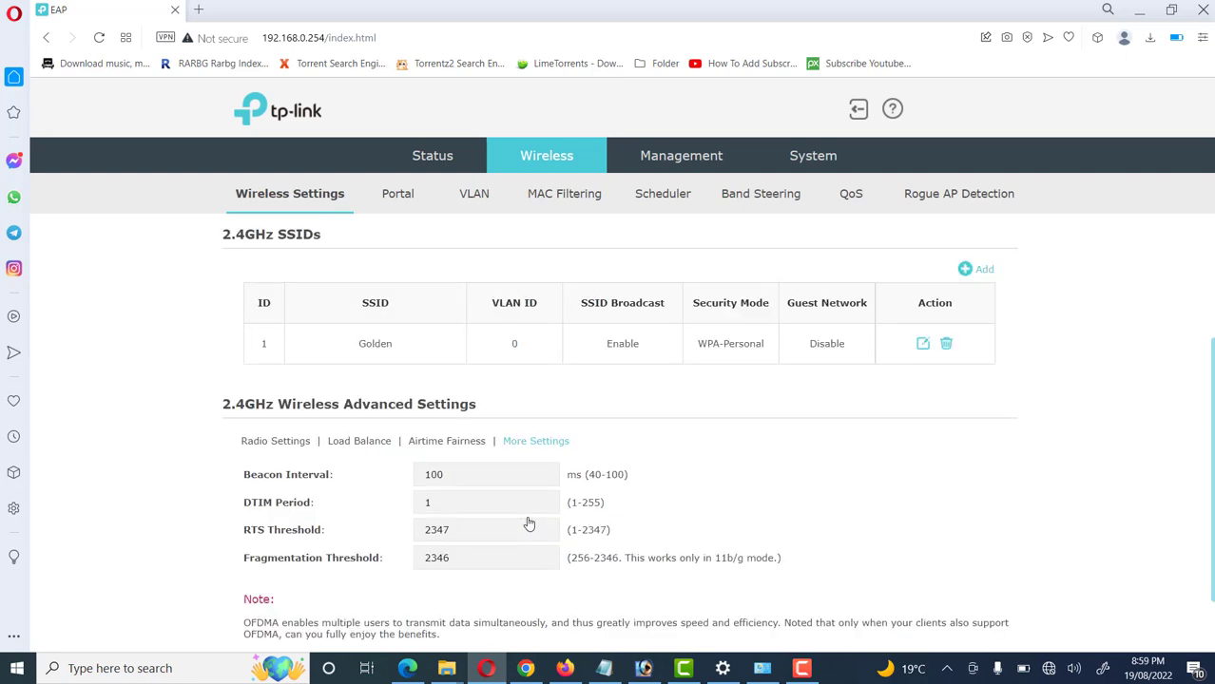
{"action": "mouse_move", "coordinate": [430, 601]}
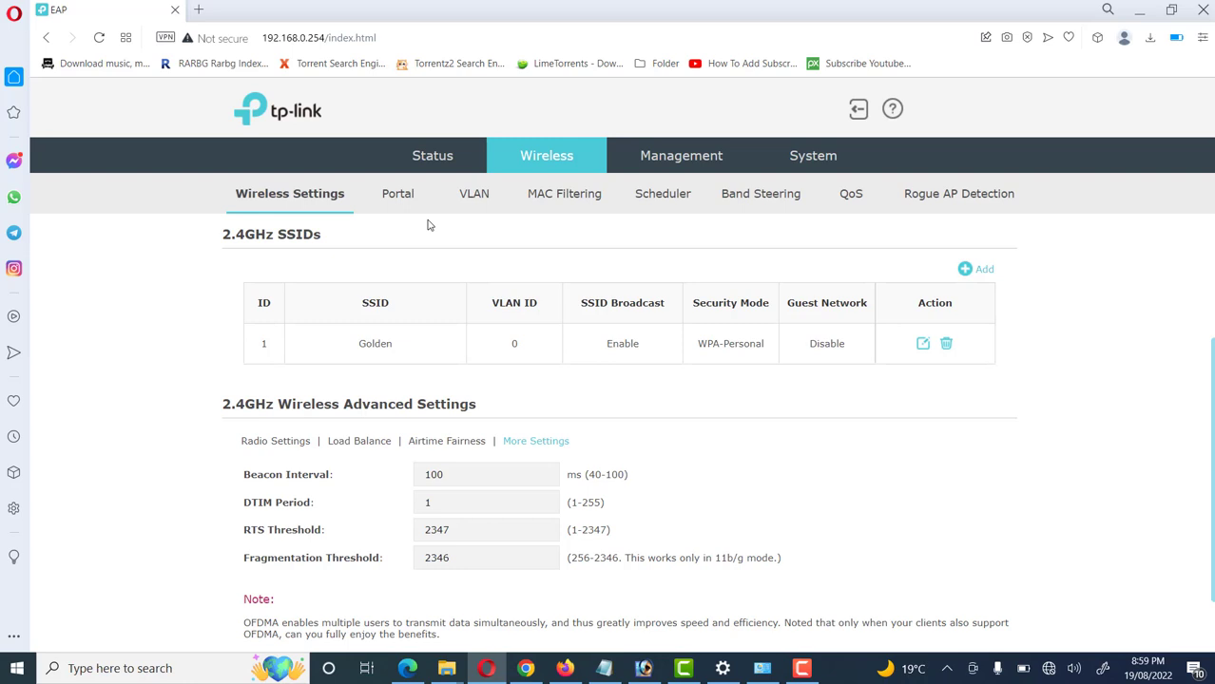
Browse the Portal, VLAN, MAC Filtering and Scheduler pages, leaving scheduling disabled.
{"action": "left_click", "coordinate": [398, 194]}
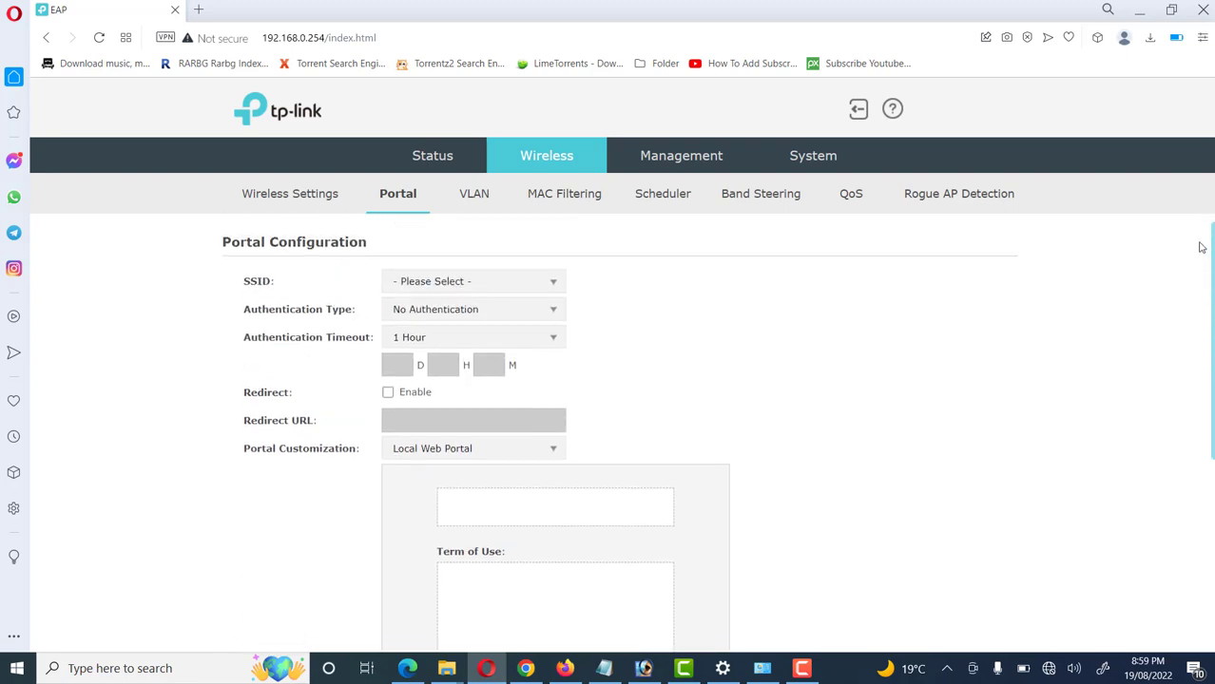
{"action": "mouse_move", "coordinate": [473, 194]}
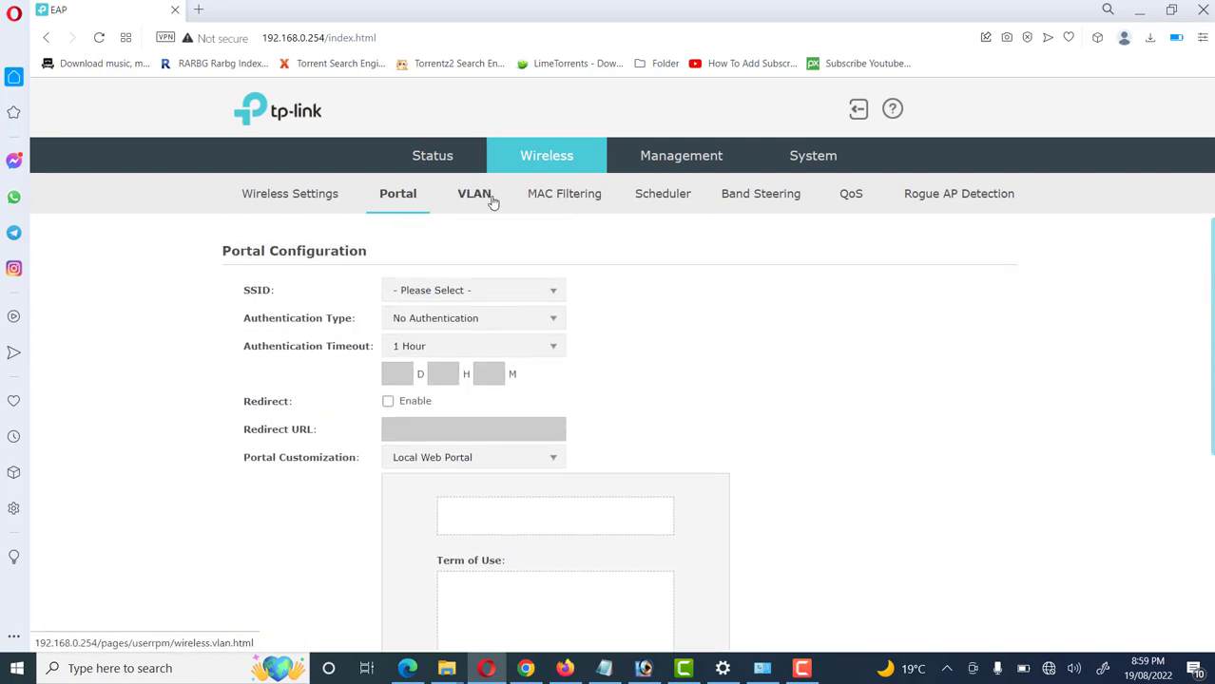
{"action": "left_click", "coordinate": [473, 194]}
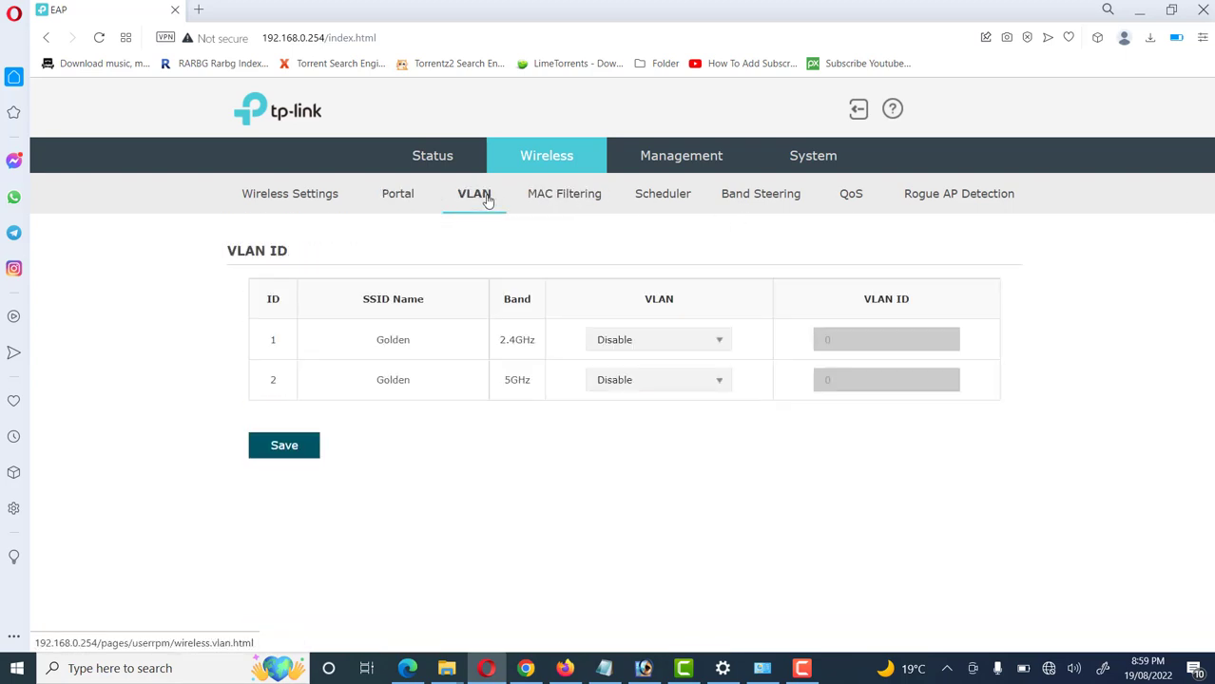
{"action": "left_click", "coordinate": [563, 194]}
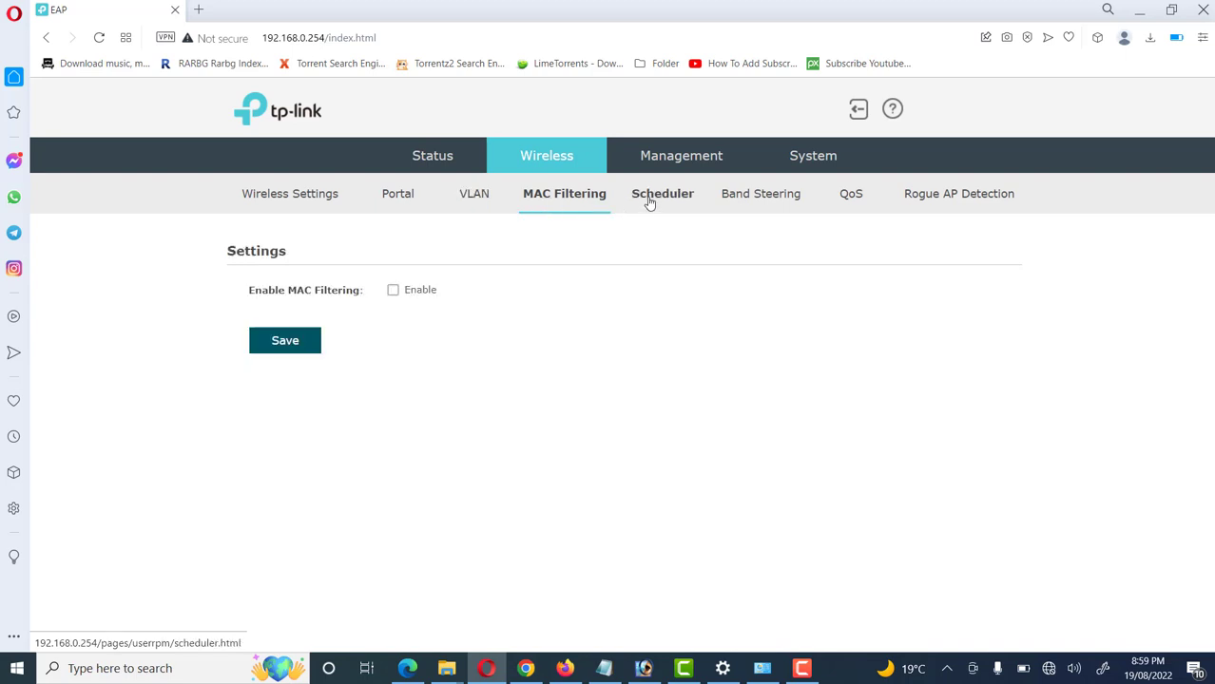
{"action": "left_click", "coordinate": [662, 194]}
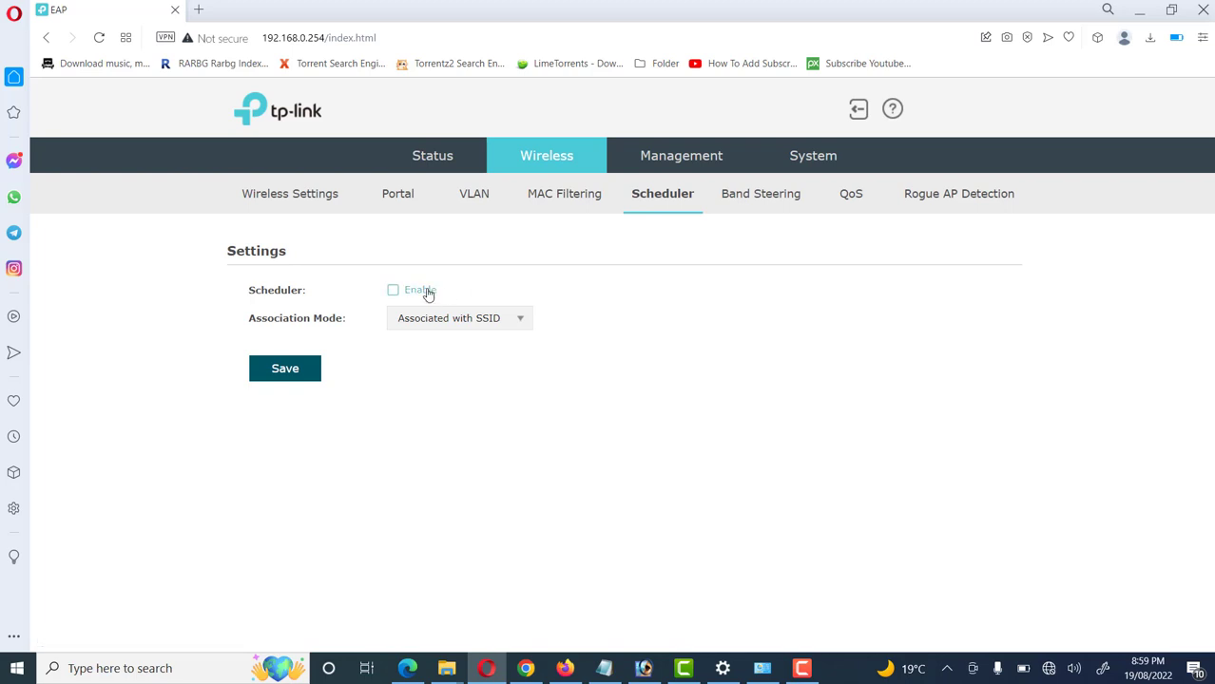
{"action": "left_click", "coordinate": [391, 289]}
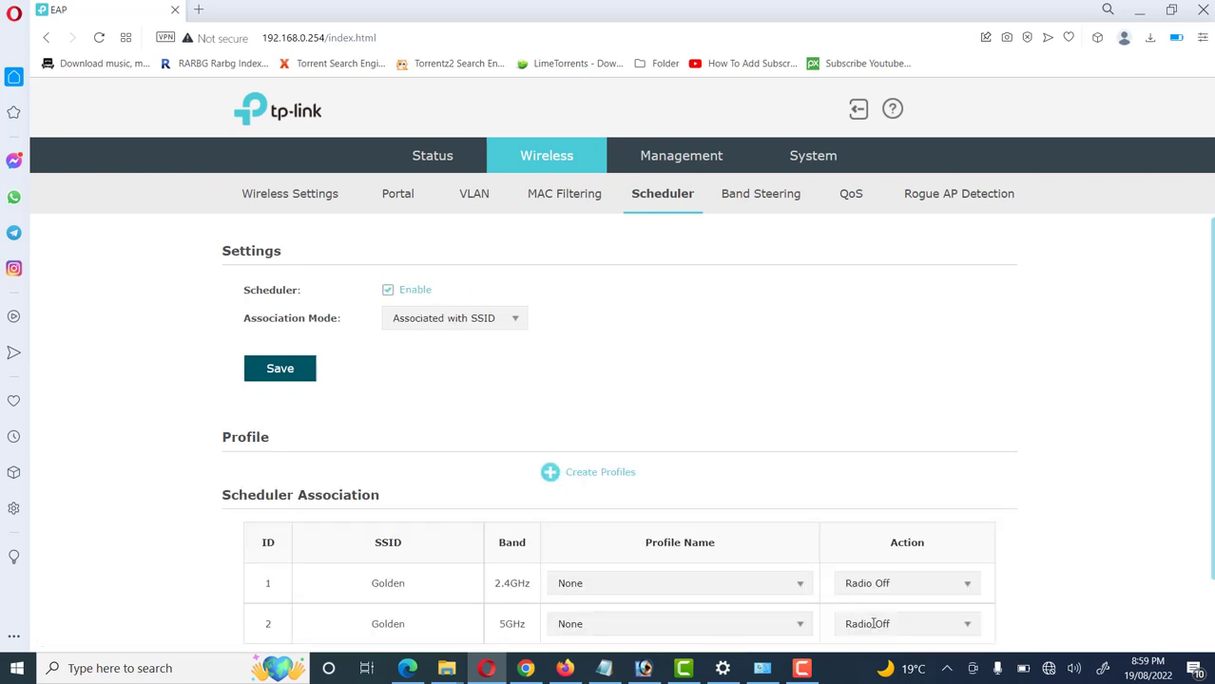
{"action": "left_click", "coordinate": [388, 289]}
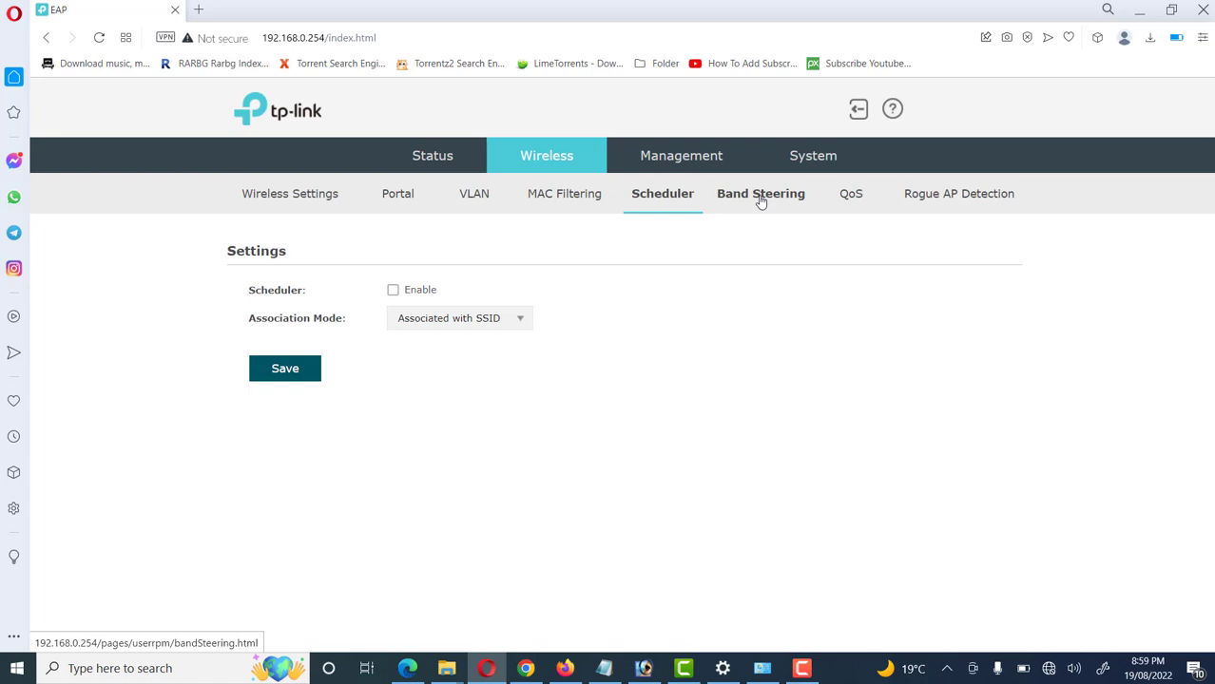
Enable band steering to reveal its thresholds, then enable Wi-Fi Multimedia on the QoS page.
{"action": "left_click", "coordinate": [760, 194]}
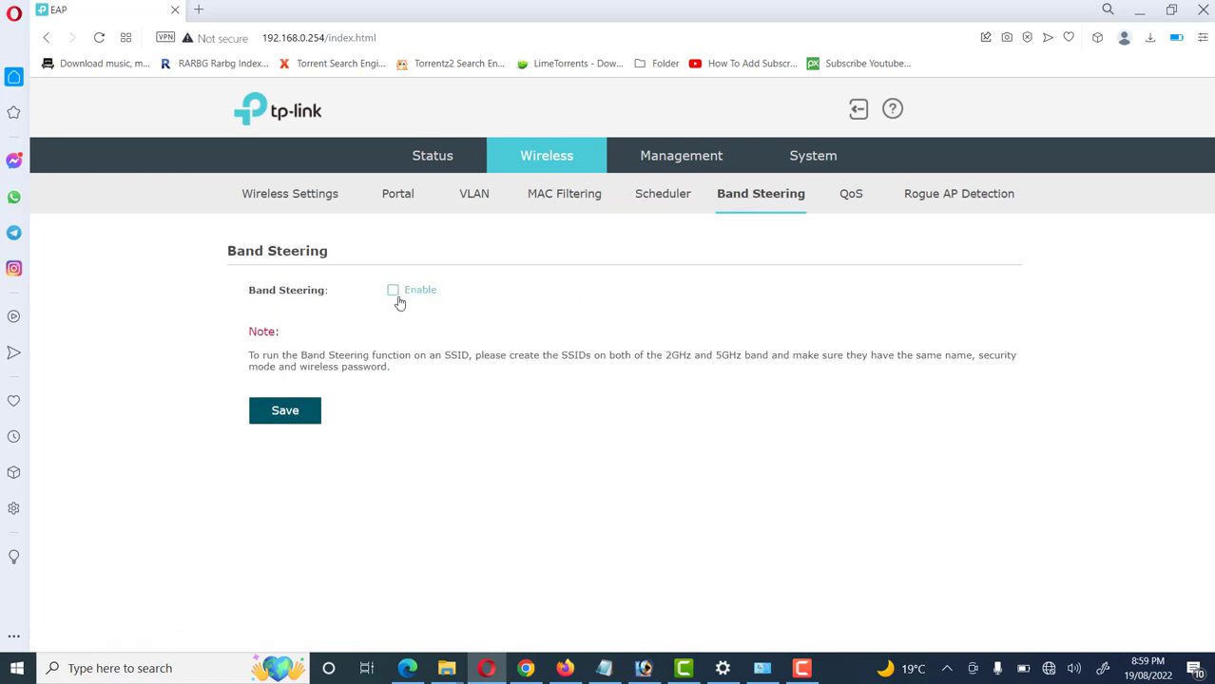
{"action": "left_click", "coordinate": [392, 289]}
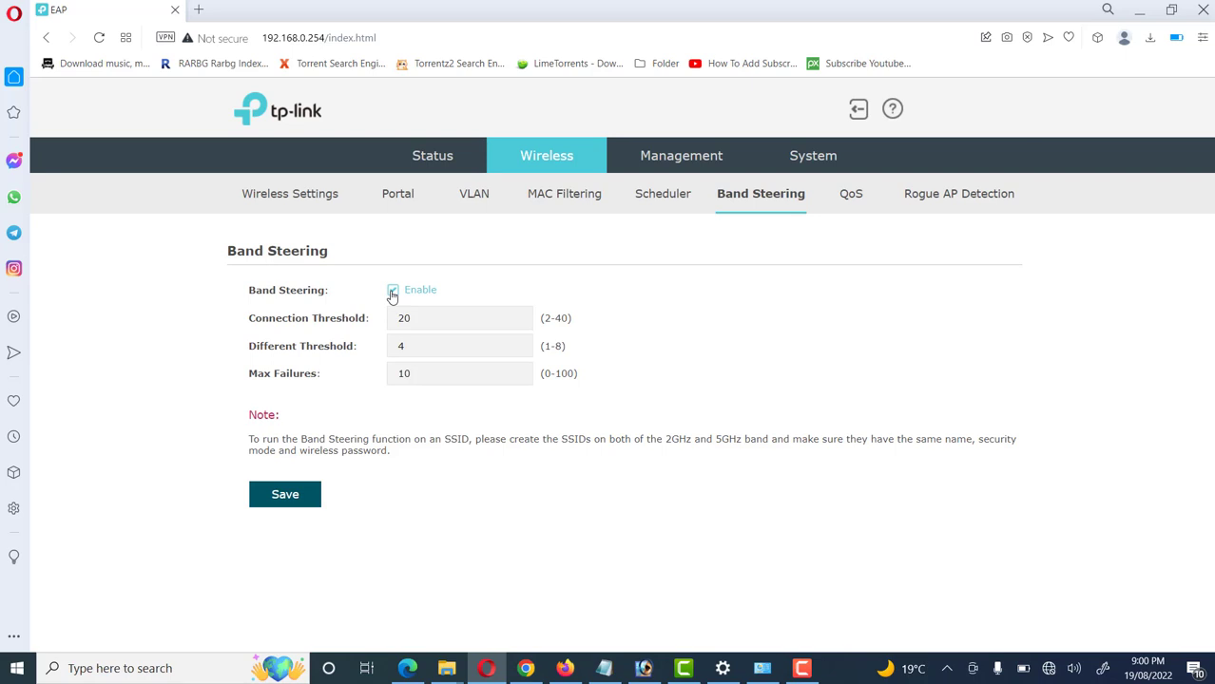
{"action": "left_click", "coordinate": [850, 194]}
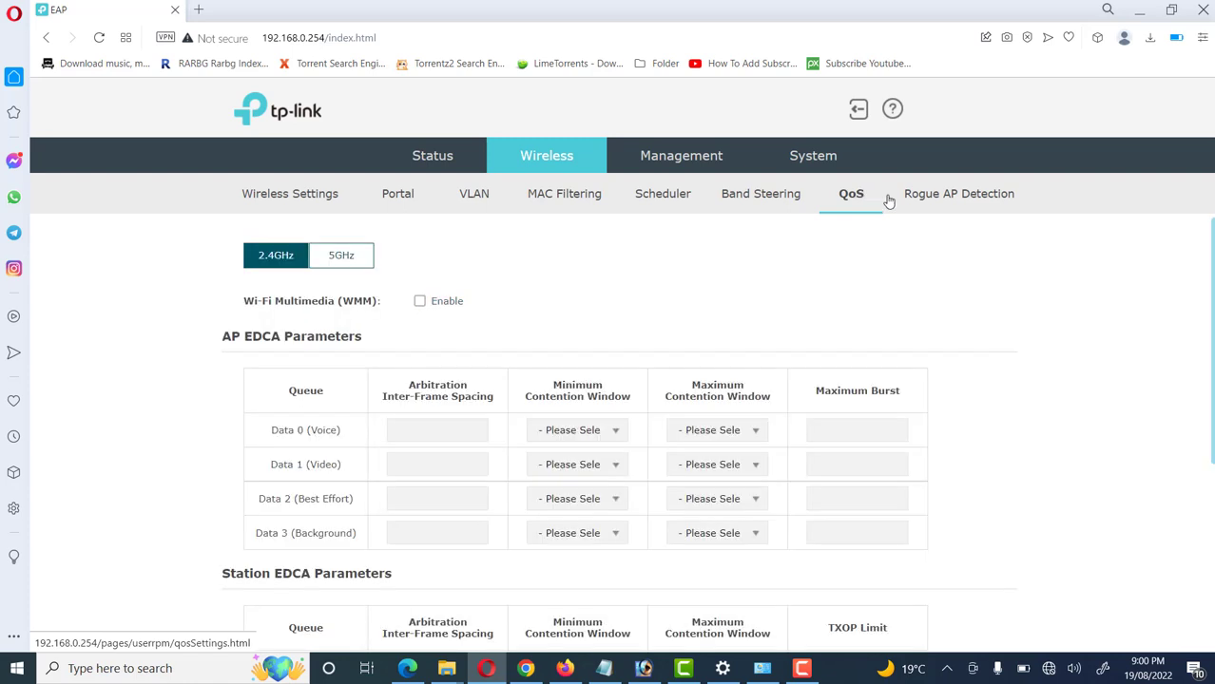
{"action": "left_click", "coordinate": [418, 300]}
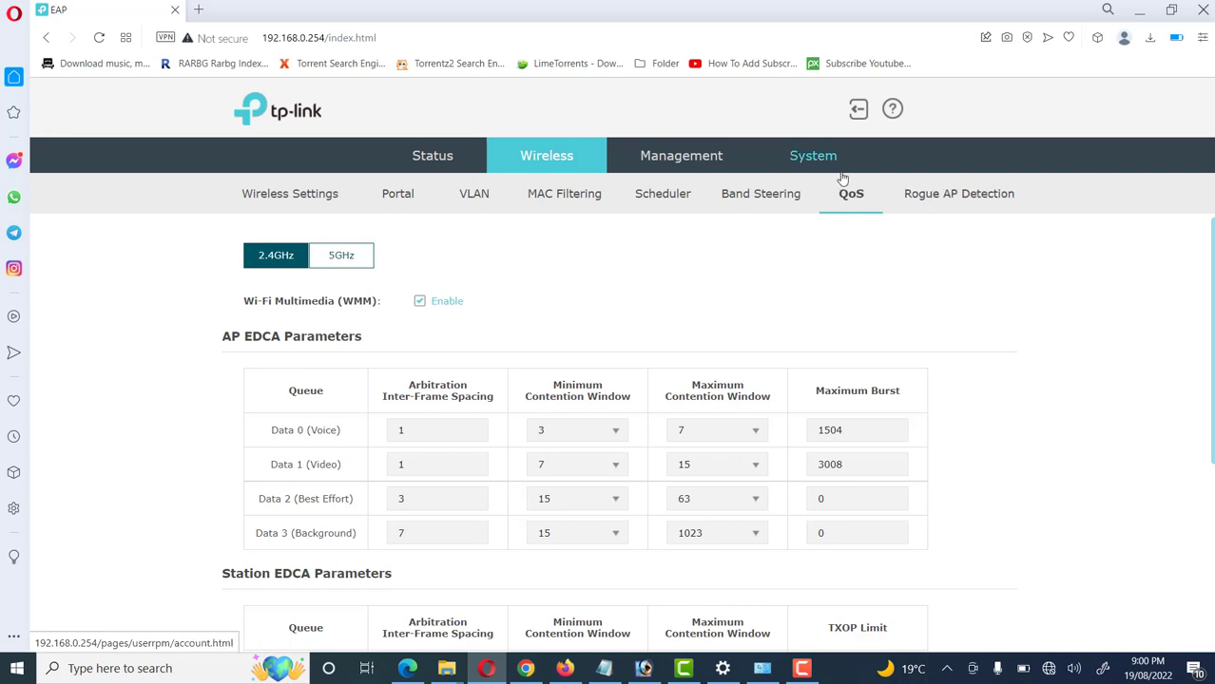
Browse Management: Network fallback IP, System Log, Management Access, then LED Control with LED enabled.
{"action": "left_click", "coordinate": [680, 155]}
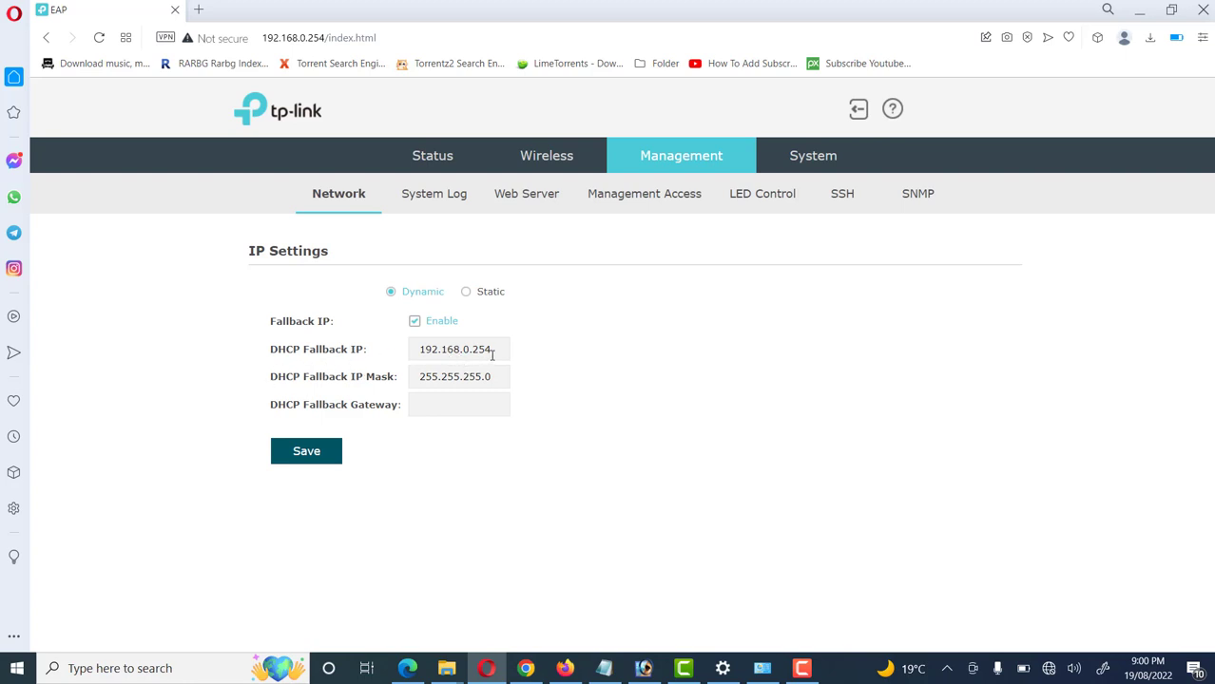
{"action": "mouse_move", "coordinate": [487, 298]}
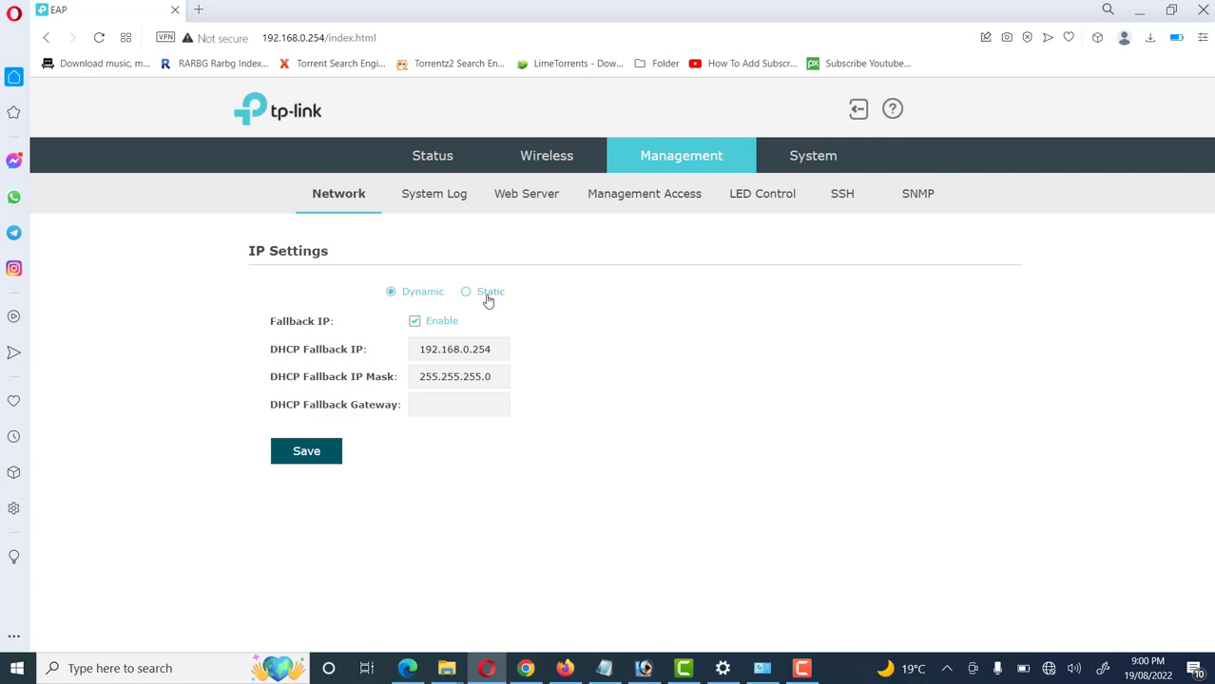
{"action": "mouse_move", "coordinate": [814, 156]}
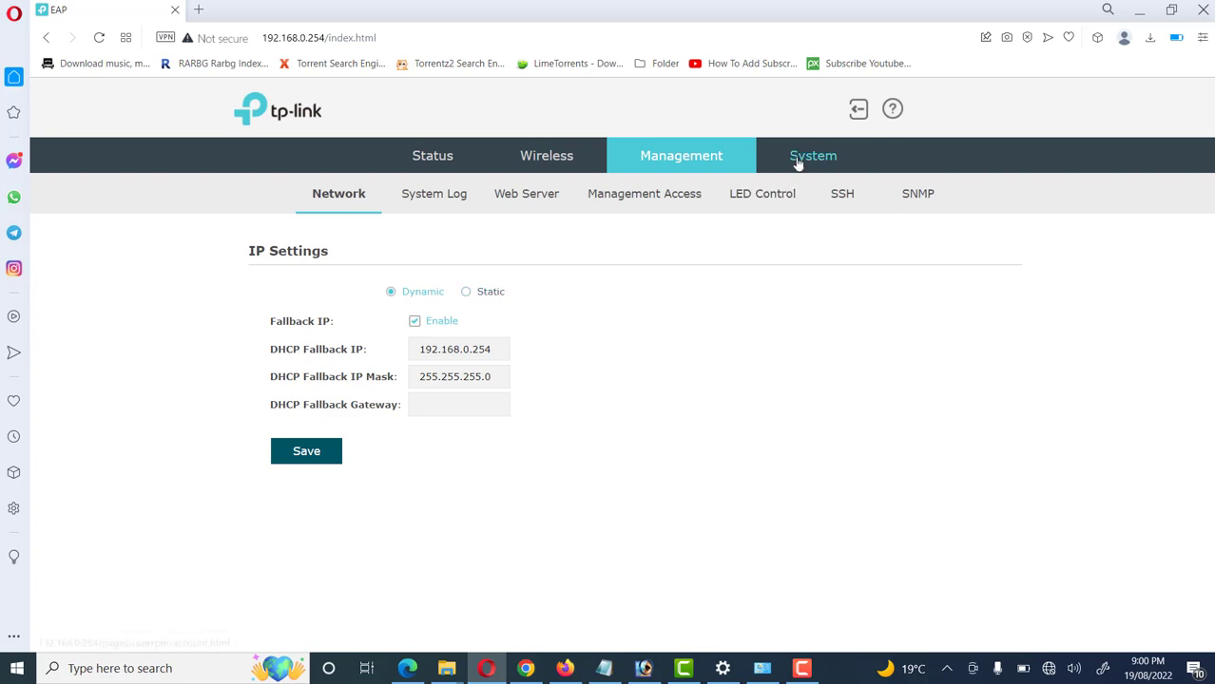
{"action": "mouse_move", "coordinate": [434, 194]}
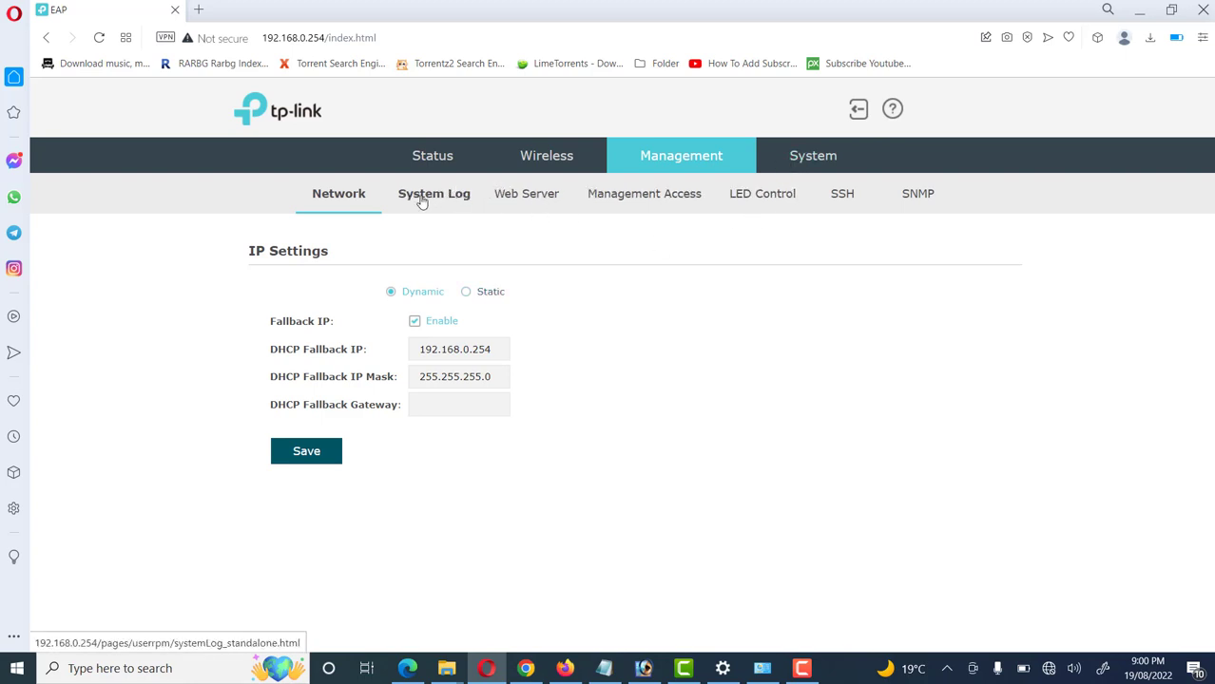
{"action": "left_click", "coordinate": [433, 194]}
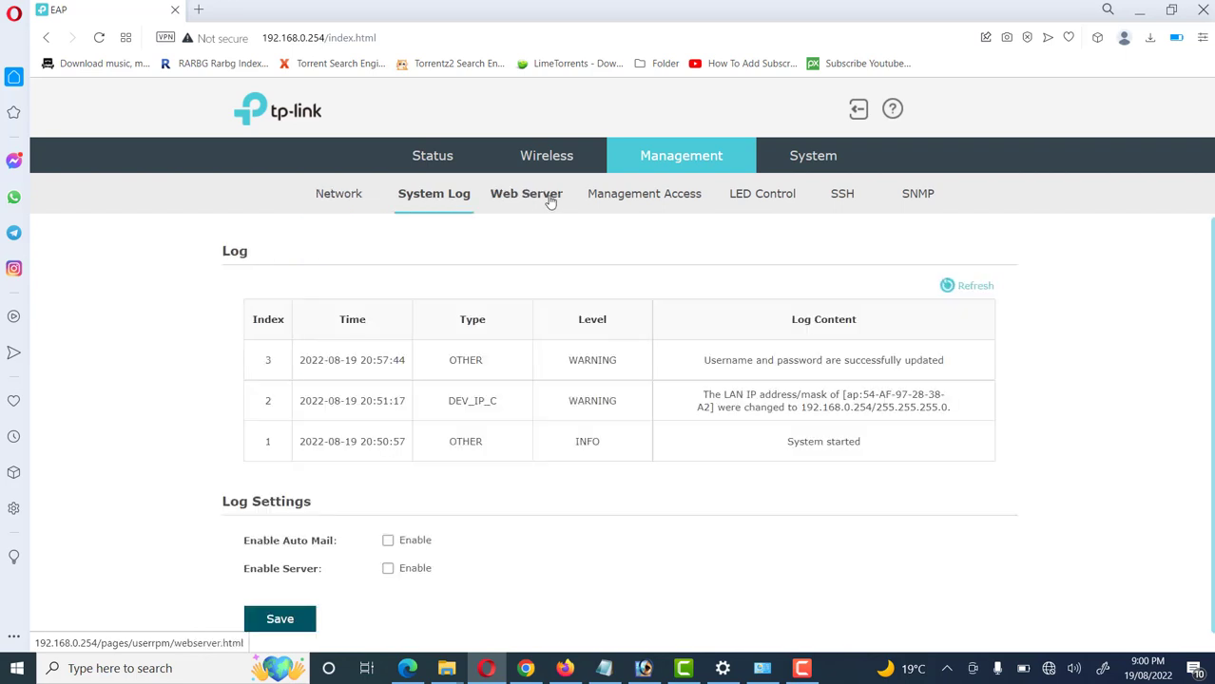
{"action": "left_click", "coordinate": [642, 194]}
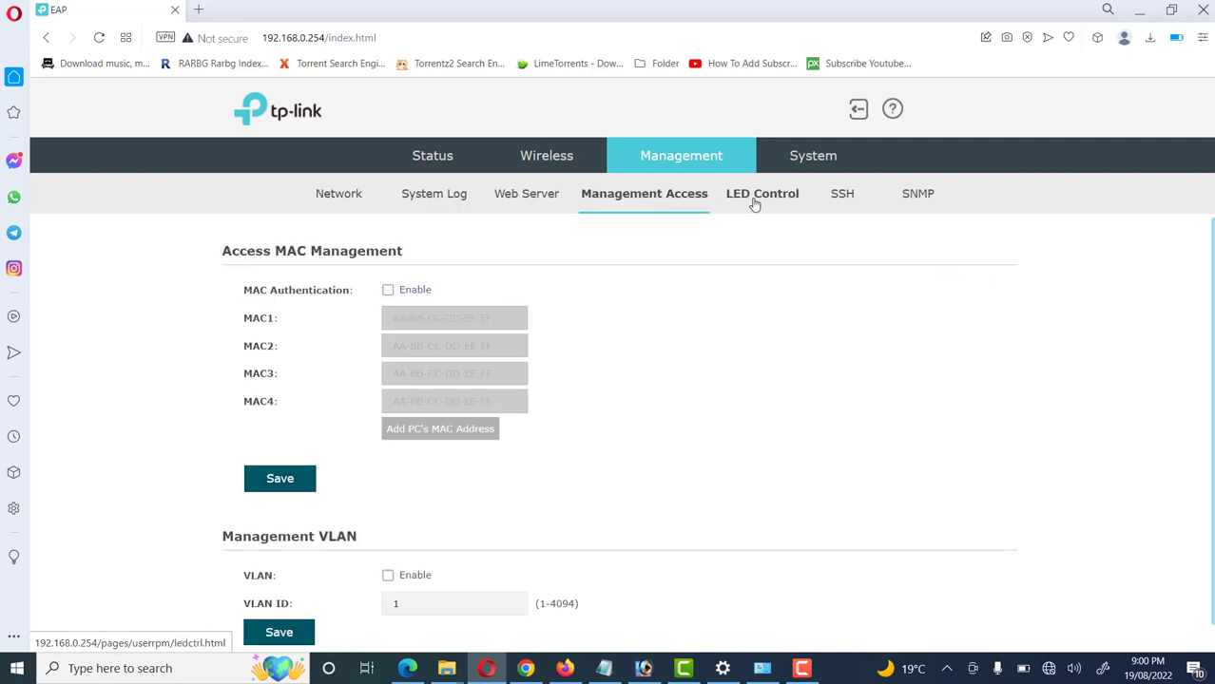
{"action": "left_click", "coordinate": [762, 194]}
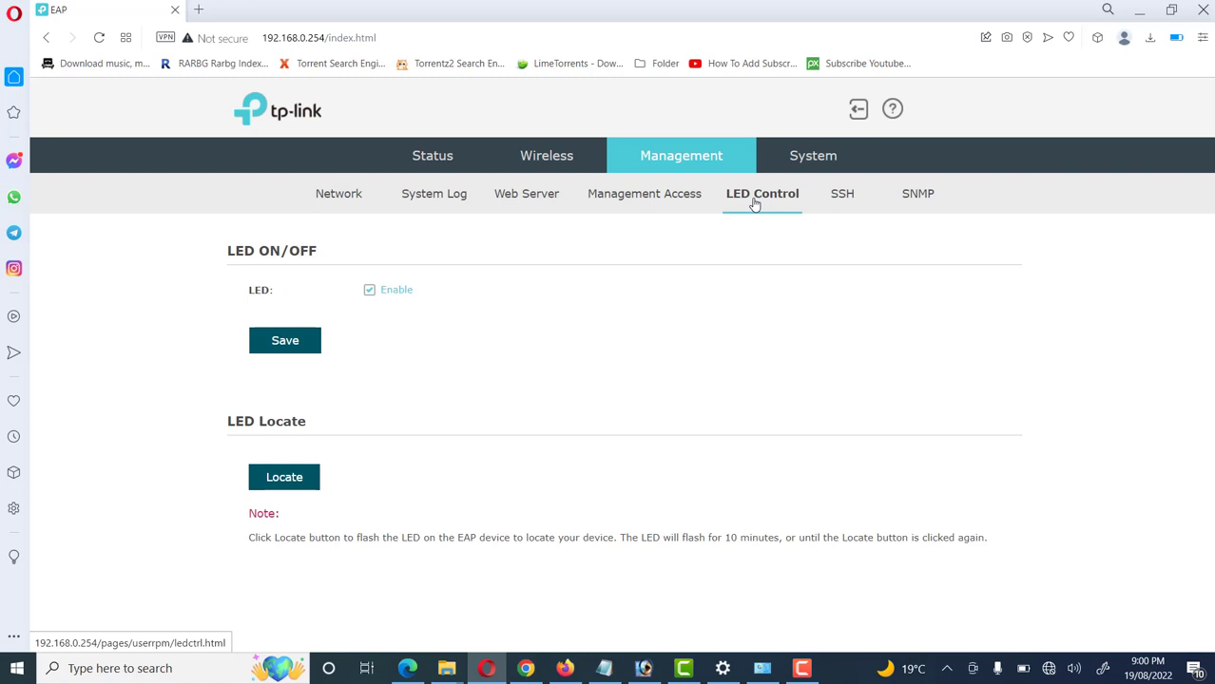
{"action": "mouse_move", "coordinate": [813, 217]}
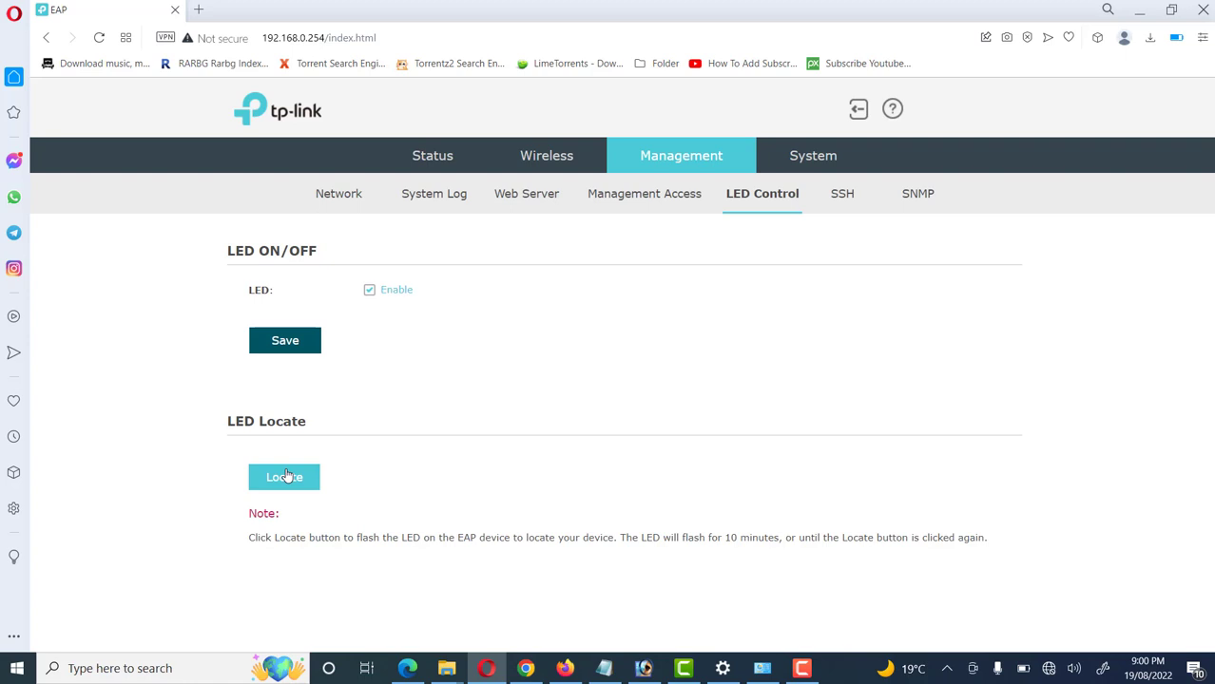
{"action": "mouse_move", "coordinate": [814, 155]}
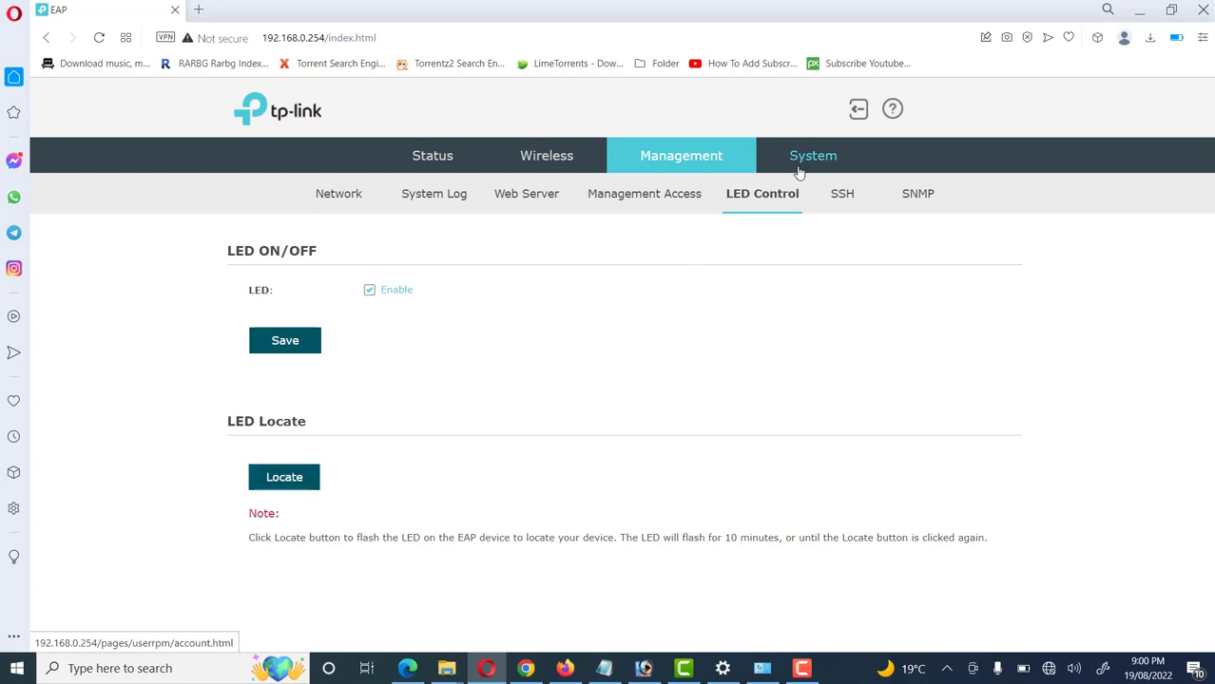
Browse System: User Account, Controller Settings with cloud management disabled, then Time Settings.
{"action": "left_click", "coordinate": [813, 156]}
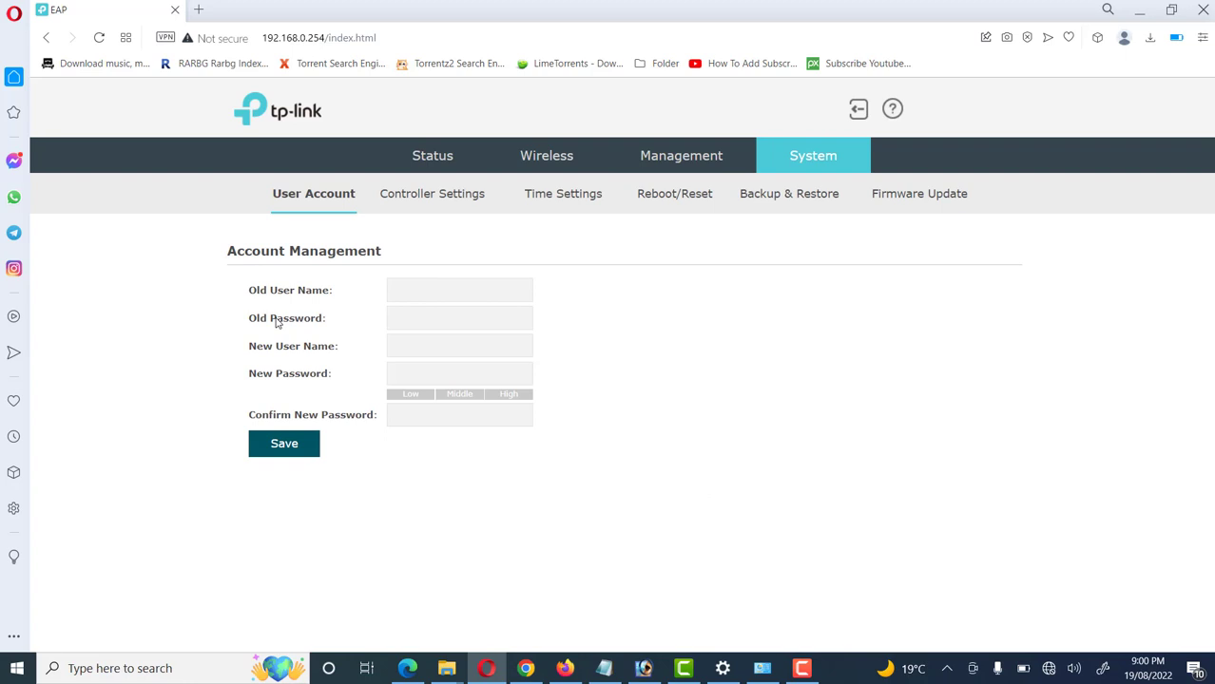
{"action": "mouse_move", "coordinate": [360, 313]}
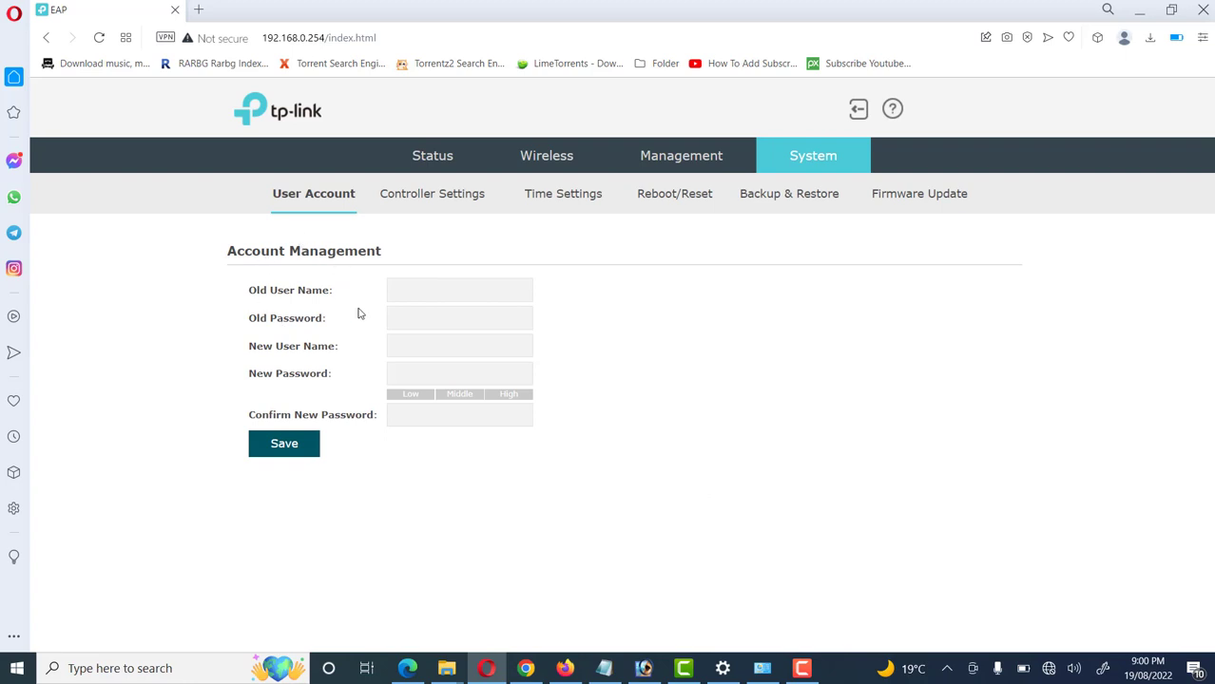
{"action": "mouse_move", "coordinate": [429, 222]}
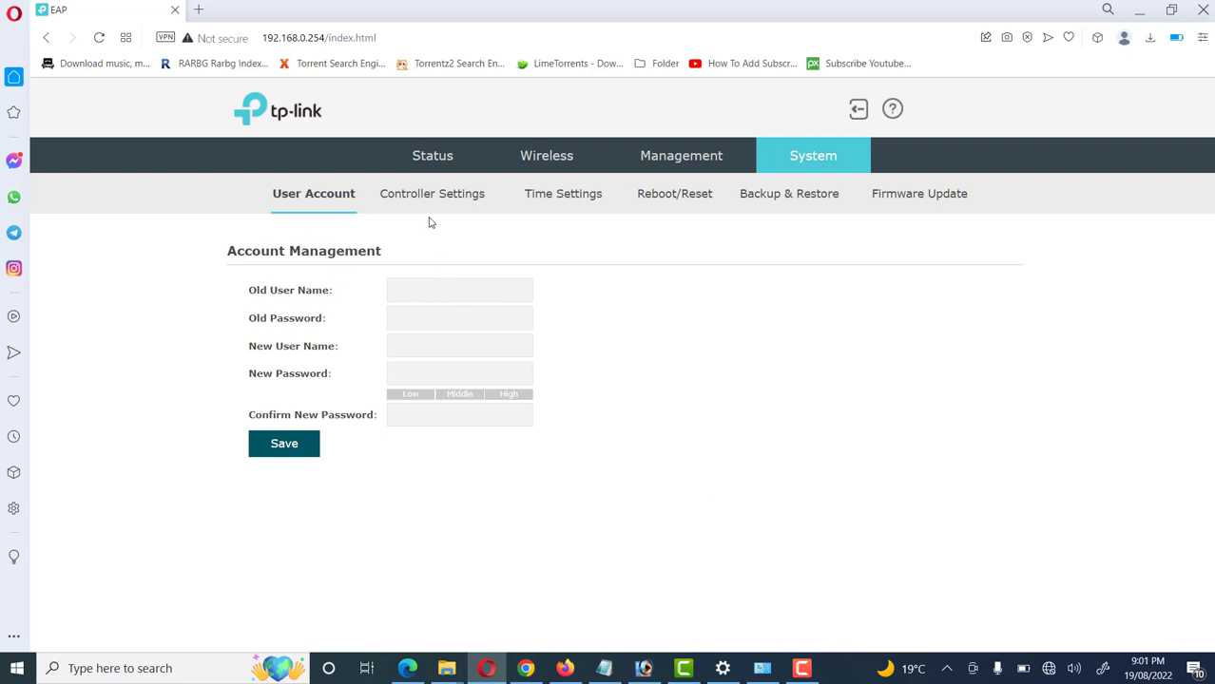
{"action": "left_click", "coordinate": [432, 194]}
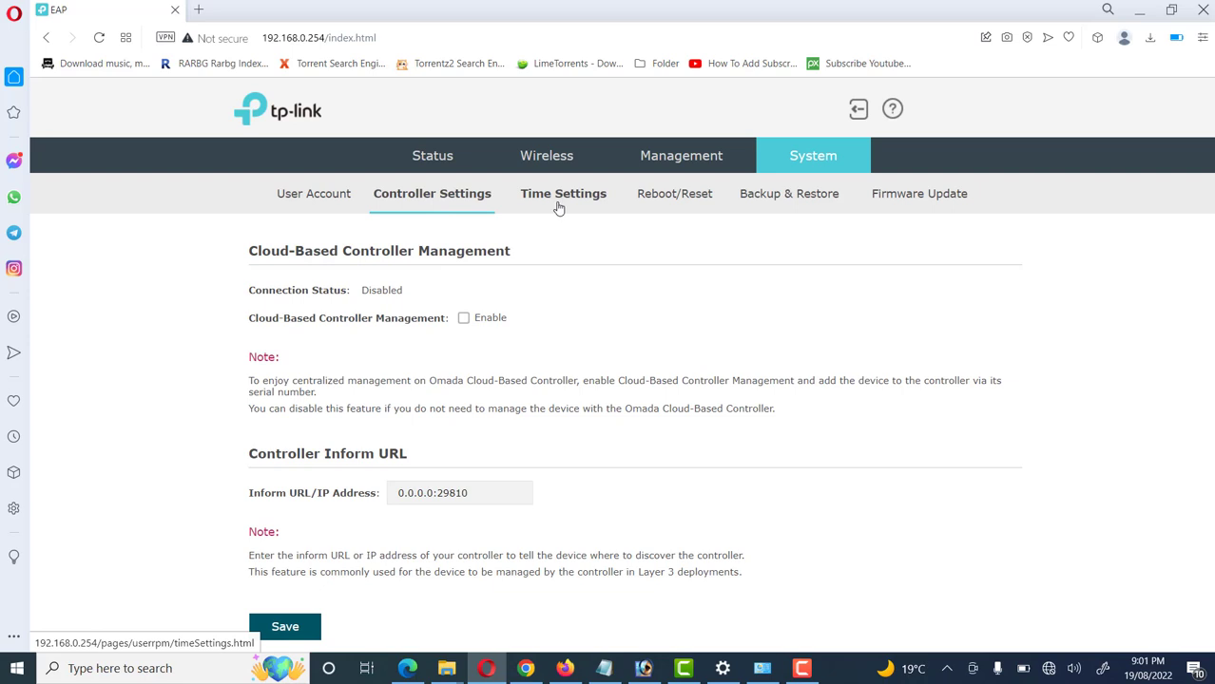
{"action": "mouse_move", "coordinate": [354, 272]}
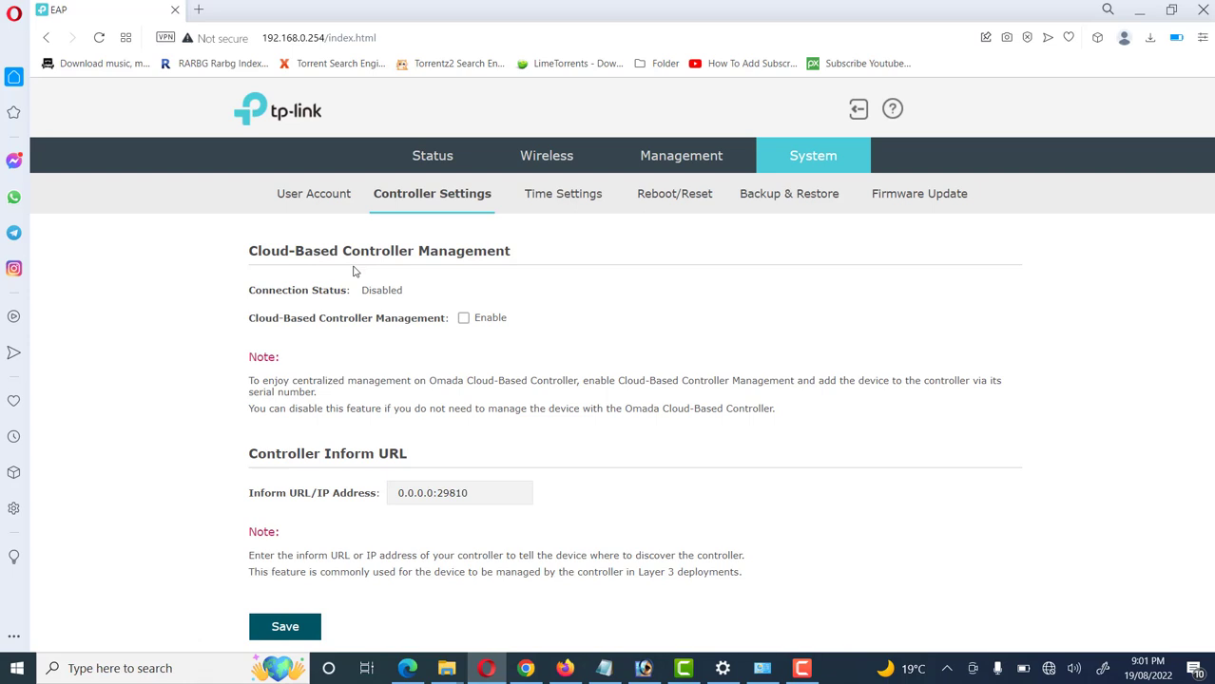
{"action": "mouse_move", "coordinate": [996, 384]}
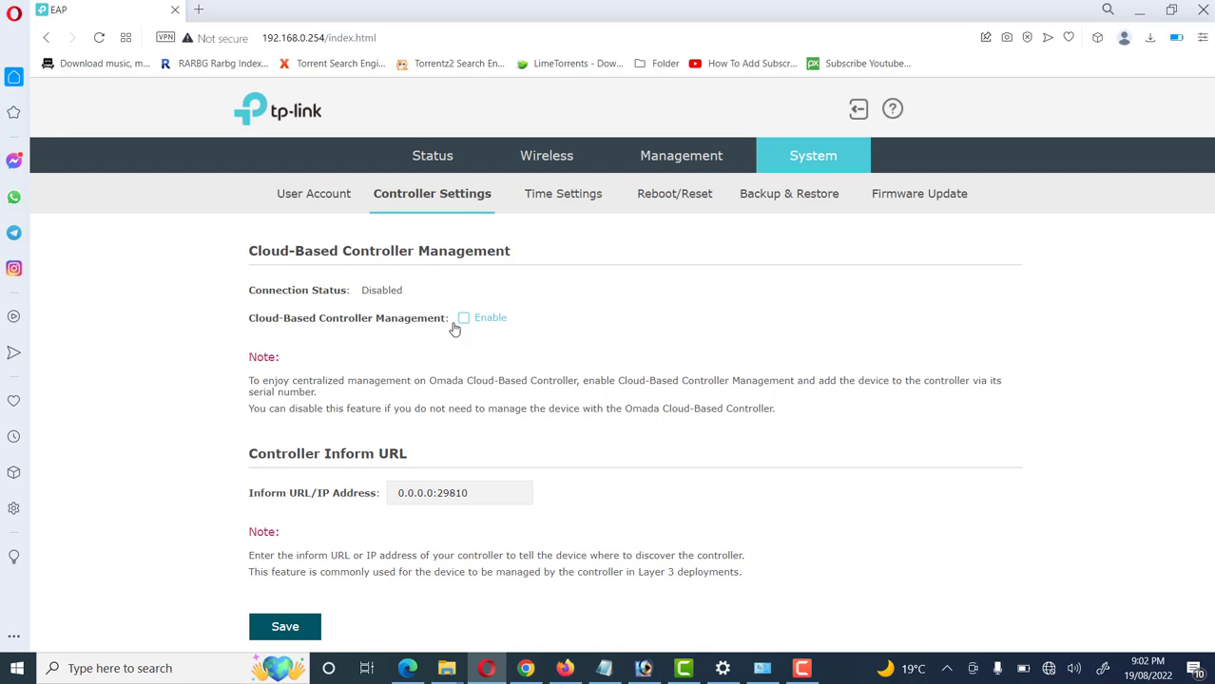
{"action": "mouse_move", "coordinate": [692, 272]}
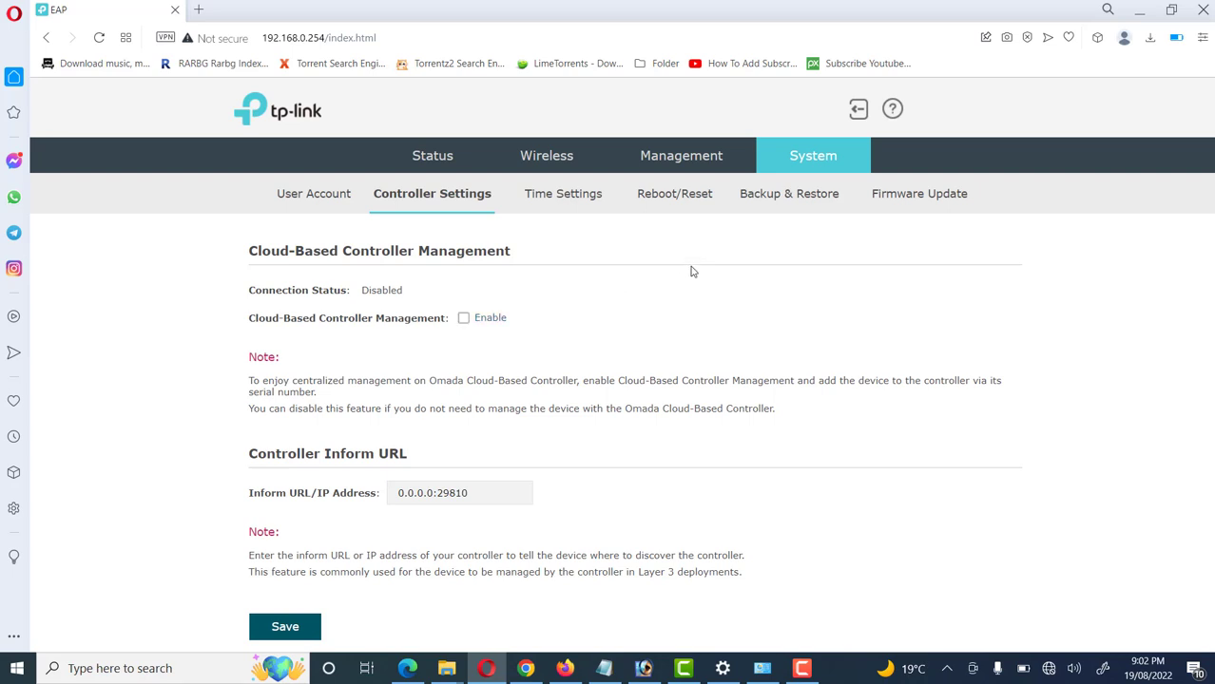
{"action": "left_click", "coordinate": [563, 194]}
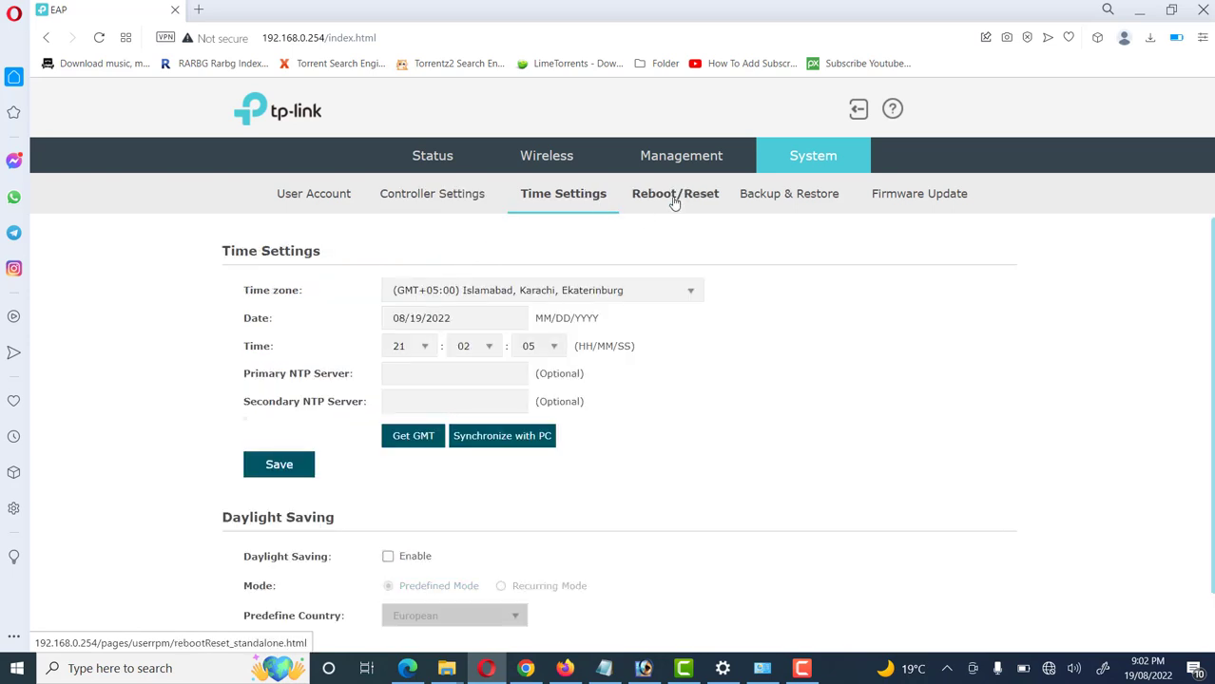
{"action": "mouse_move", "coordinate": [647, 213]}
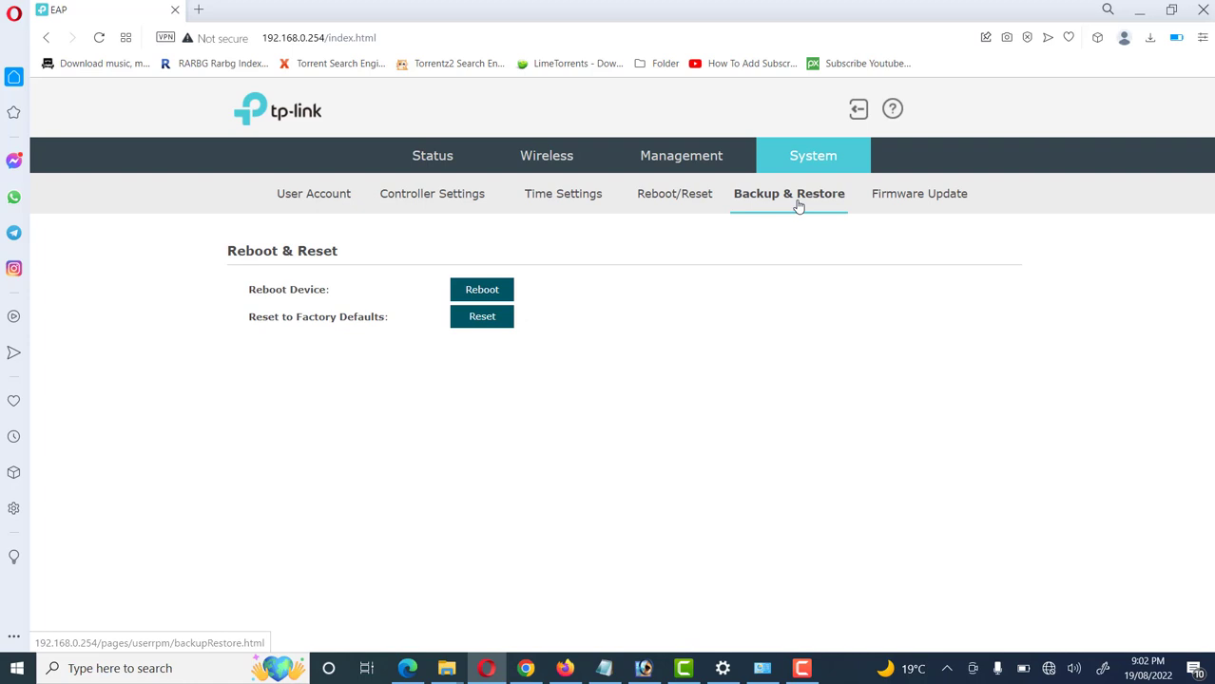
View the Firmware Update page, then return to the Status overview.
{"action": "left_click", "coordinate": [920, 194]}
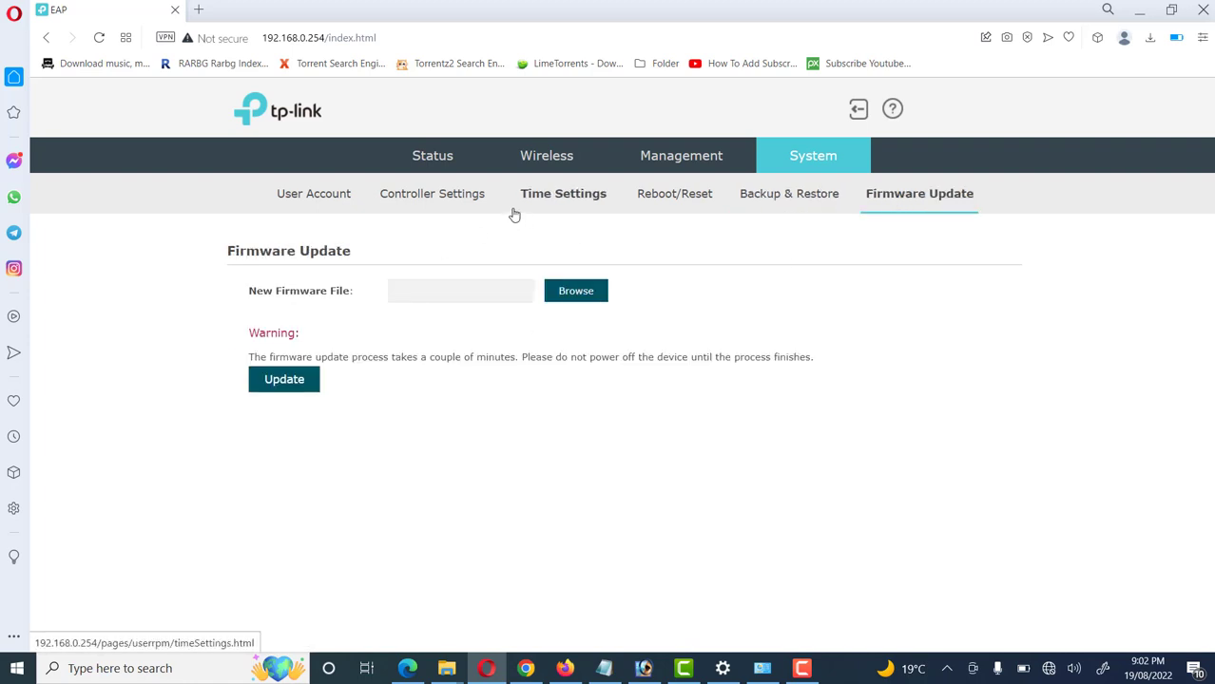
{"action": "left_click", "coordinate": [432, 156]}
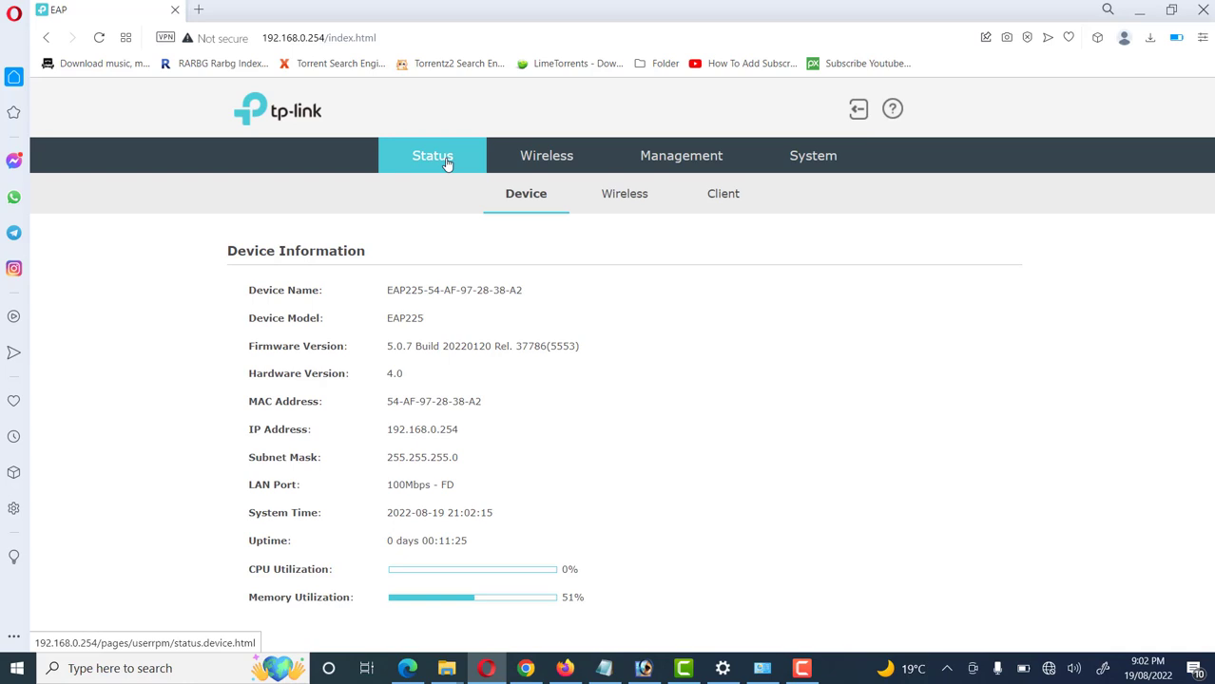
{"action": "mouse_move", "coordinate": [487, 164]}
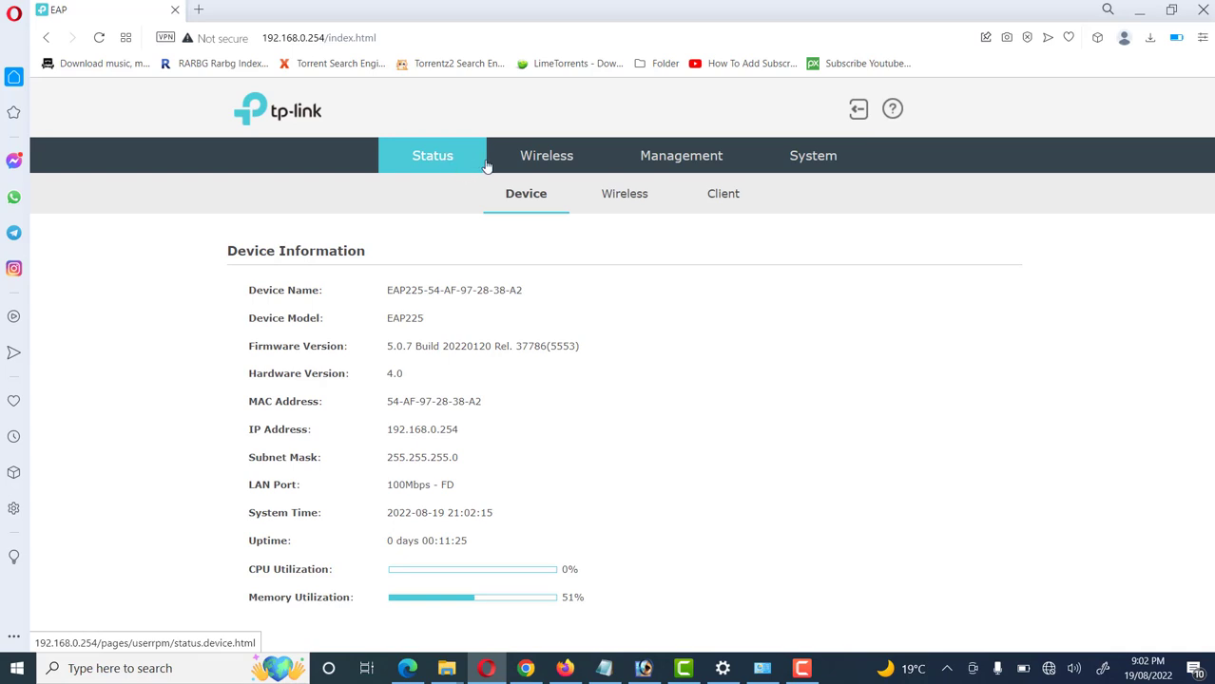
Show Wireless Settings with the 2.4GHz radio enabled and the Golden SSID listed.
{"action": "left_click", "coordinate": [547, 156]}
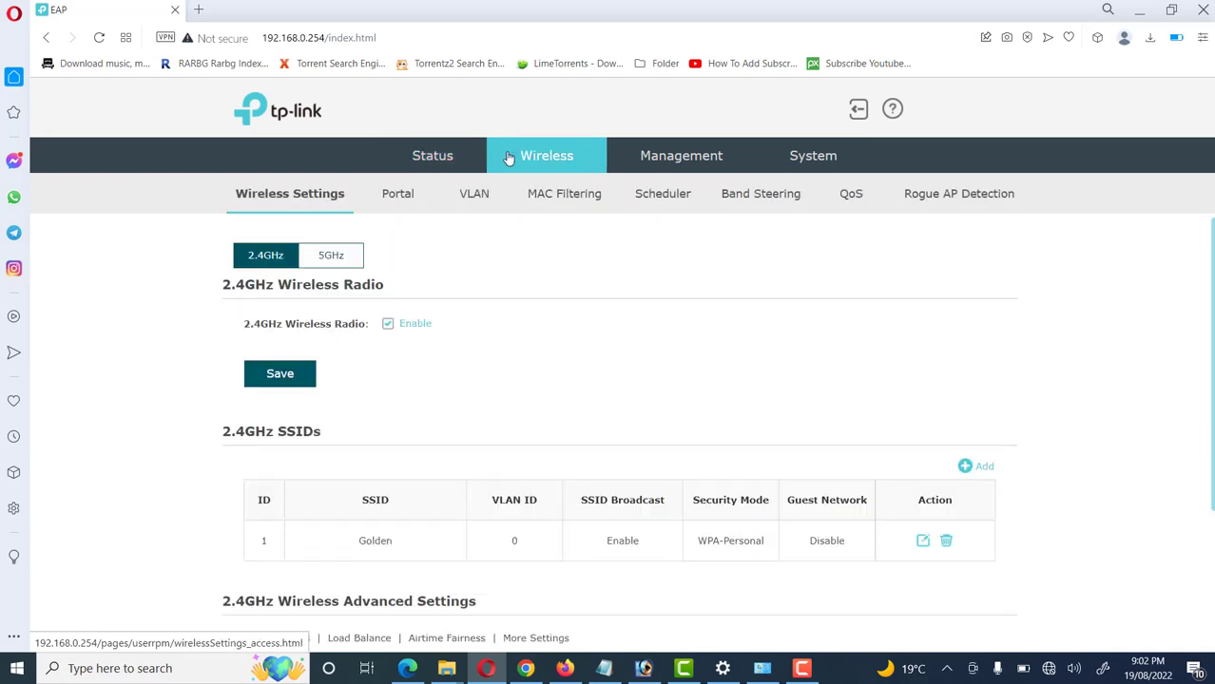